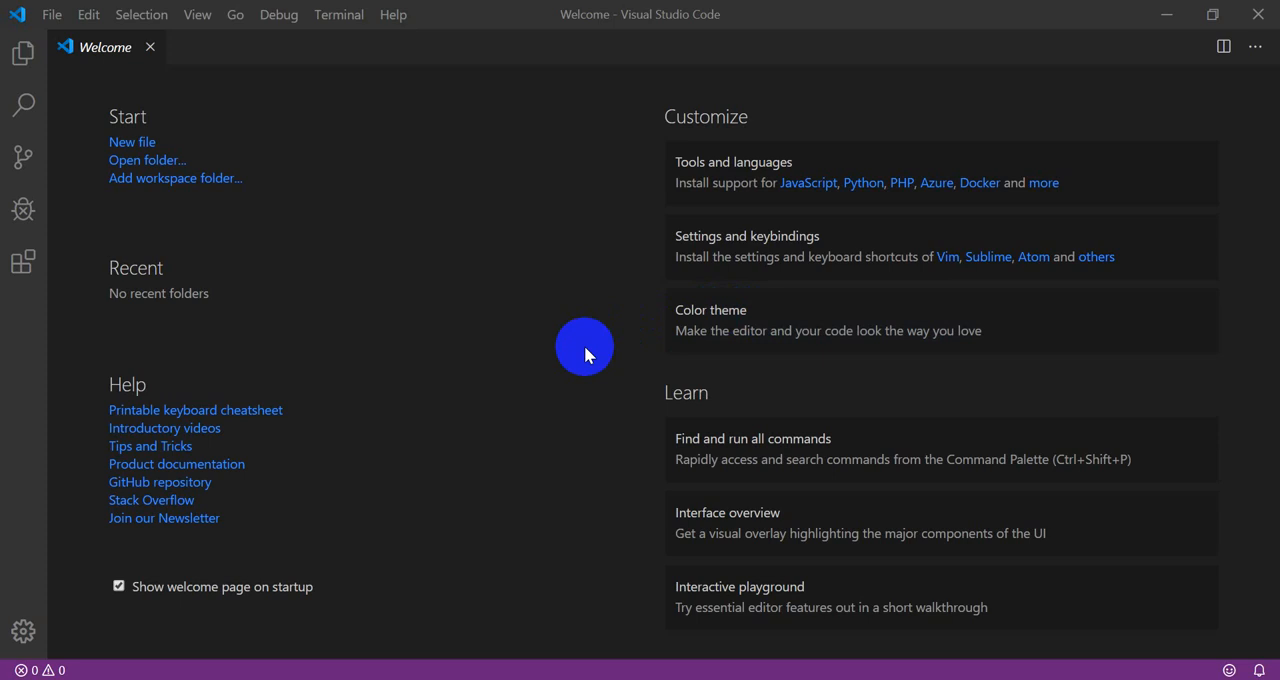
{"action": "mouse_move", "coordinate": [592, 244]}
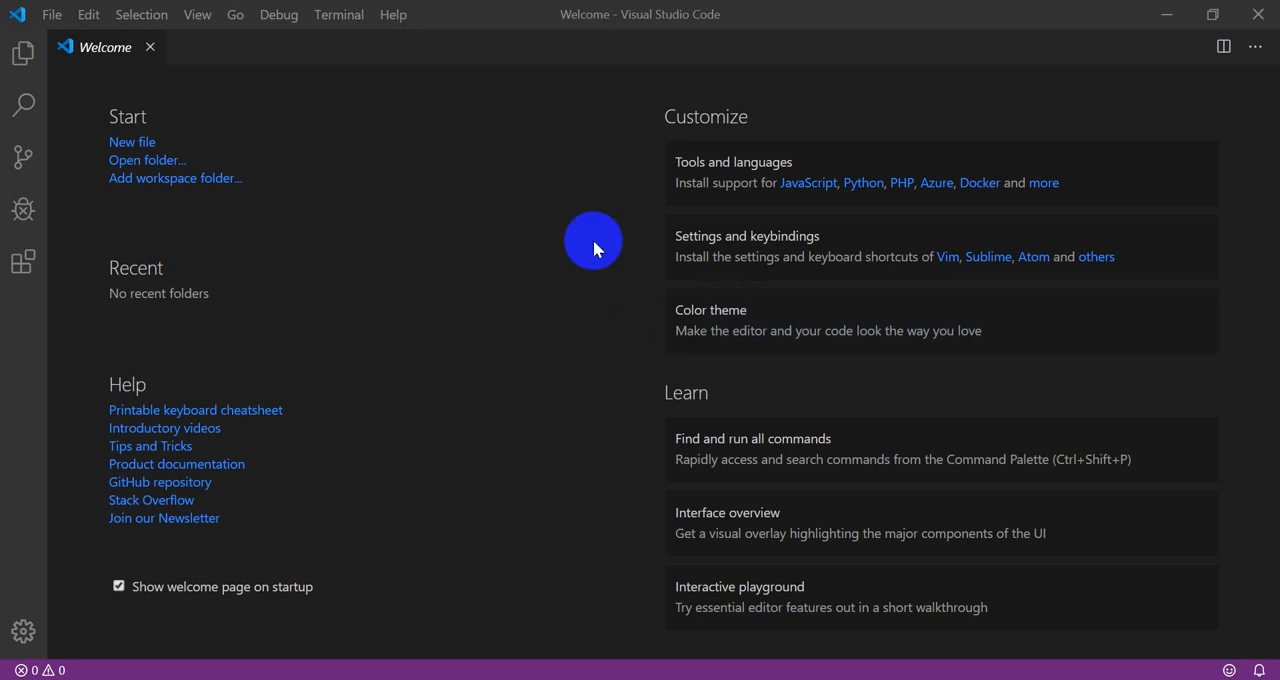
{"action": "mouse_move", "coordinate": [612, 50]}
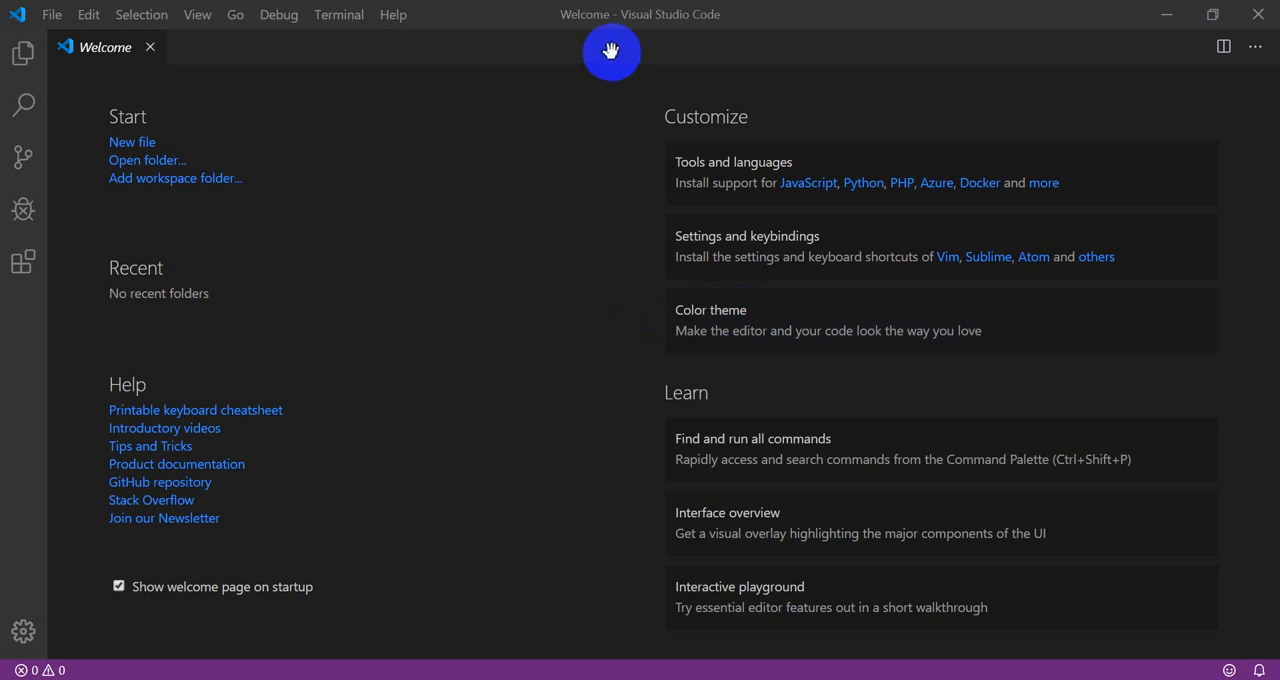
{"action": "mouse_move", "coordinate": [450, 388]}
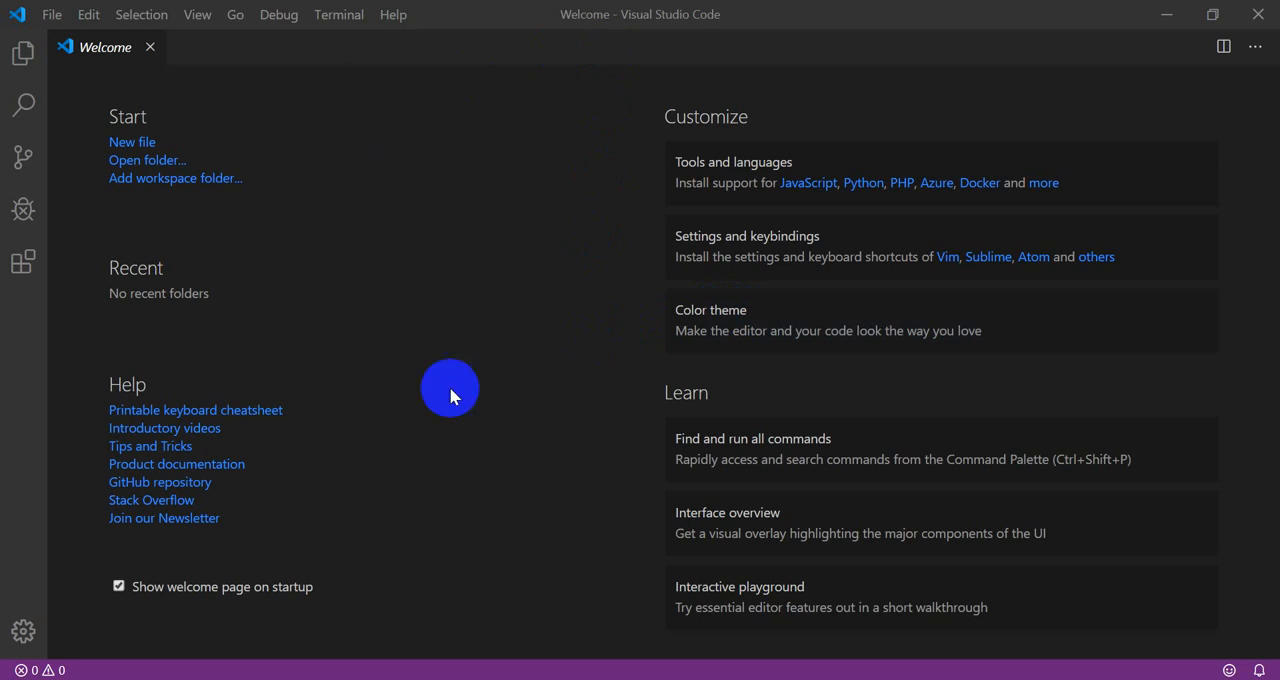
{"action": "mouse_move", "coordinate": [396, 312]}
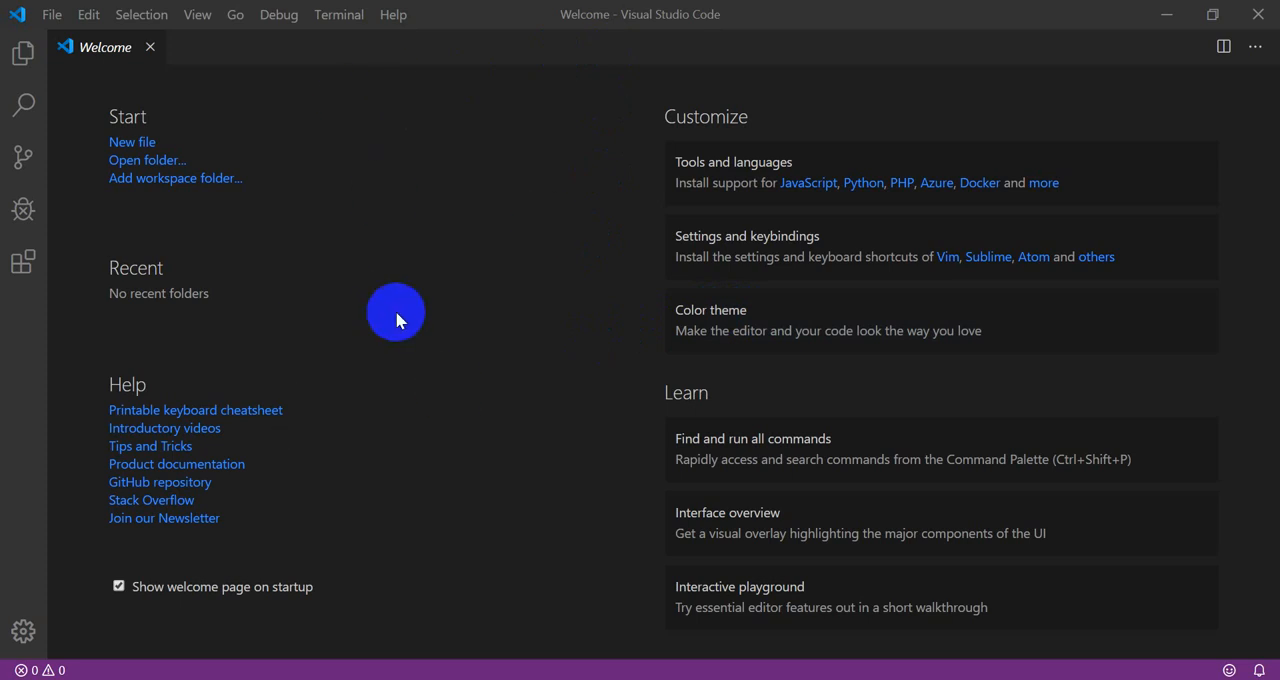
{"action": "mouse_move", "coordinate": [648, 28]}
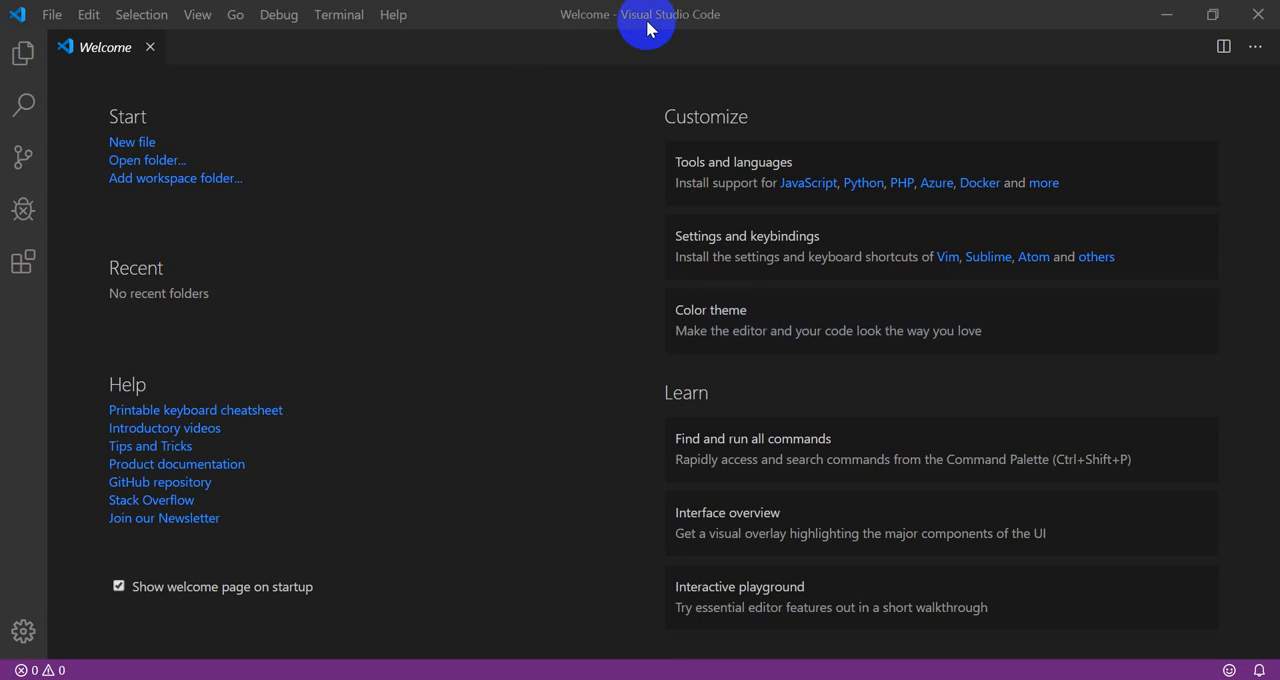
{"action": "mouse_move", "coordinate": [662, 196]}
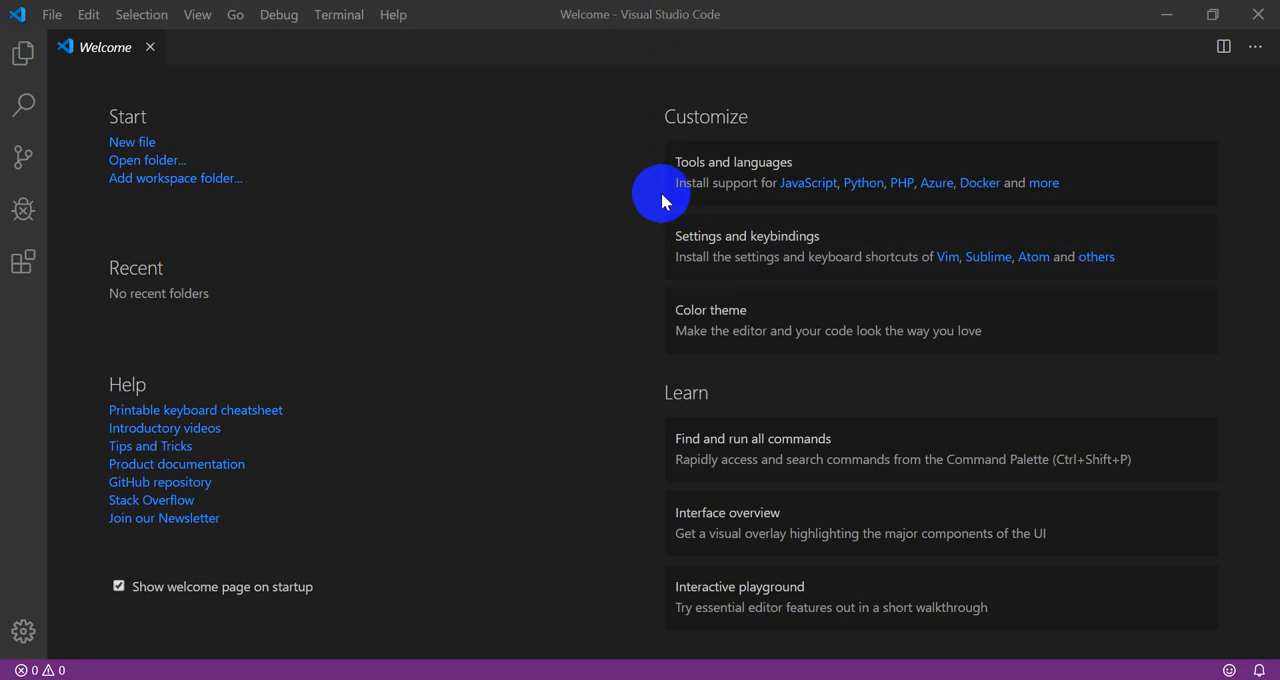
{"action": "mouse_move", "coordinate": [690, 524]}
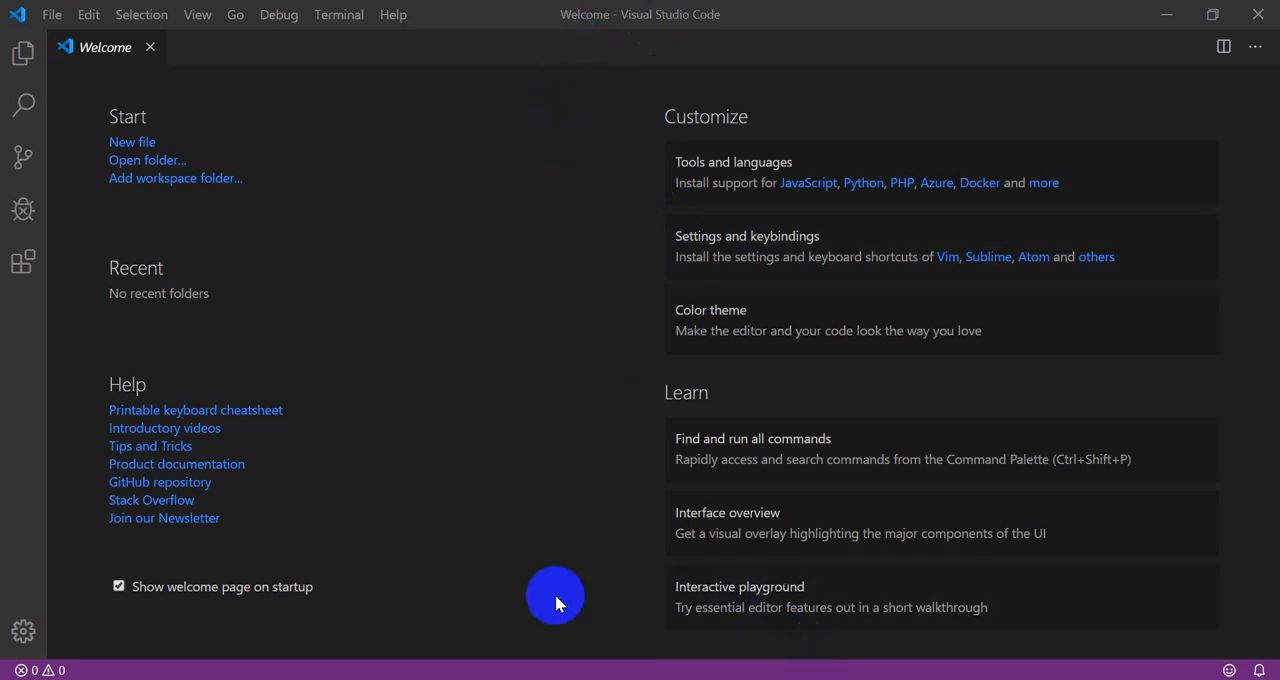
{"action": "mouse_move", "coordinate": [604, 628]}
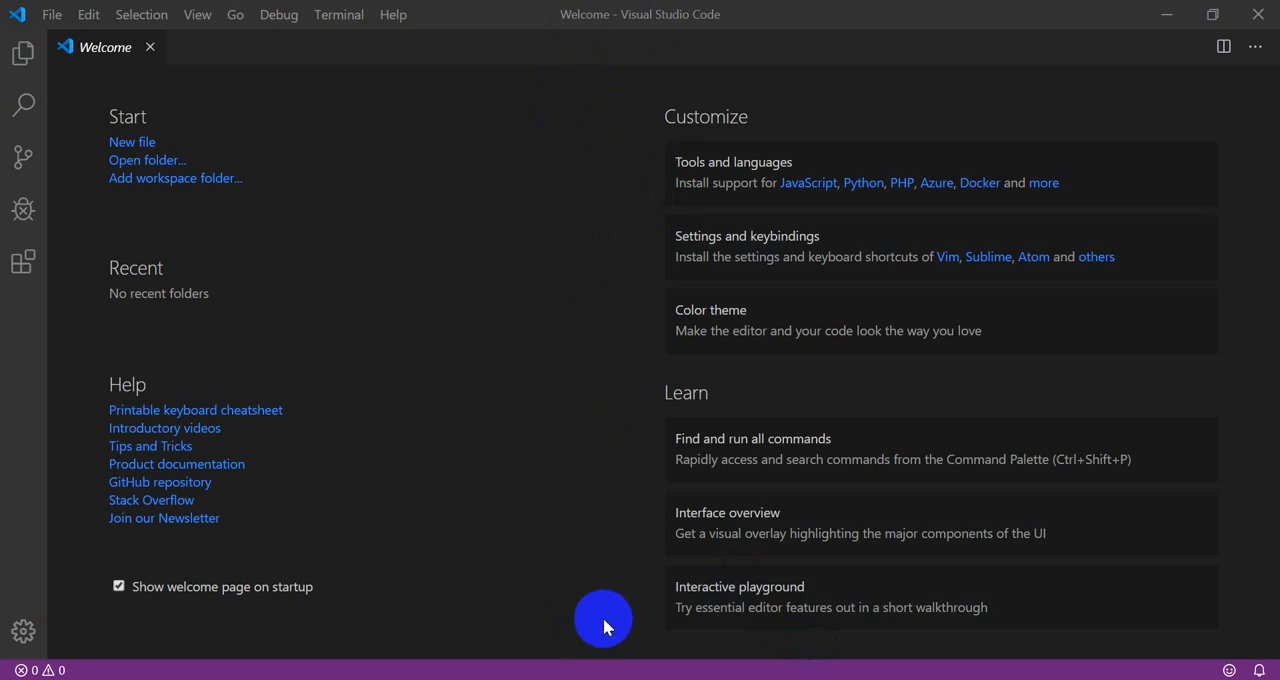
{"action": "mouse_move", "coordinate": [604, 618]}
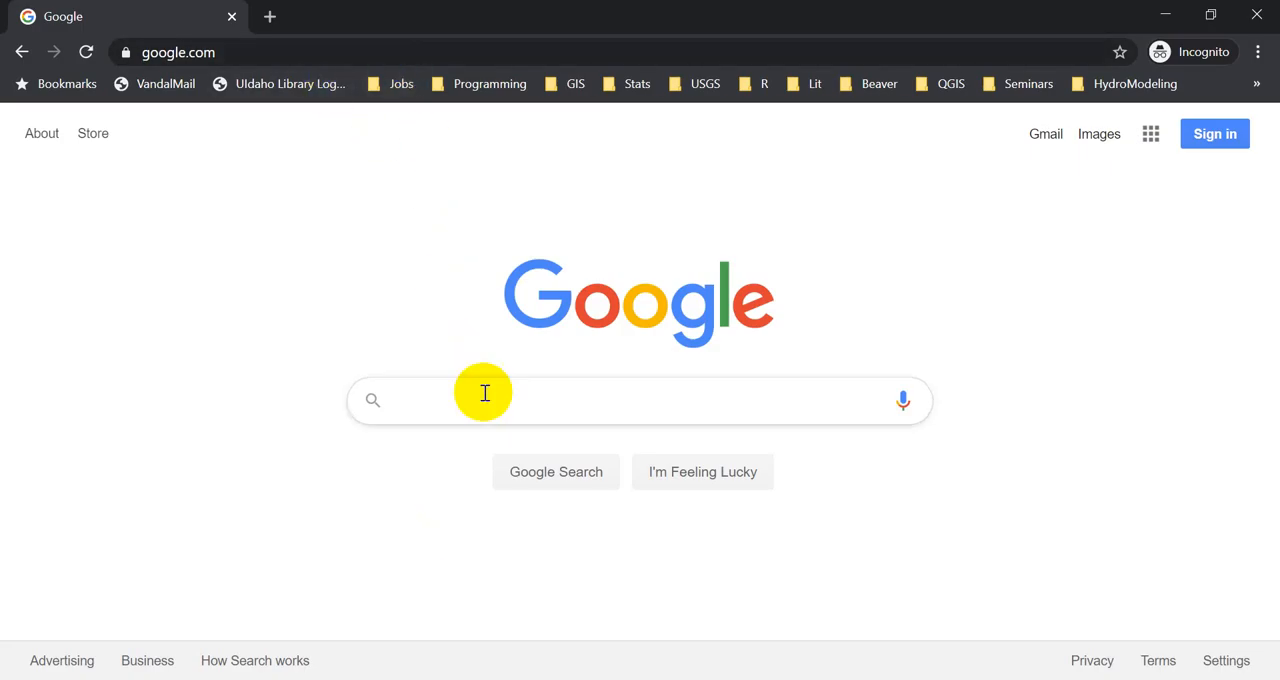
Search Google for 'download anaconda' and open the Anaconda Python/R Distribution result.
{"action": "type", "text": "download a"}
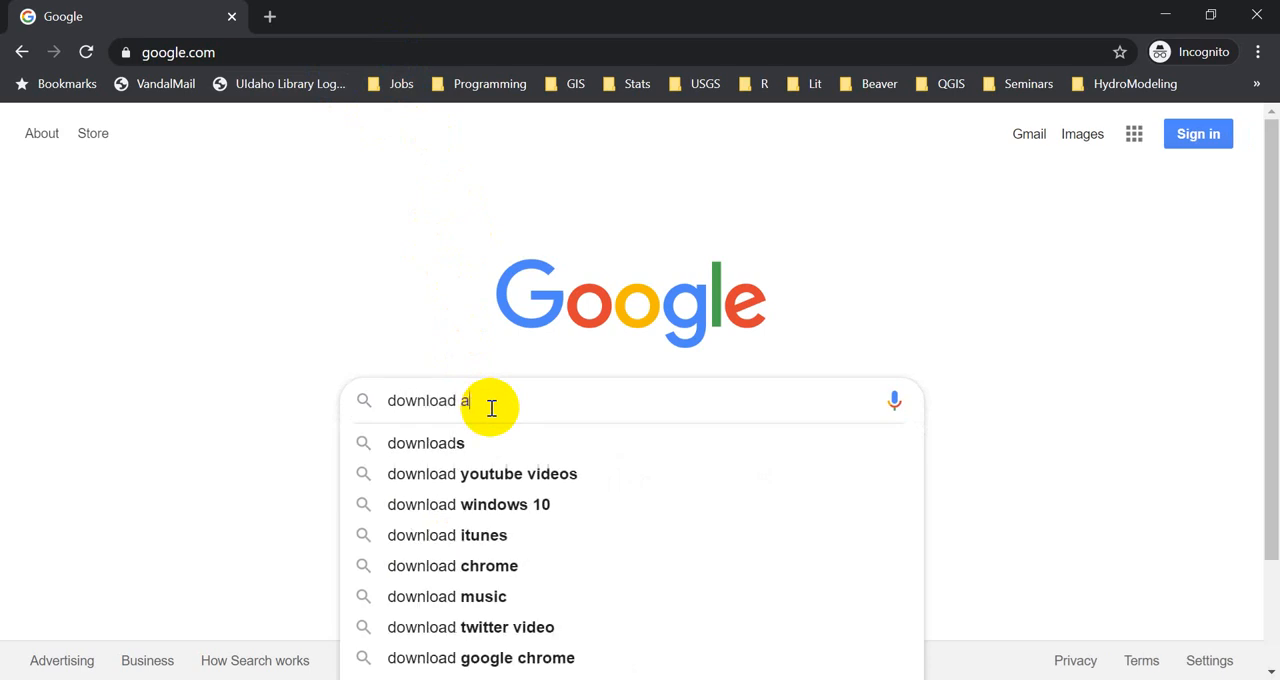
{"action": "type", "text": "naconda"}
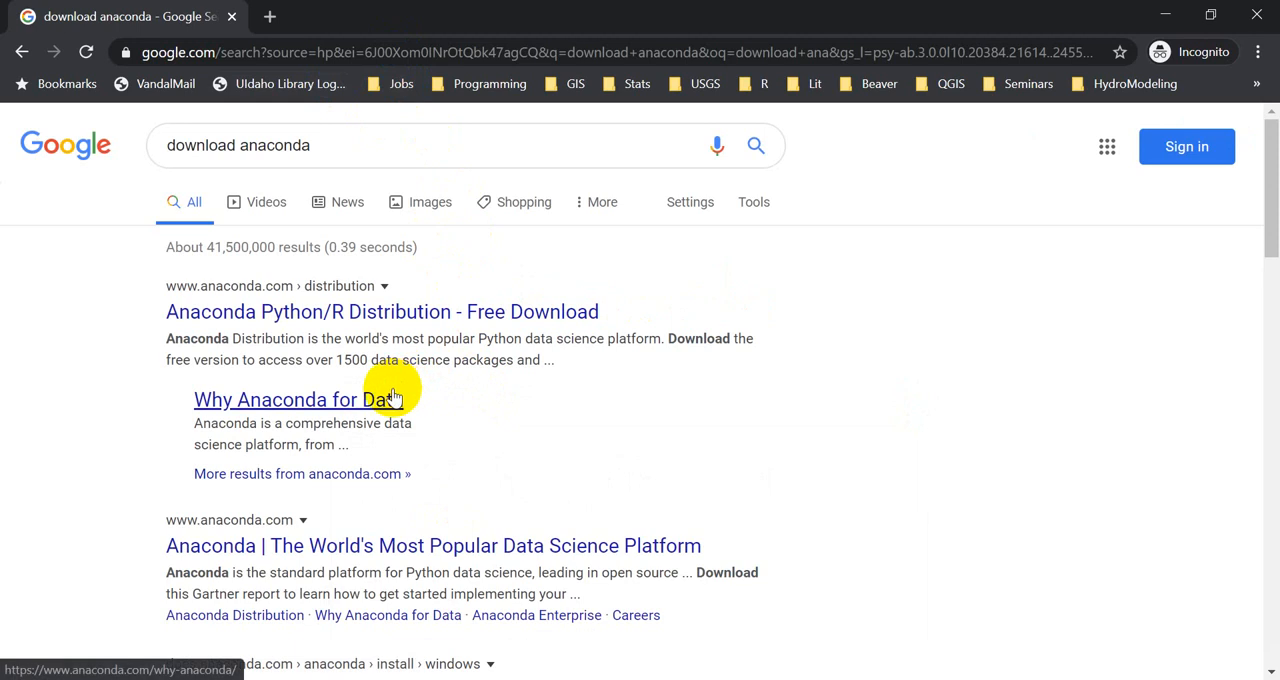
{"action": "mouse_move", "coordinate": [270, 318]}
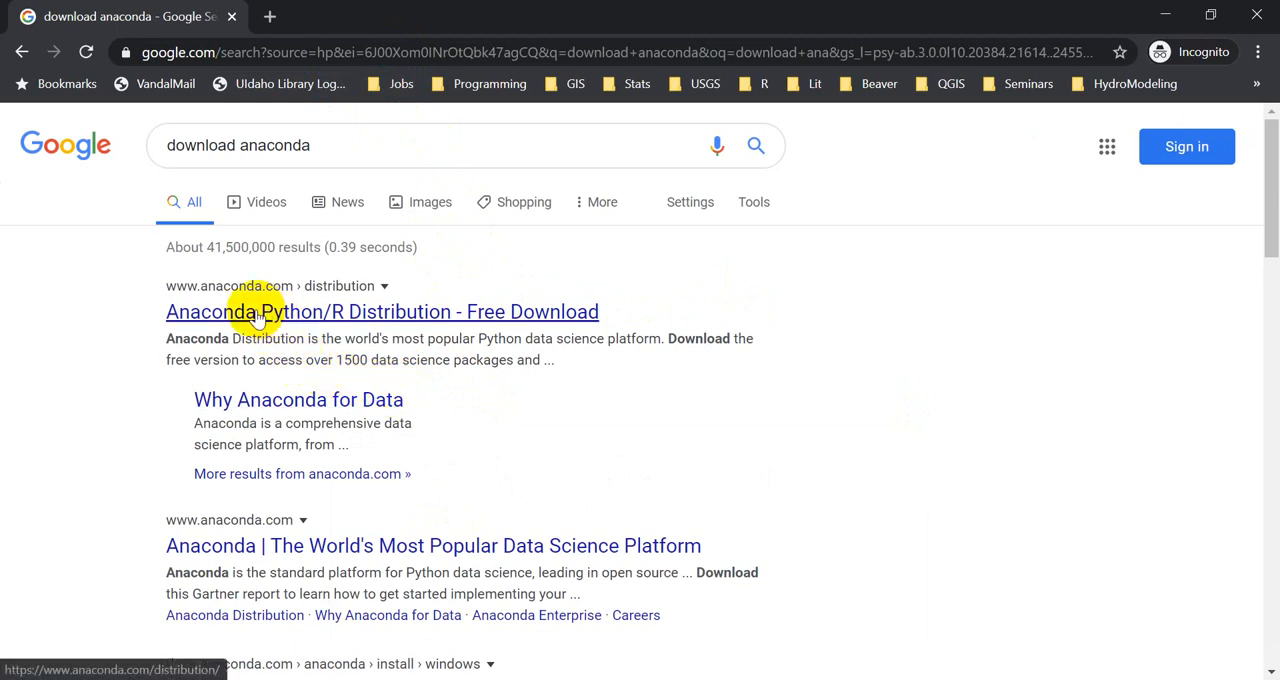
{"action": "left_click", "coordinate": [382, 312]}
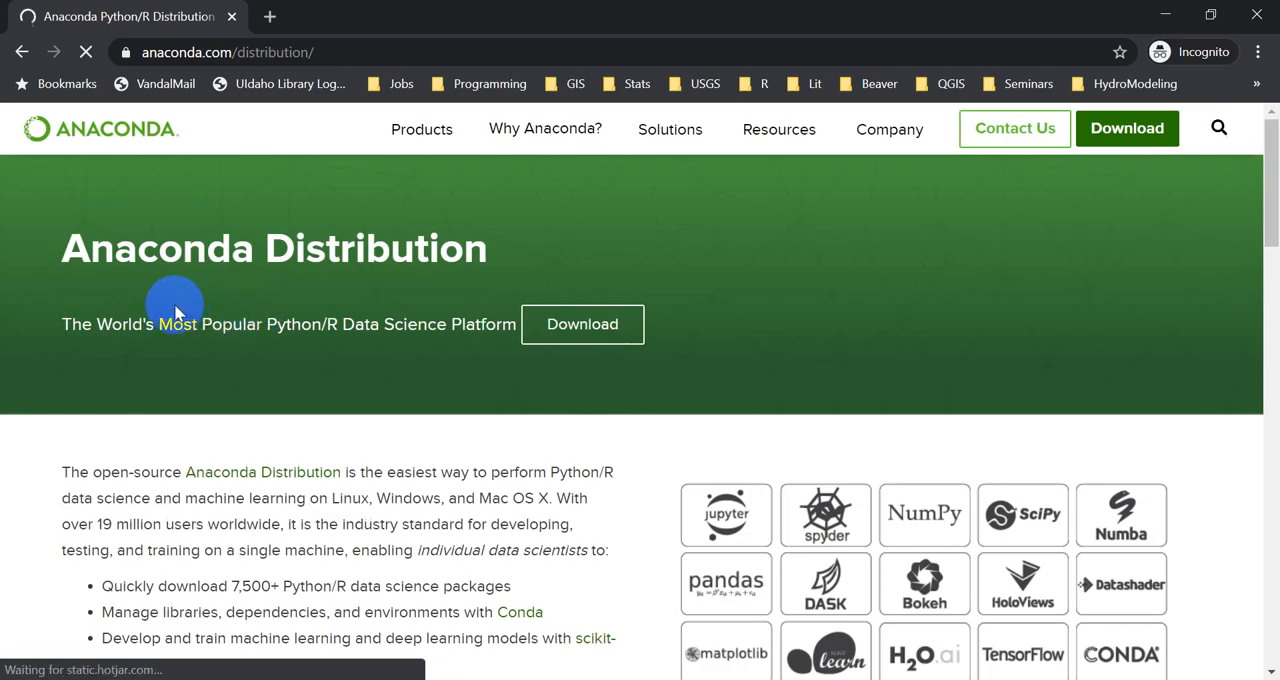
Download the 64-Bit Python 3.7 Graphical Installer (462 MB) for Windows to the Downloads folder.
{"action": "left_click", "coordinate": [582, 324]}
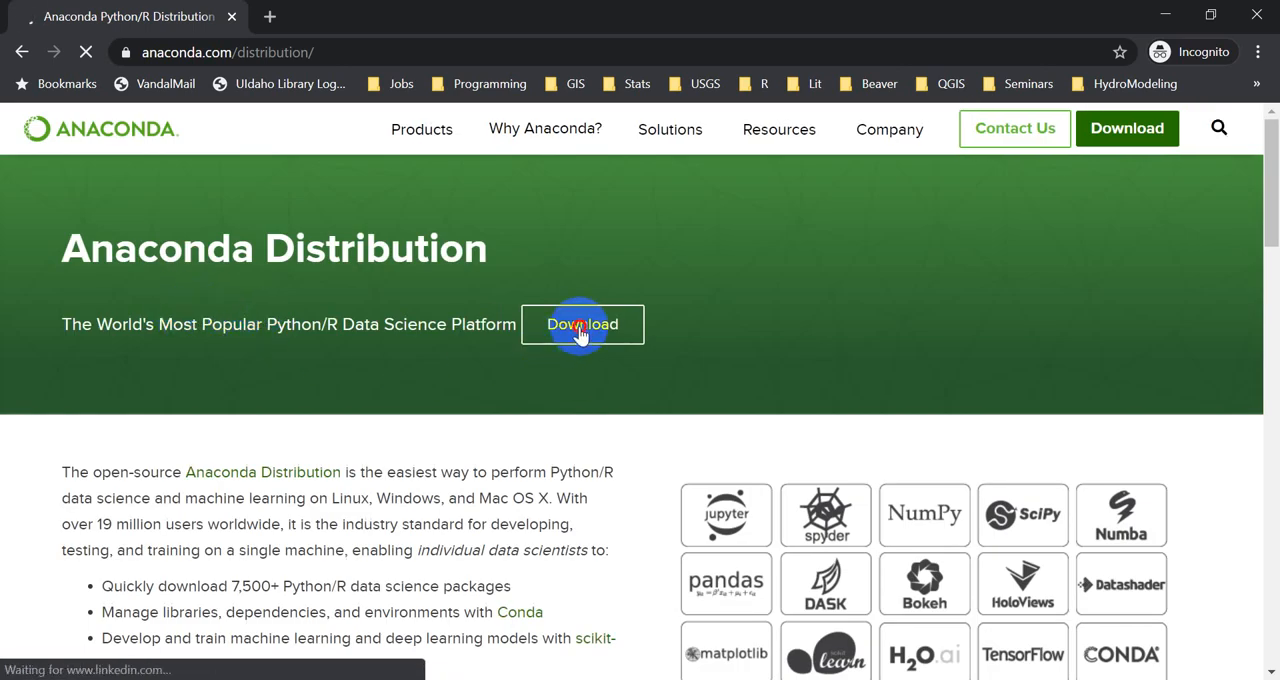
{"action": "left_click", "coordinate": [582, 324]}
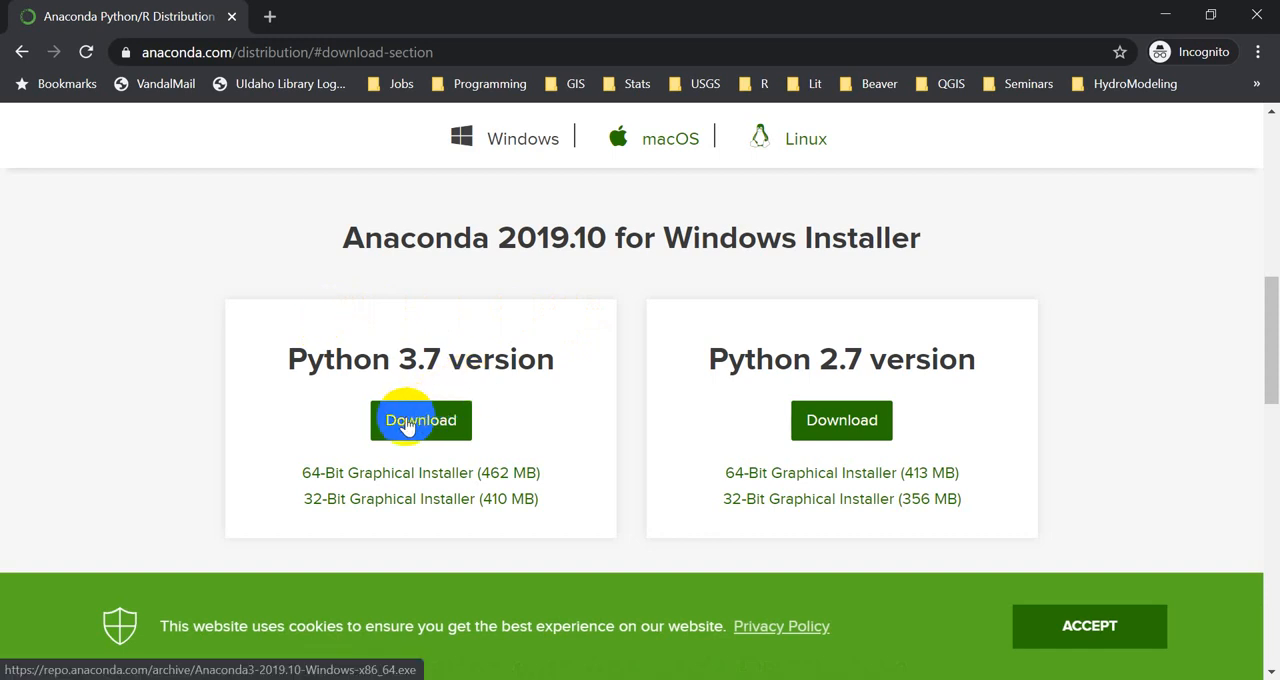
{"action": "mouse_move", "coordinate": [376, 478]}
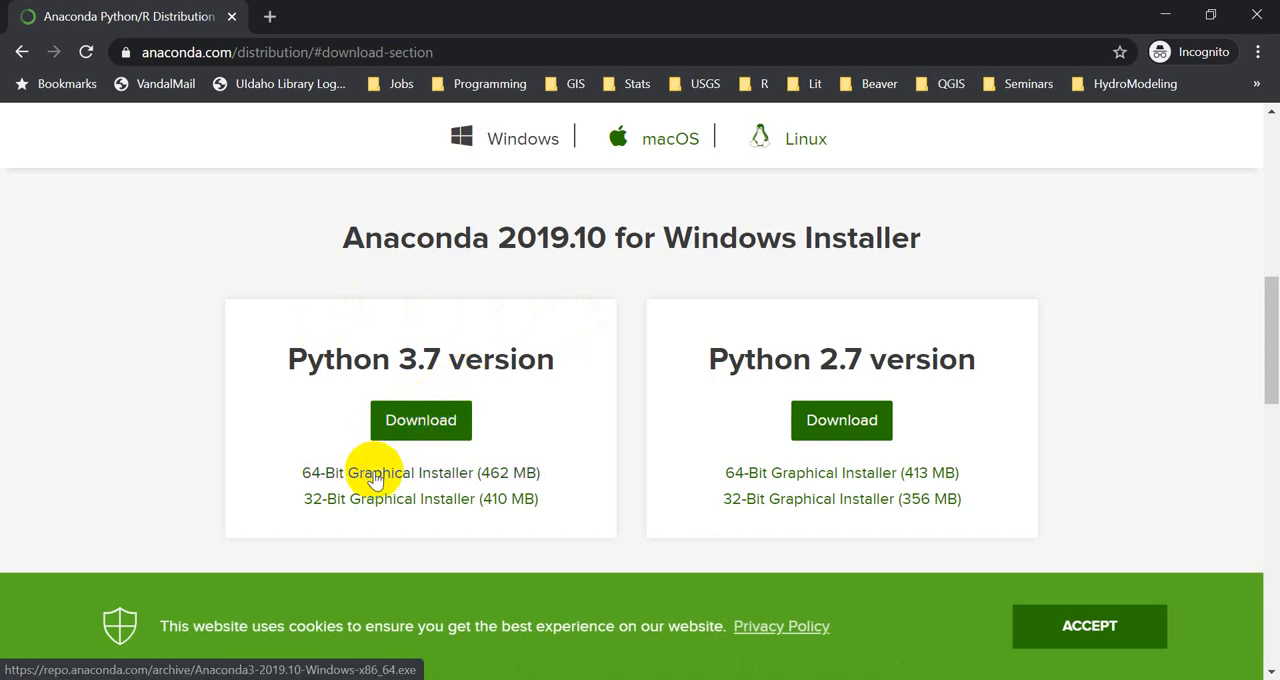
{"action": "mouse_move", "coordinate": [418, 478]}
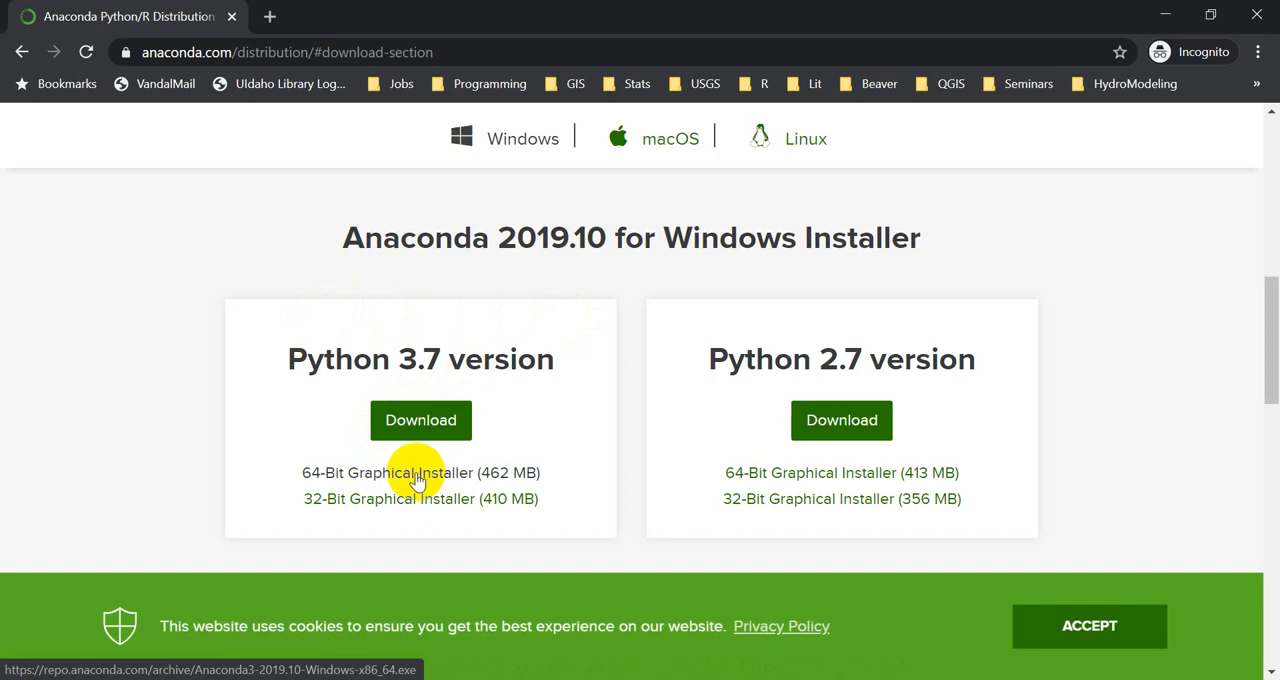
{"action": "mouse_move", "coordinate": [538, 480]}
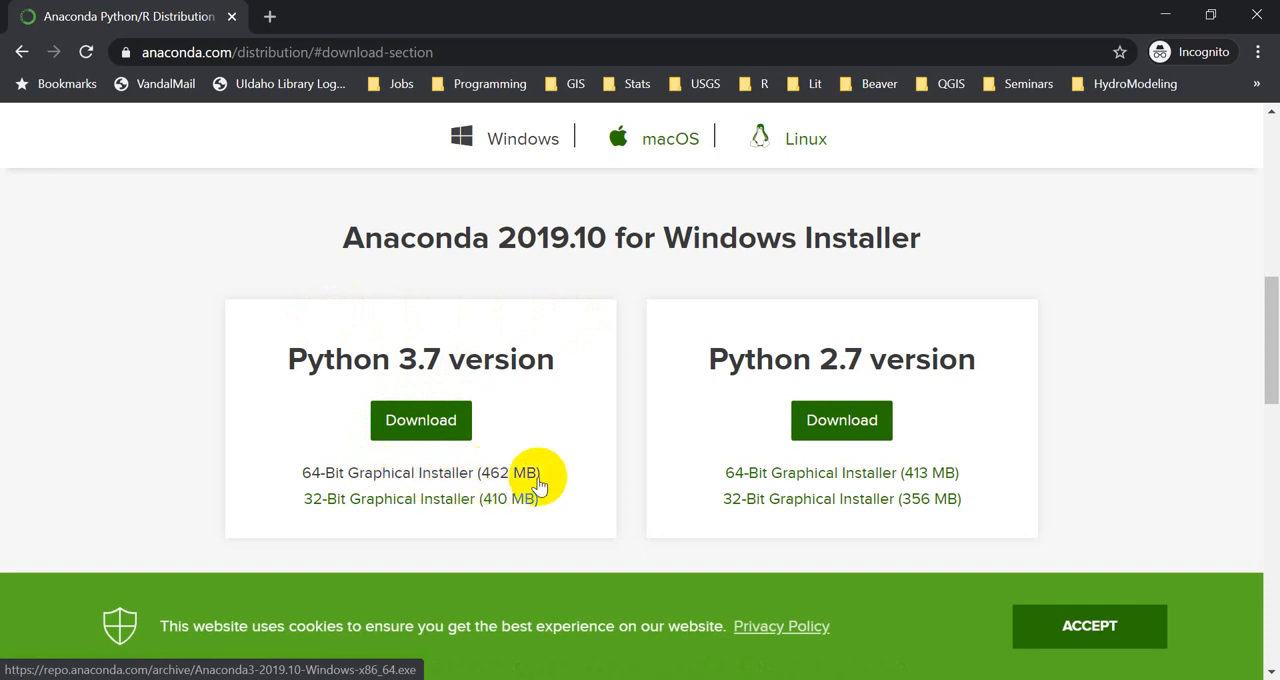
{"action": "mouse_move", "coordinate": [464, 470]}
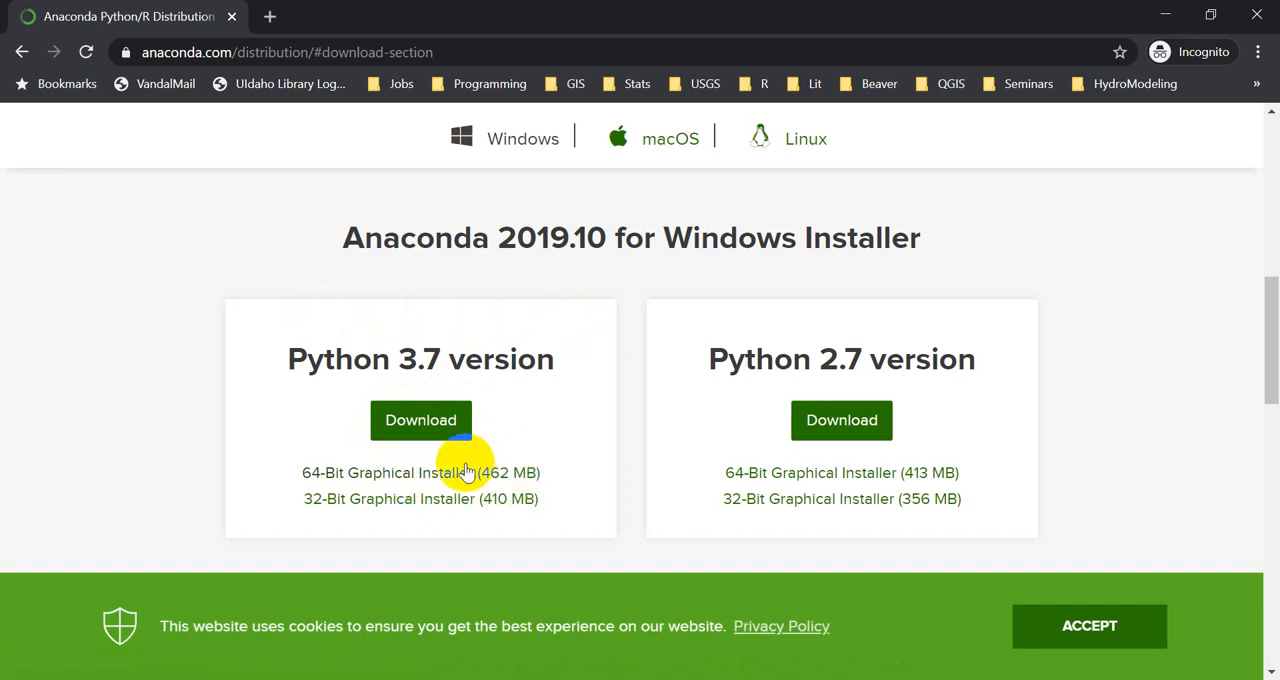
{"action": "mouse_move", "coordinate": [380, 472]}
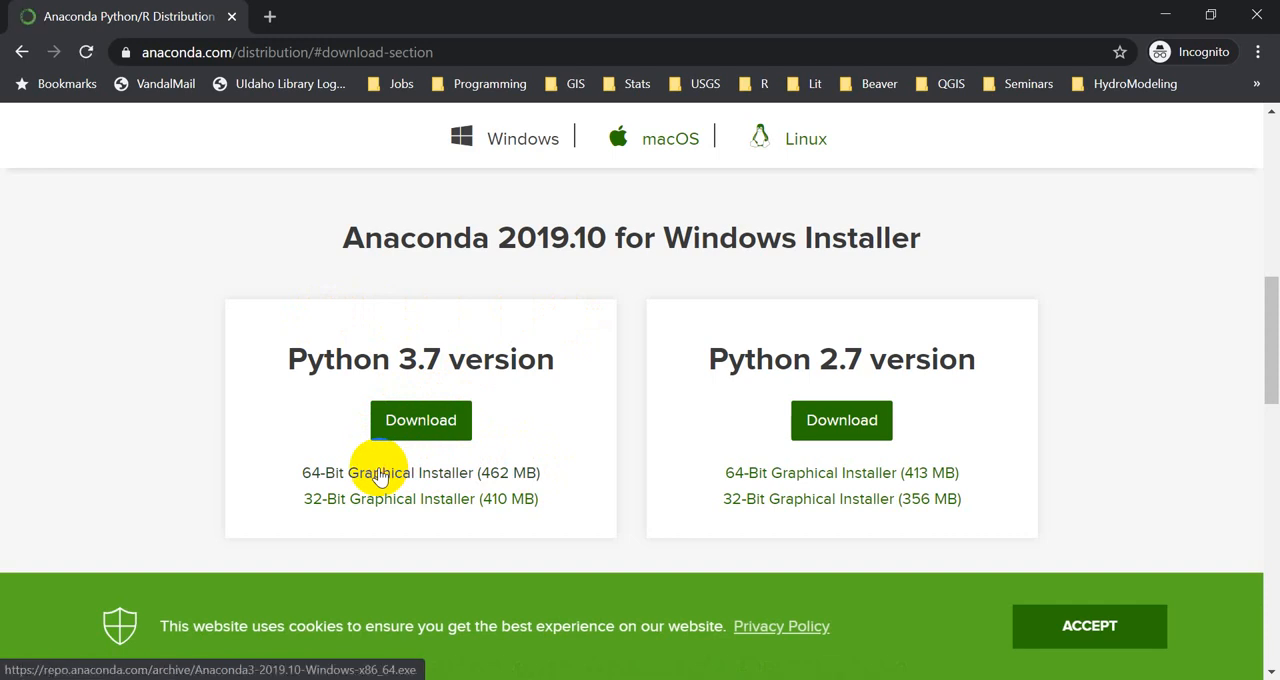
{"action": "left_click", "coordinate": [388, 472]}
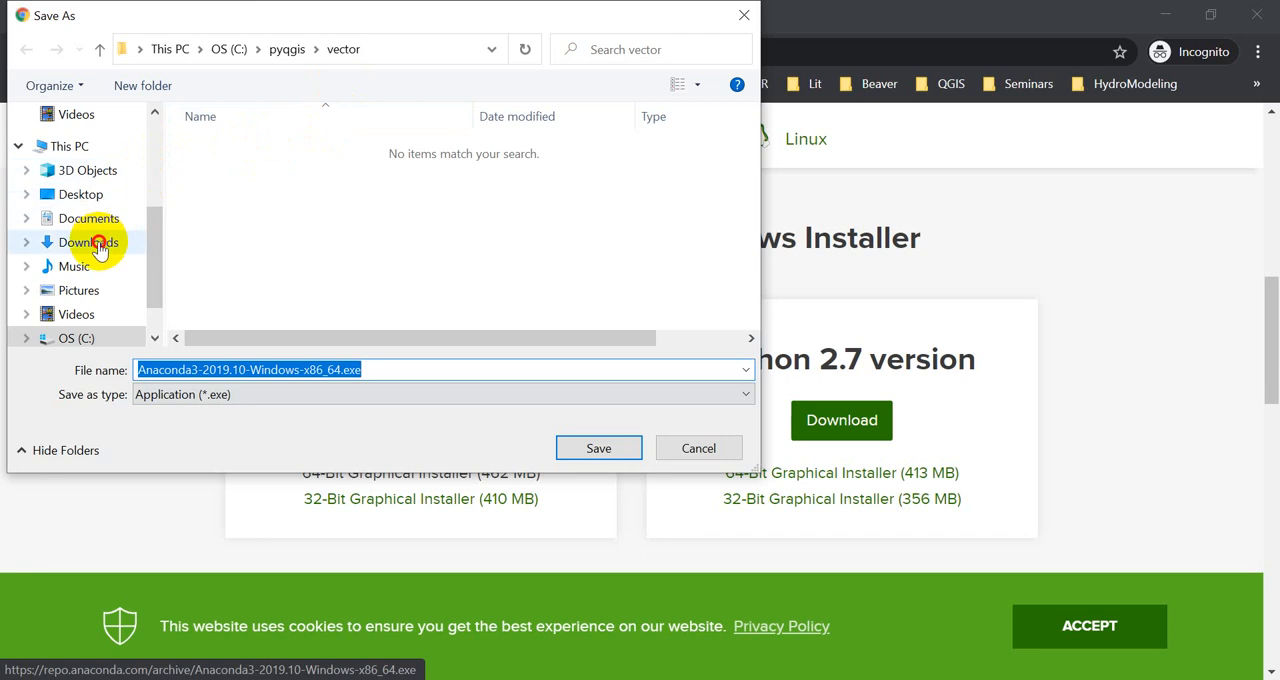
{"action": "left_click", "coordinate": [598, 448]}
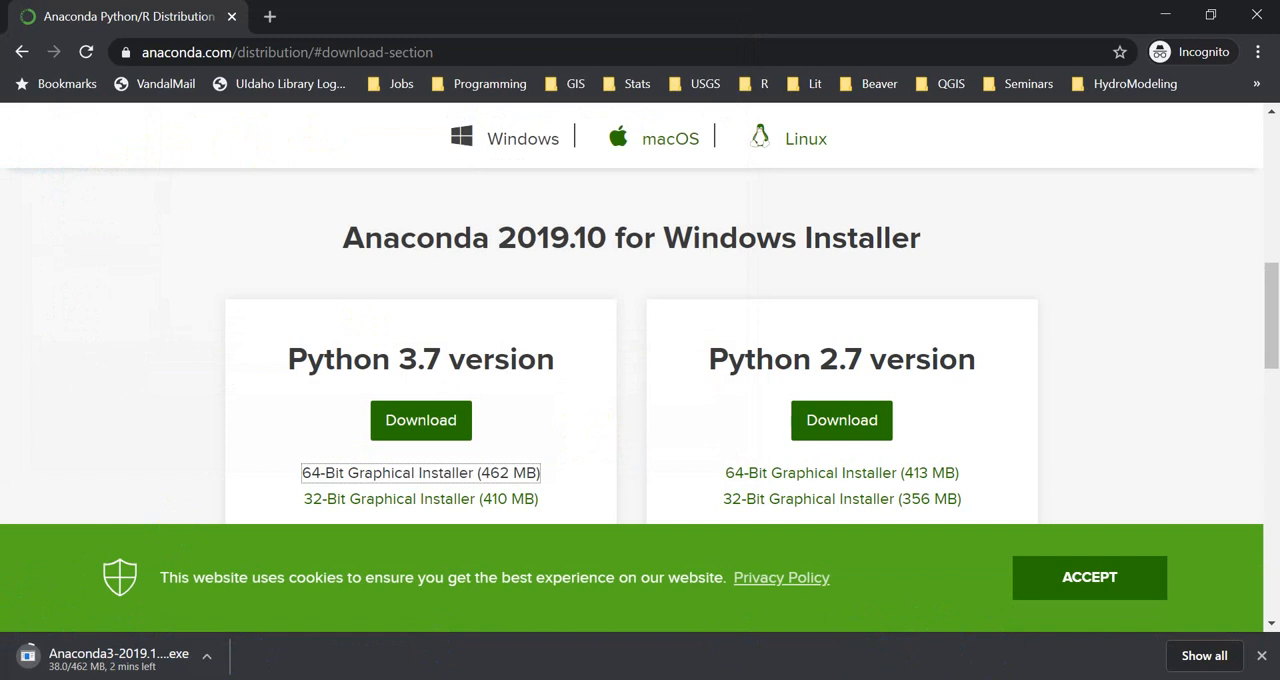
Run the downloaded Anaconda3-2019.10 installer from Chrome's download bar.
{"action": "left_click", "coordinate": [118, 658]}
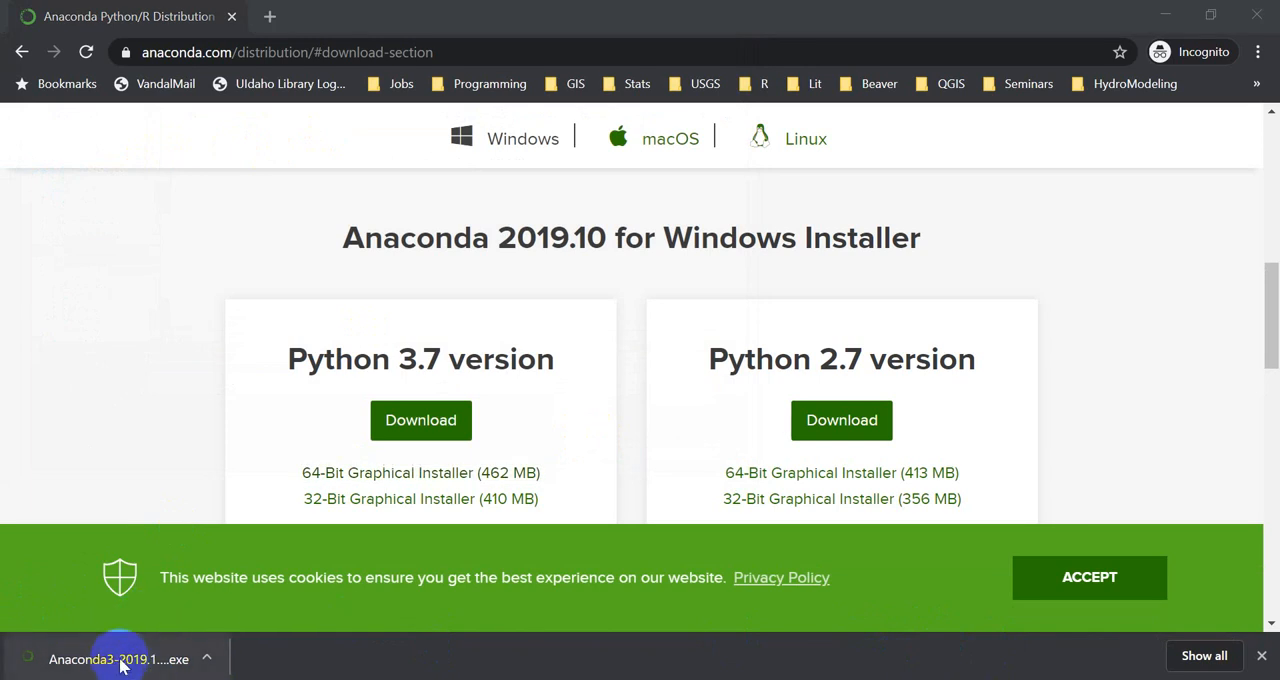
{"action": "mouse_move", "coordinate": [294, 660]}
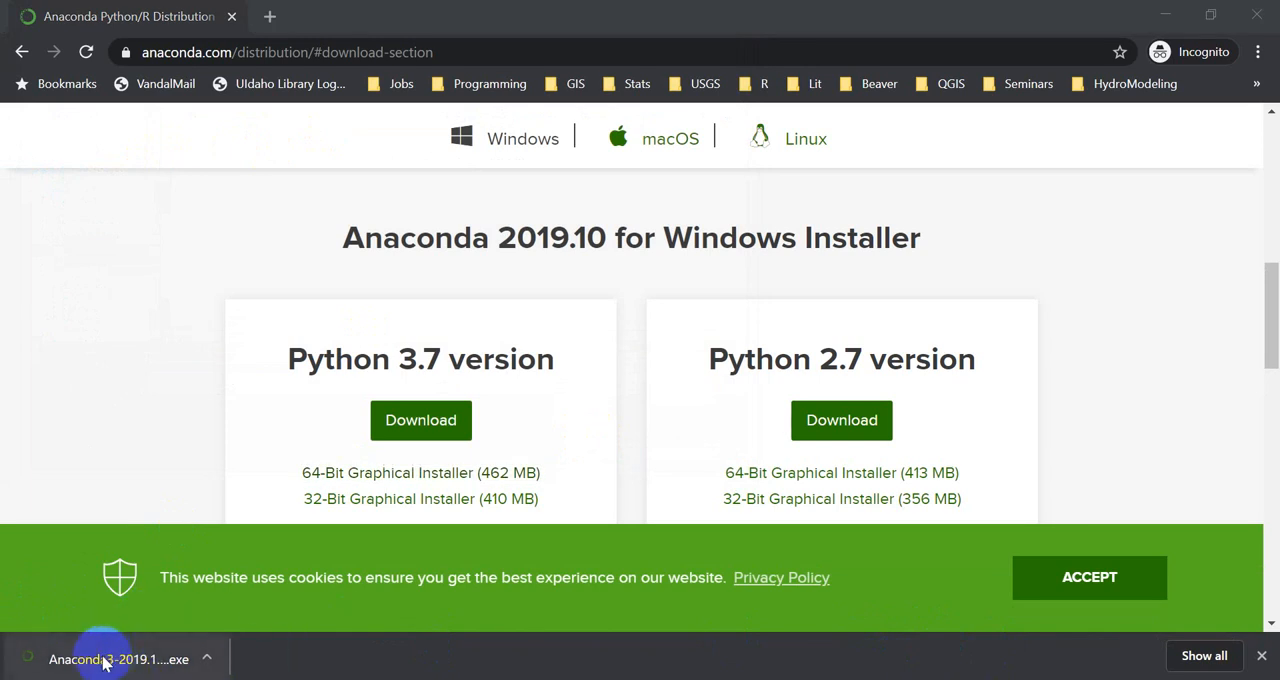
{"action": "left_click", "coordinate": [118, 660]}
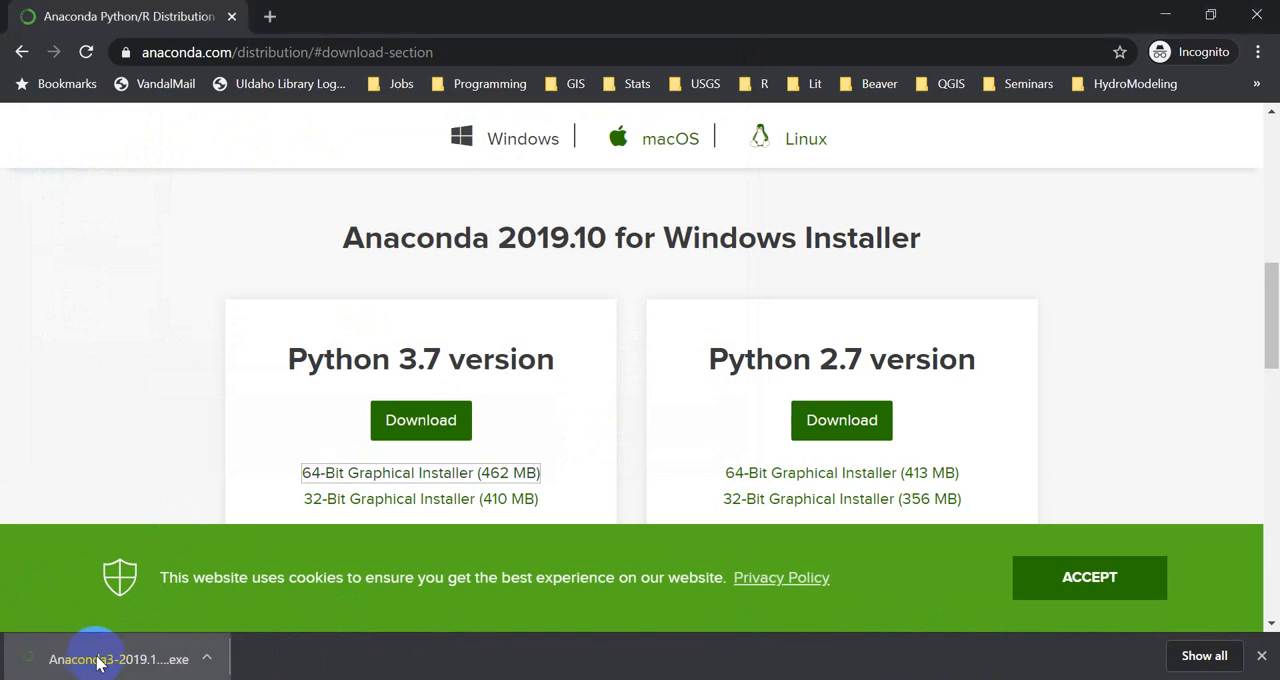
{"action": "mouse_move", "coordinate": [324, 630]}
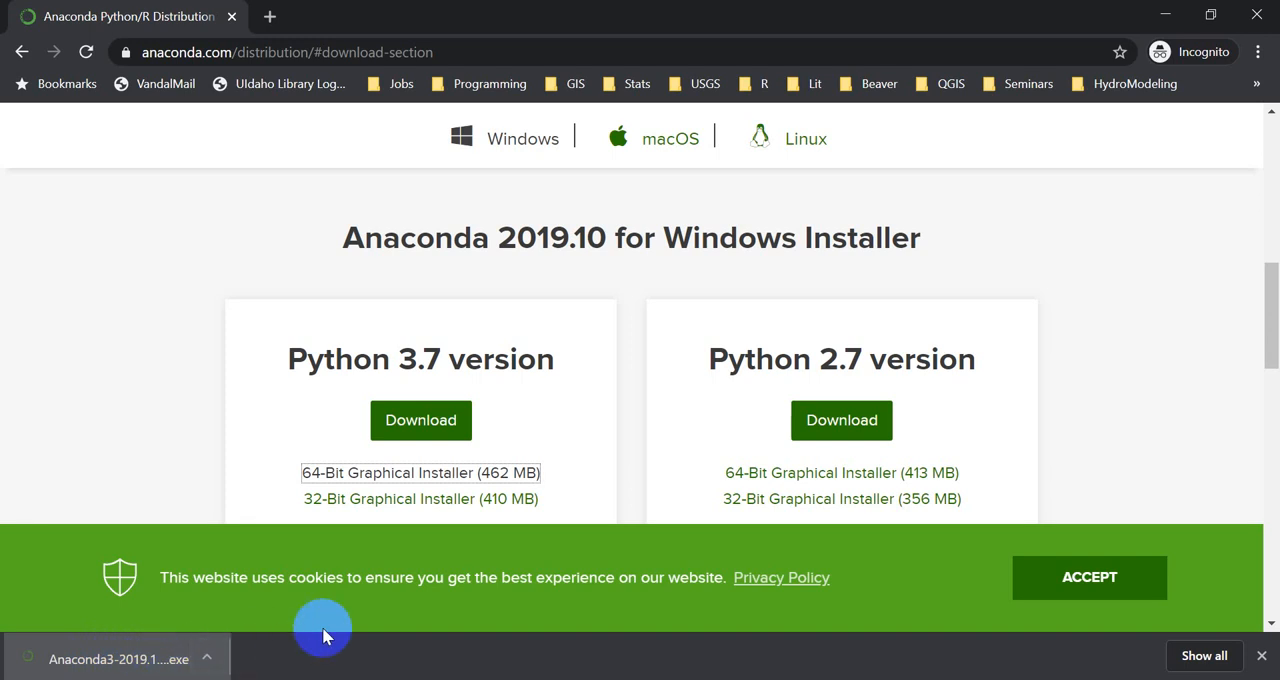
{"action": "mouse_move", "coordinate": [608, 516]}
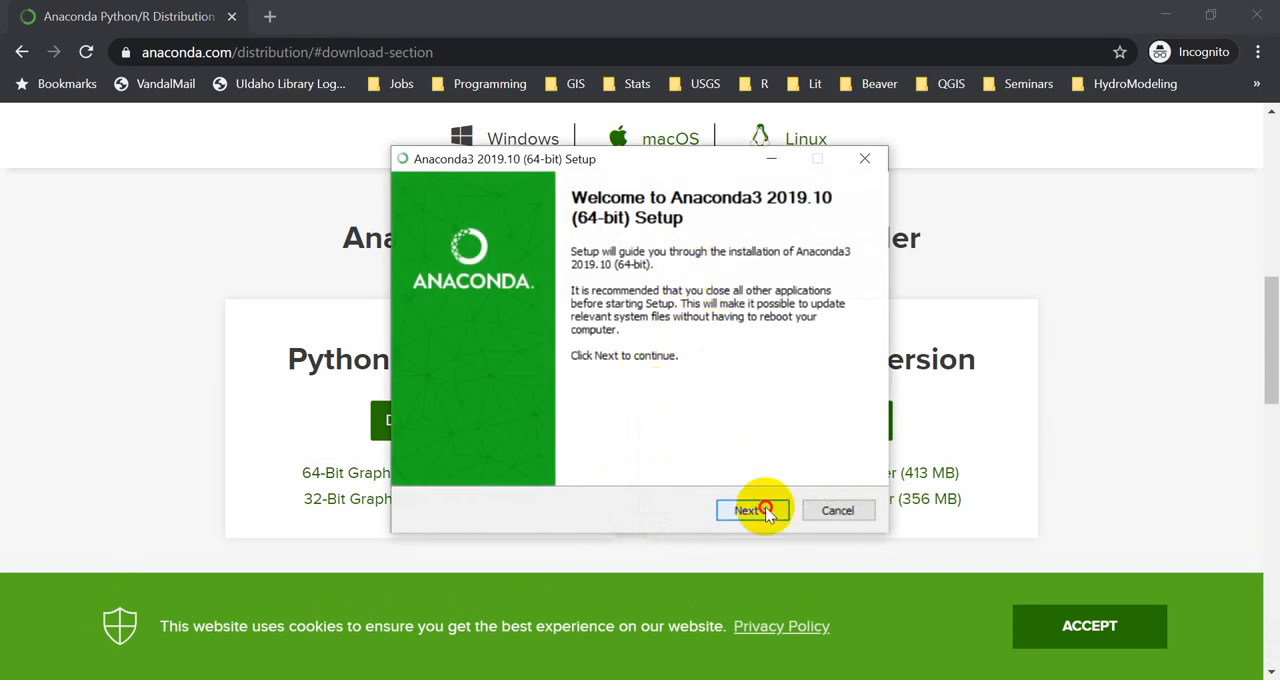
Install Anaconda3 for Just Me in the default folder, registered as default Python 3.7.
{"action": "left_click", "coordinate": [748, 510]}
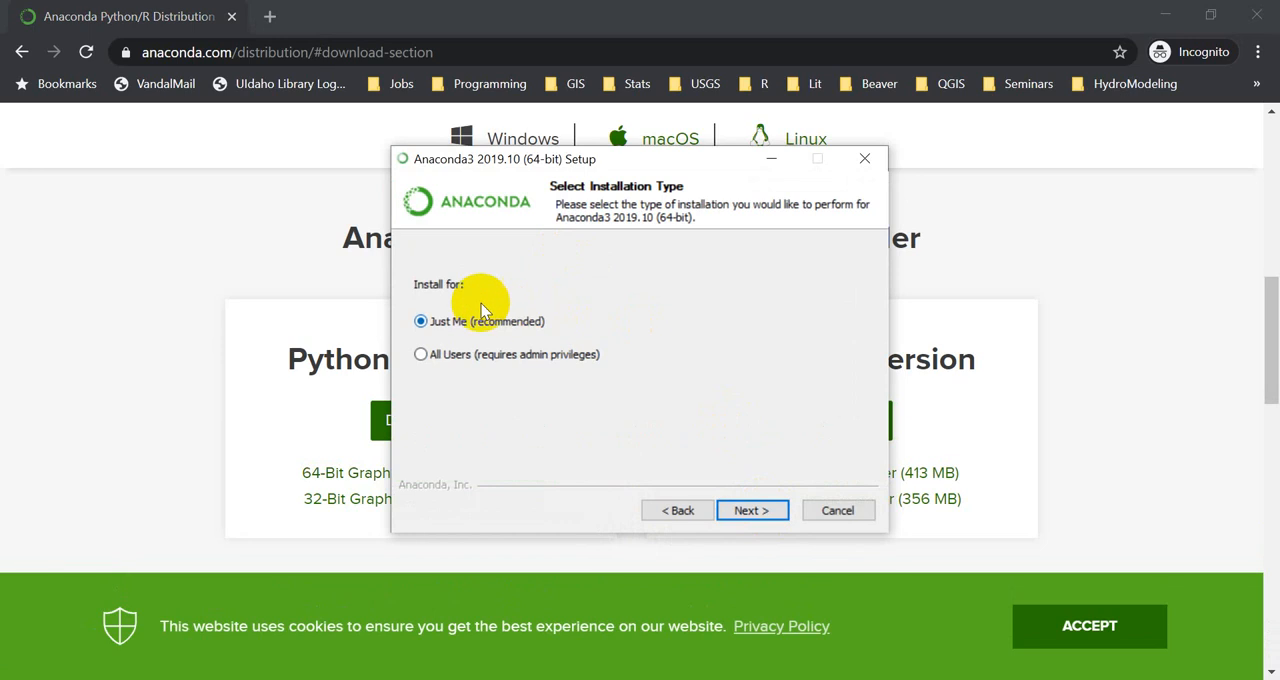
{"action": "left_click", "coordinate": [752, 510]}
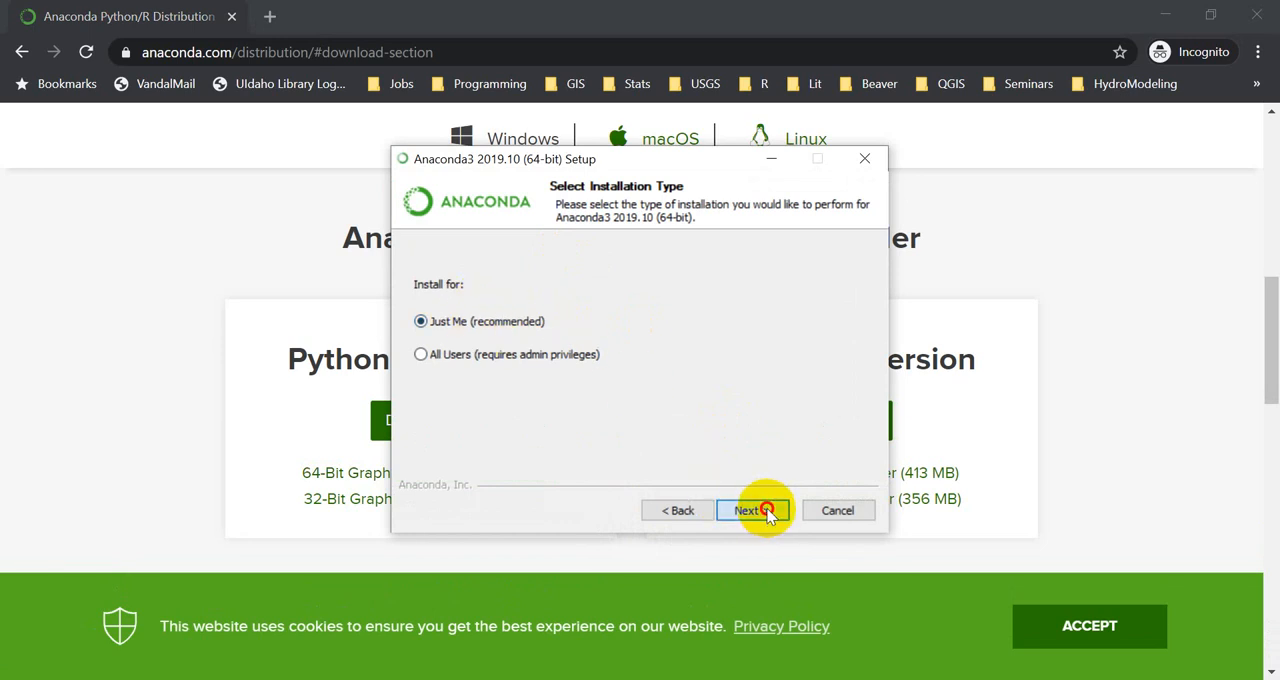
{"action": "left_click", "coordinate": [748, 510]}
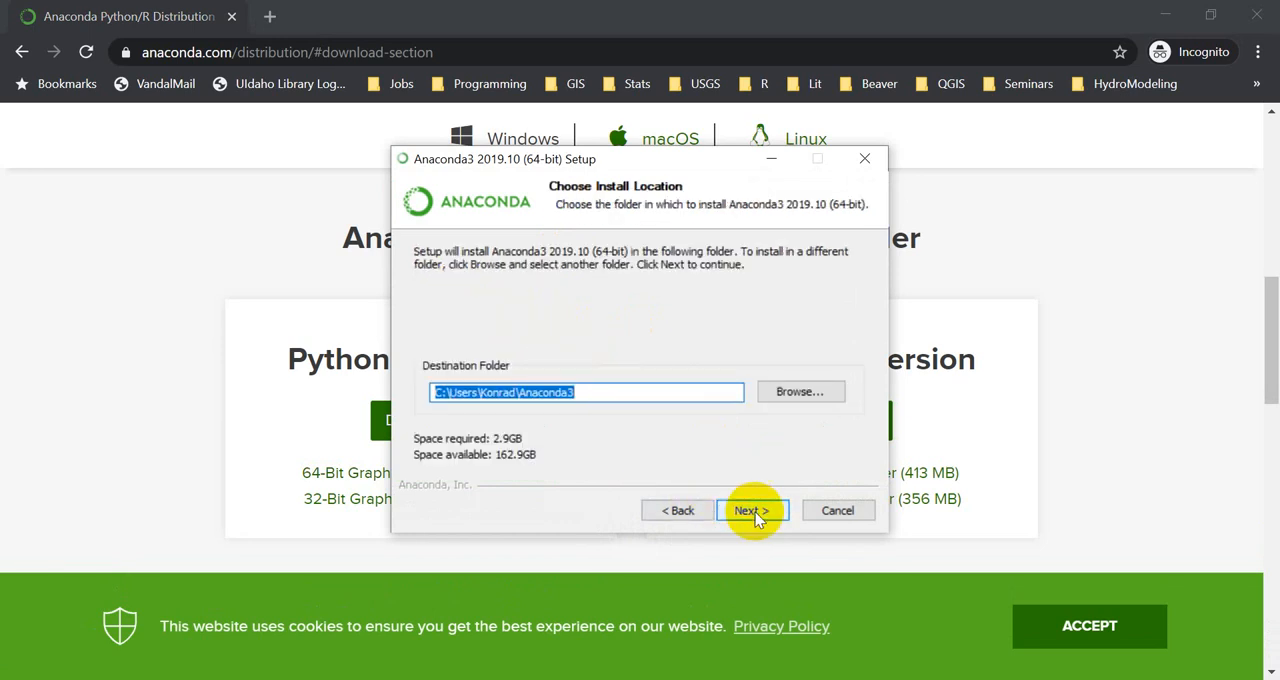
{"action": "left_click", "coordinate": [752, 510]}
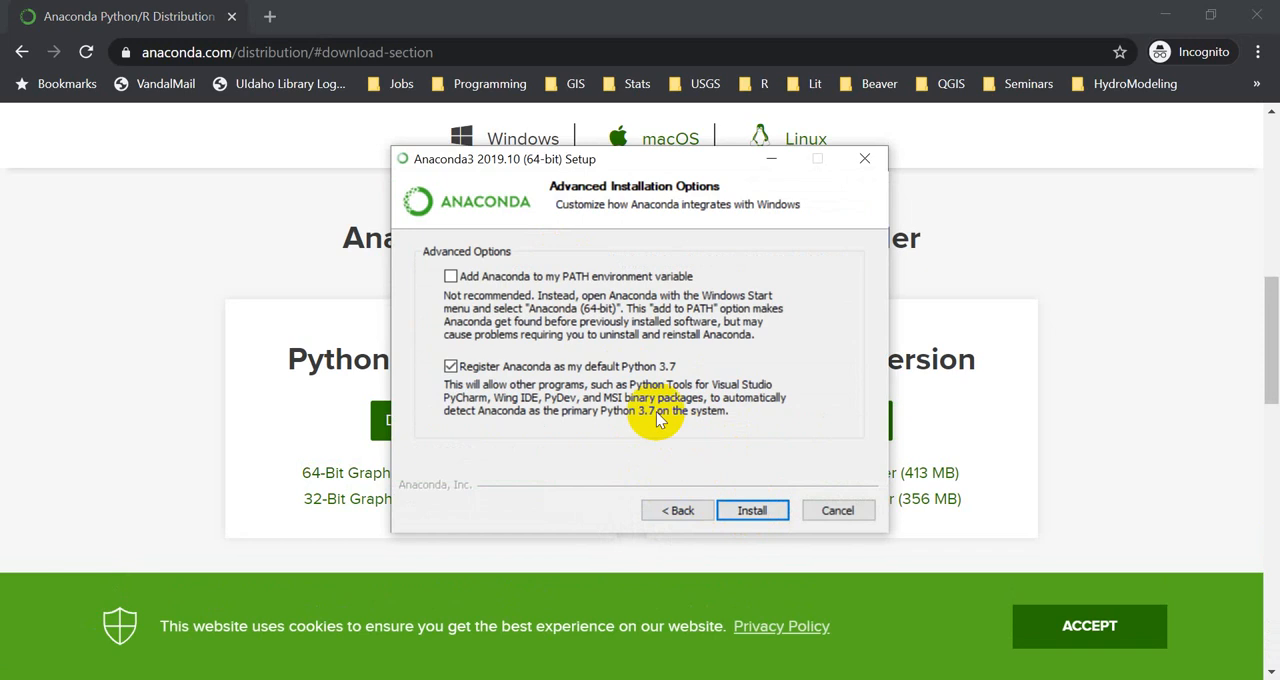
{"action": "mouse_move", "coordinate": [656, 344]}
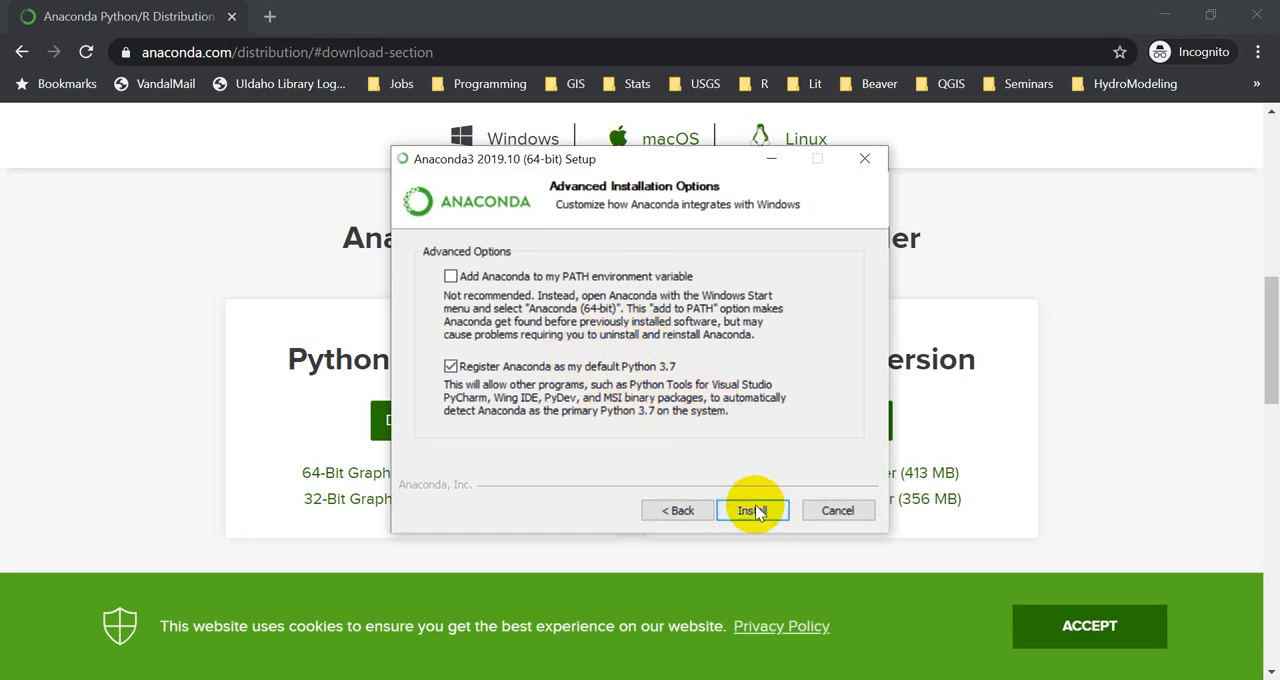
{"action": "left_click", "coordinate": [752, 510]}
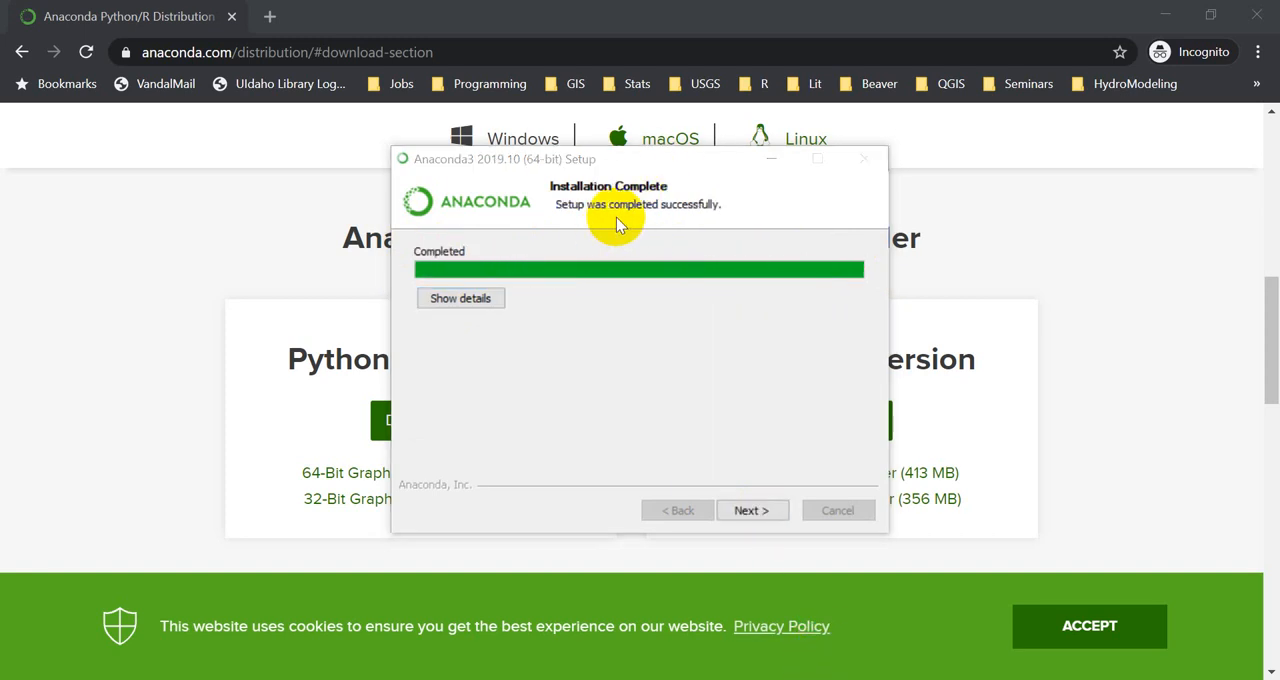
{"action": "mouse_move", "coordinate": [784, 486]}
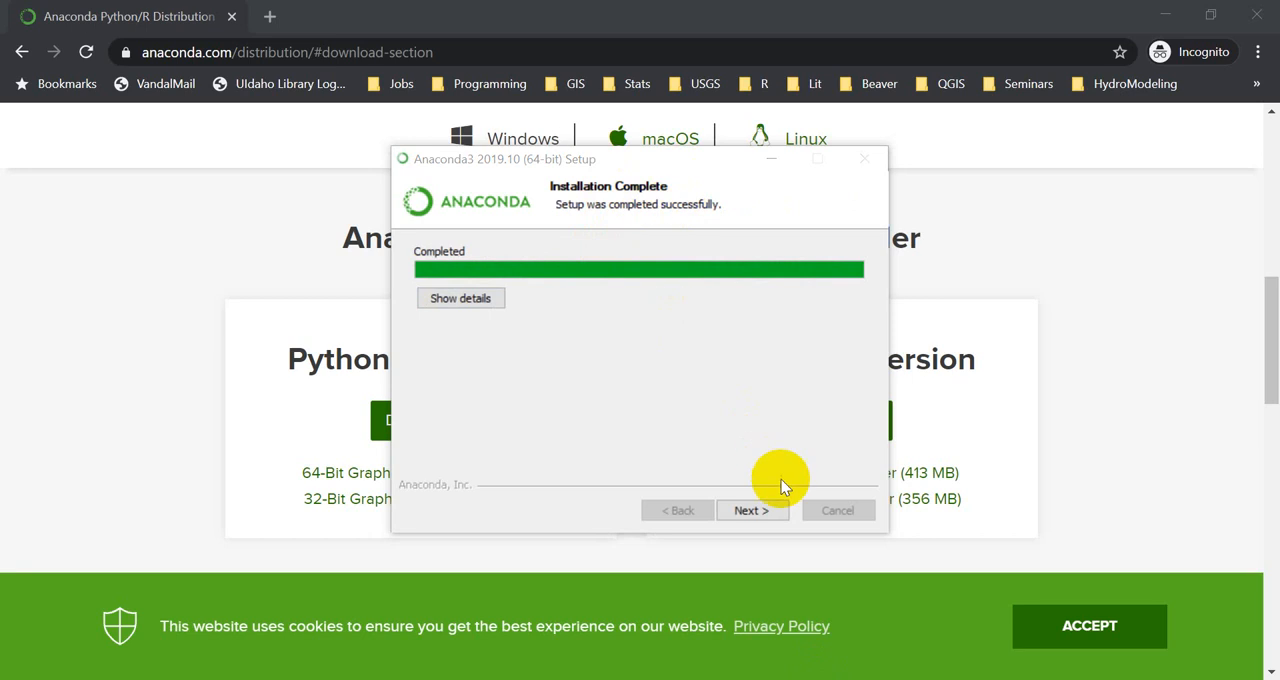
Skip the PyCharm notice, untick both Learn options and finish the installer.
{"action": "left_click", "coordinate": [752, 510]}
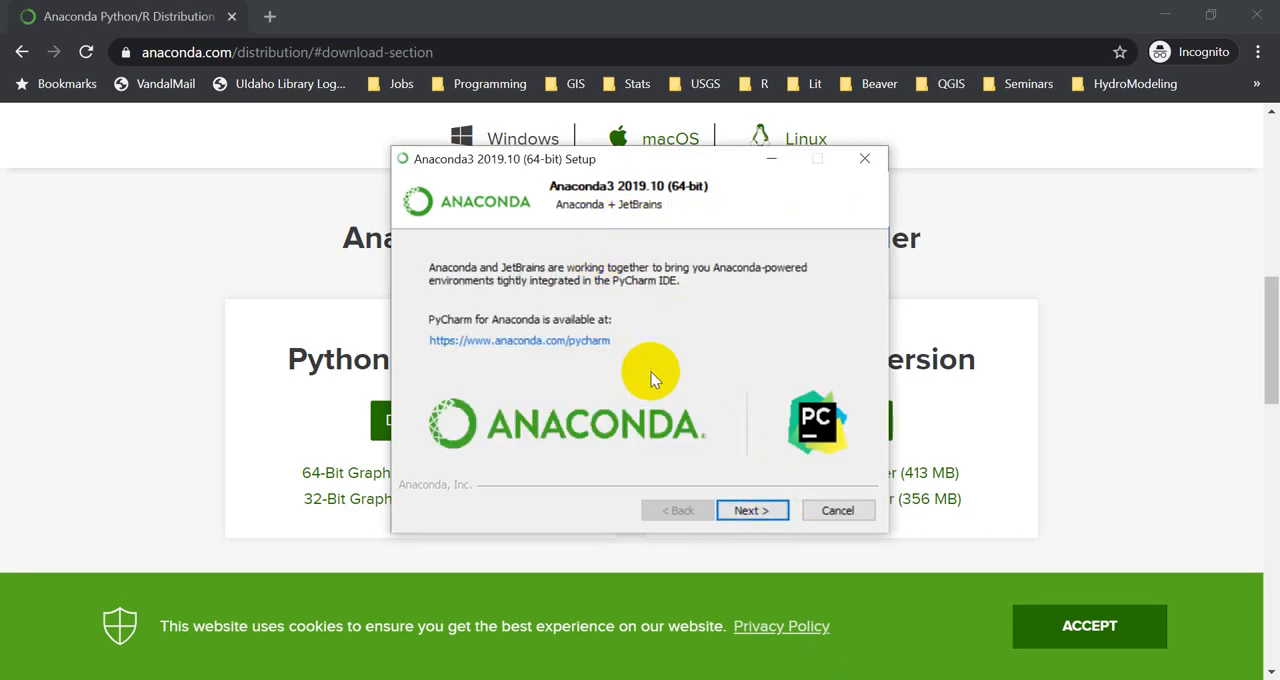
{"action": "mouse_move", "coordinate": [696, 392]}
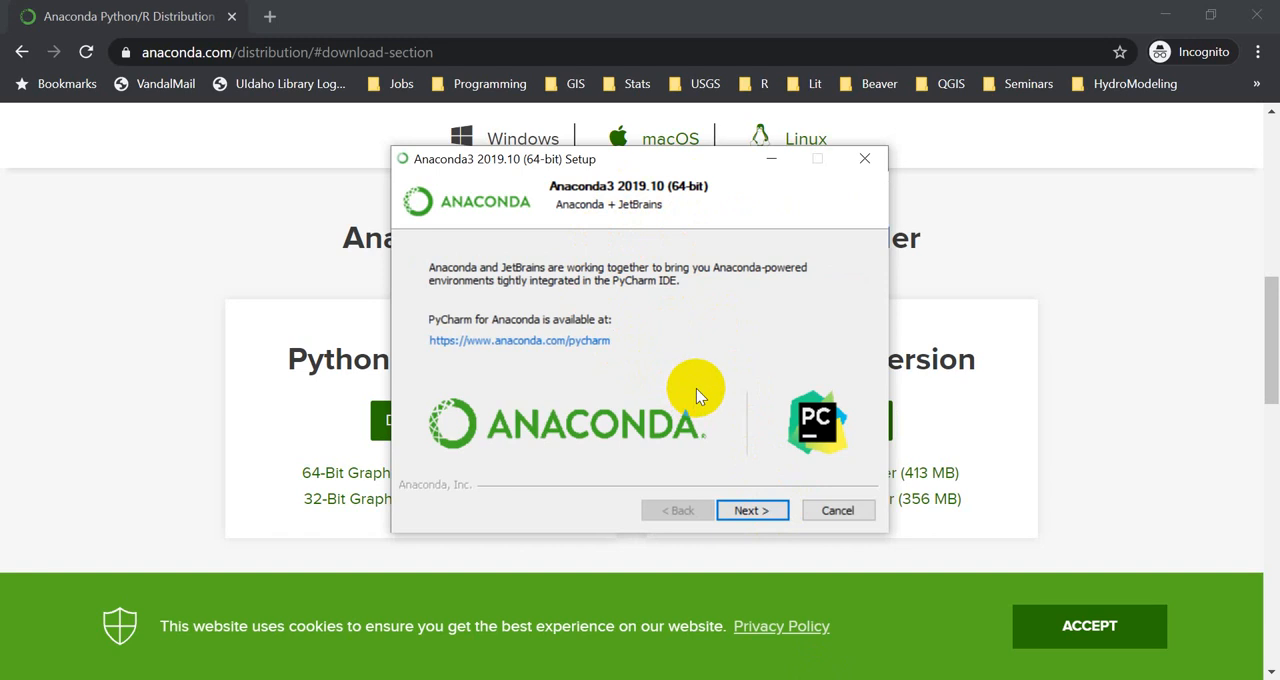
{"action": "mouse_move", "coordinate": [576, 290]}
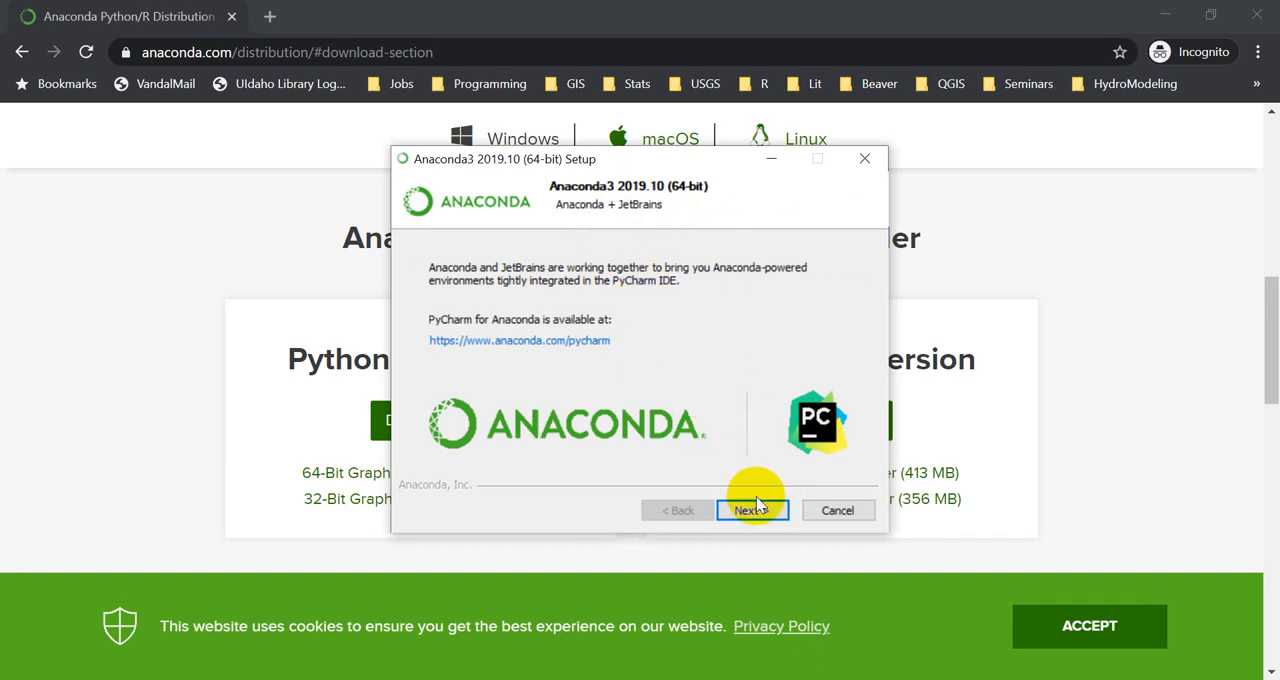
{"action": "left_click", "coordinate": [752, 510]}
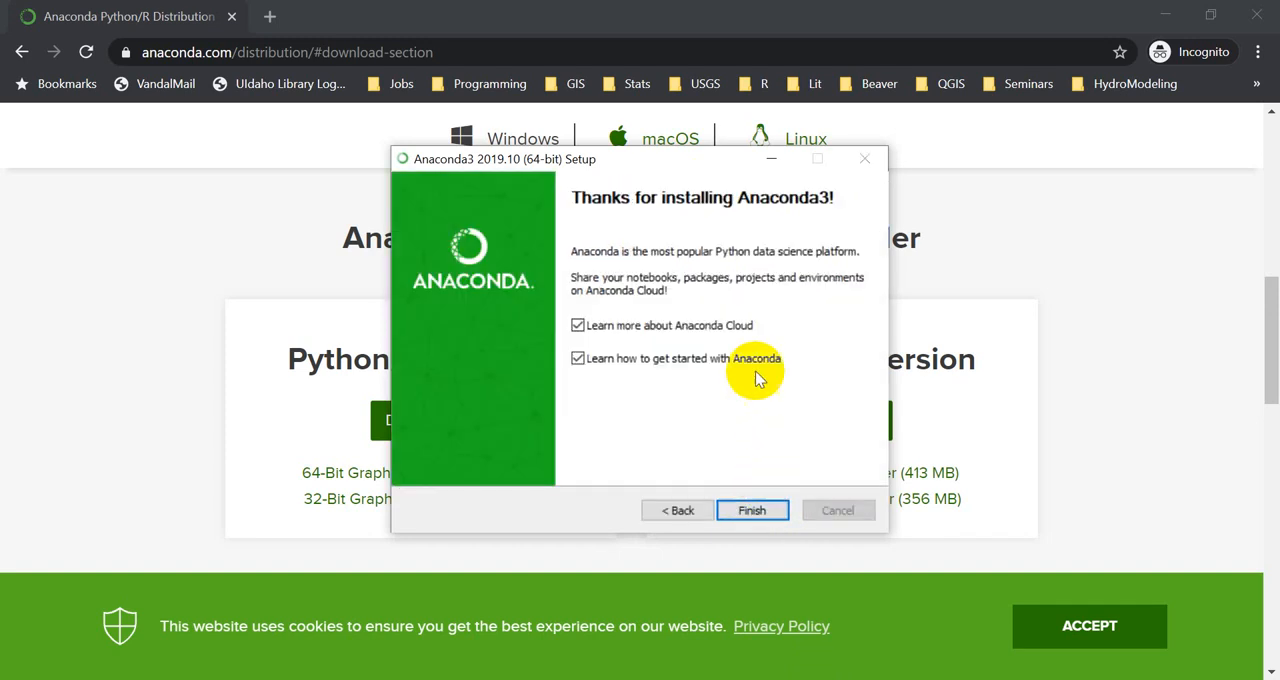
{"action": "left_click", "coordinate": [576, 324]}
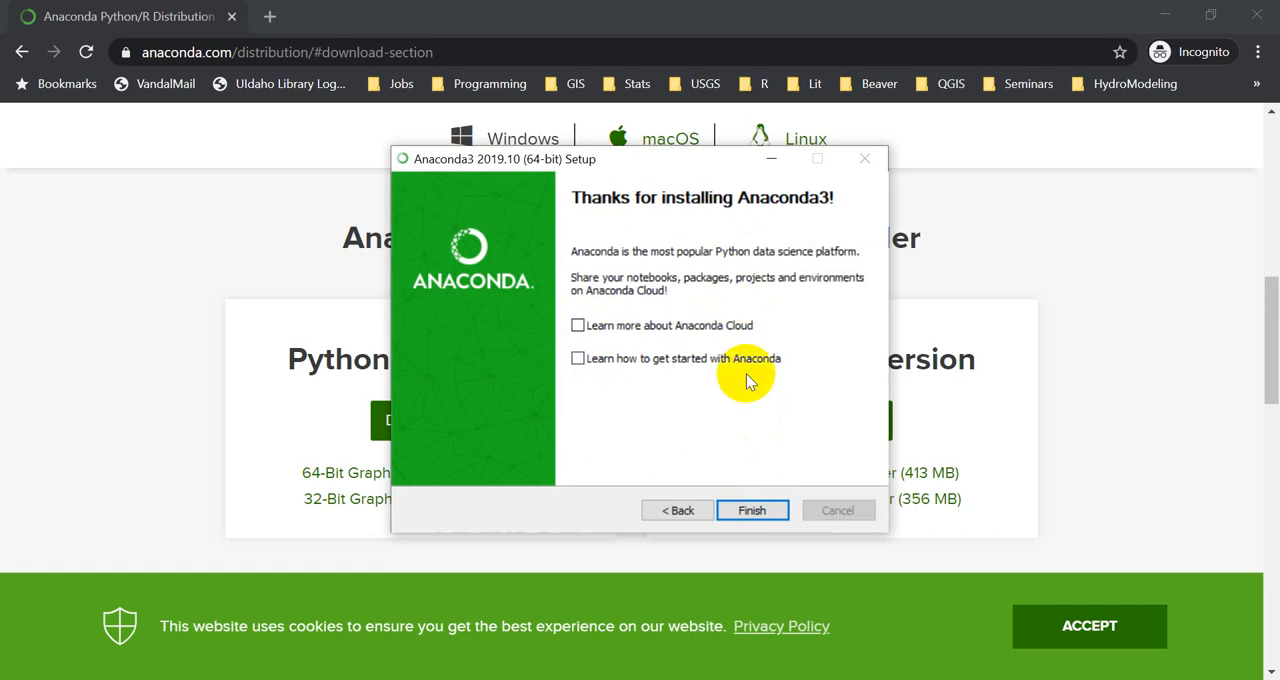
{"action": "left_click", "coordinate": [752, 510]}
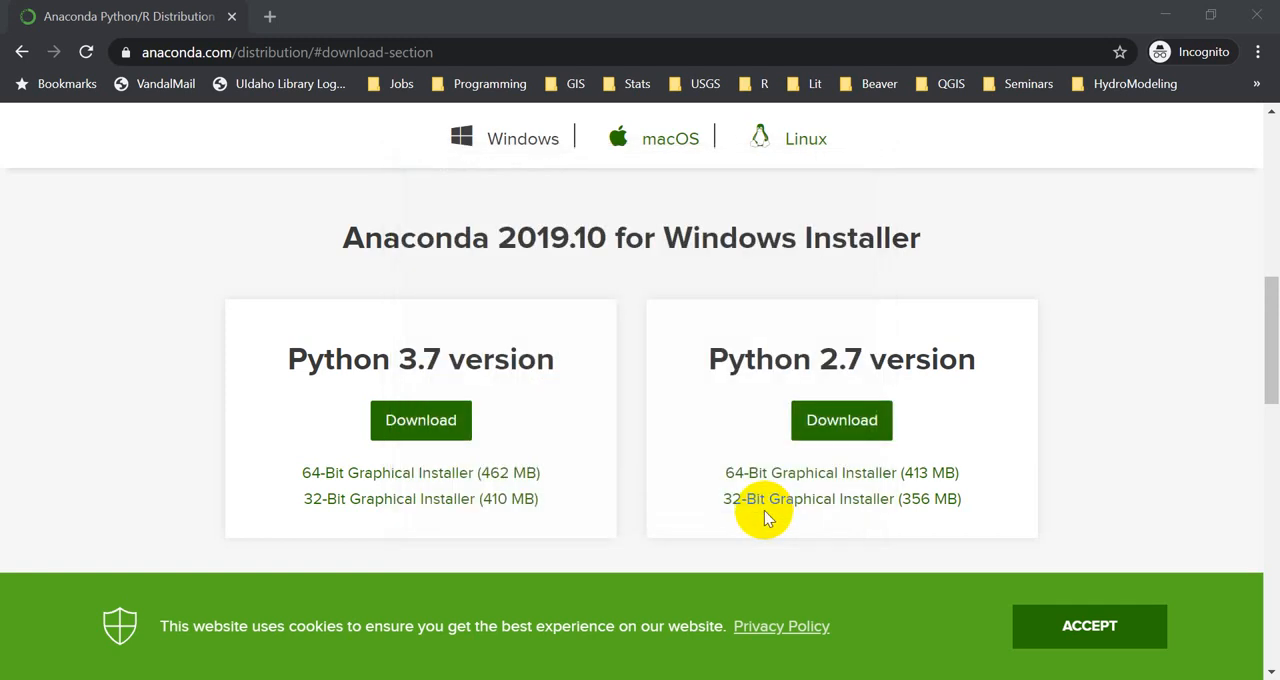
{"action": "mouse_move", "coordinate": [756, 472]}
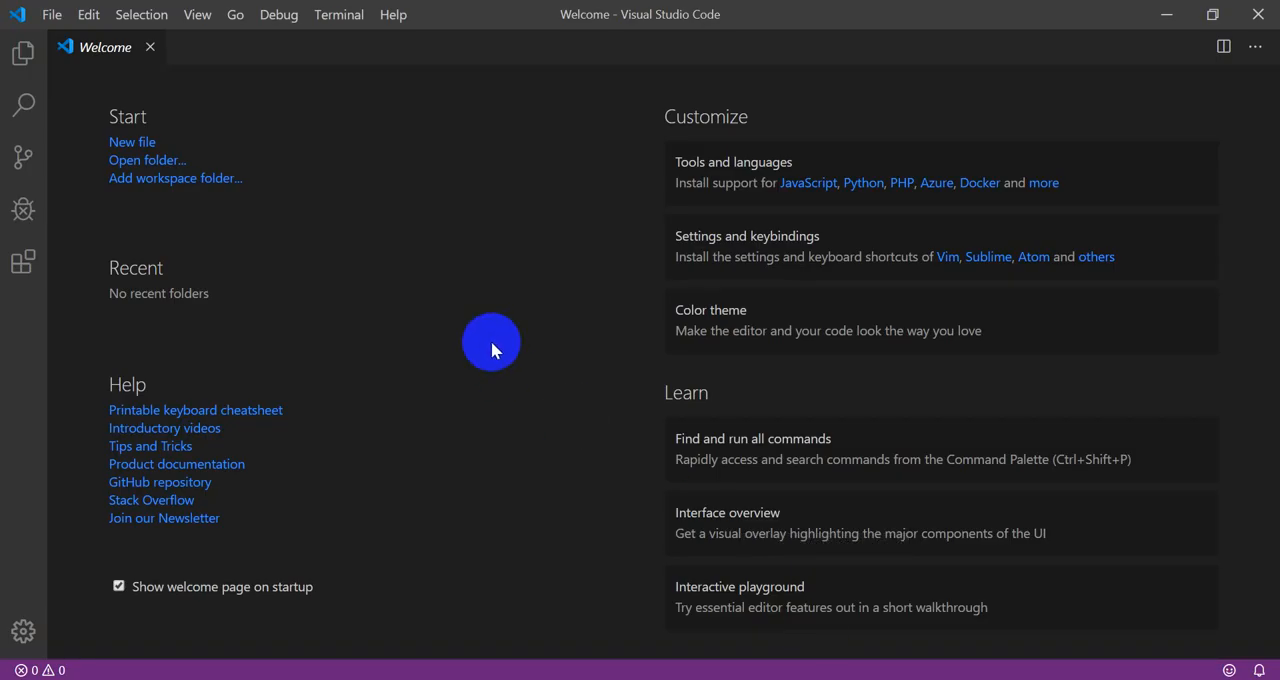
{"action": "mouse_move", "coordinate": [552, 390]}
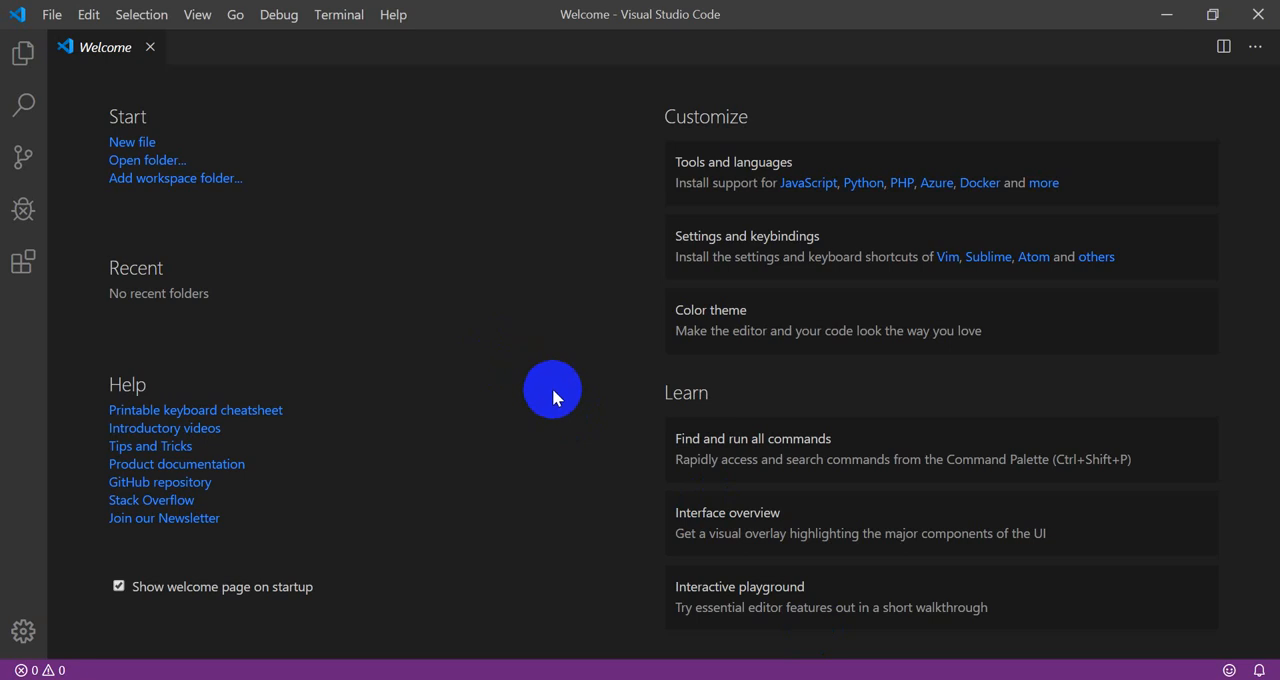
{"action": "mouse_move", "coordinate": [530, 660]}
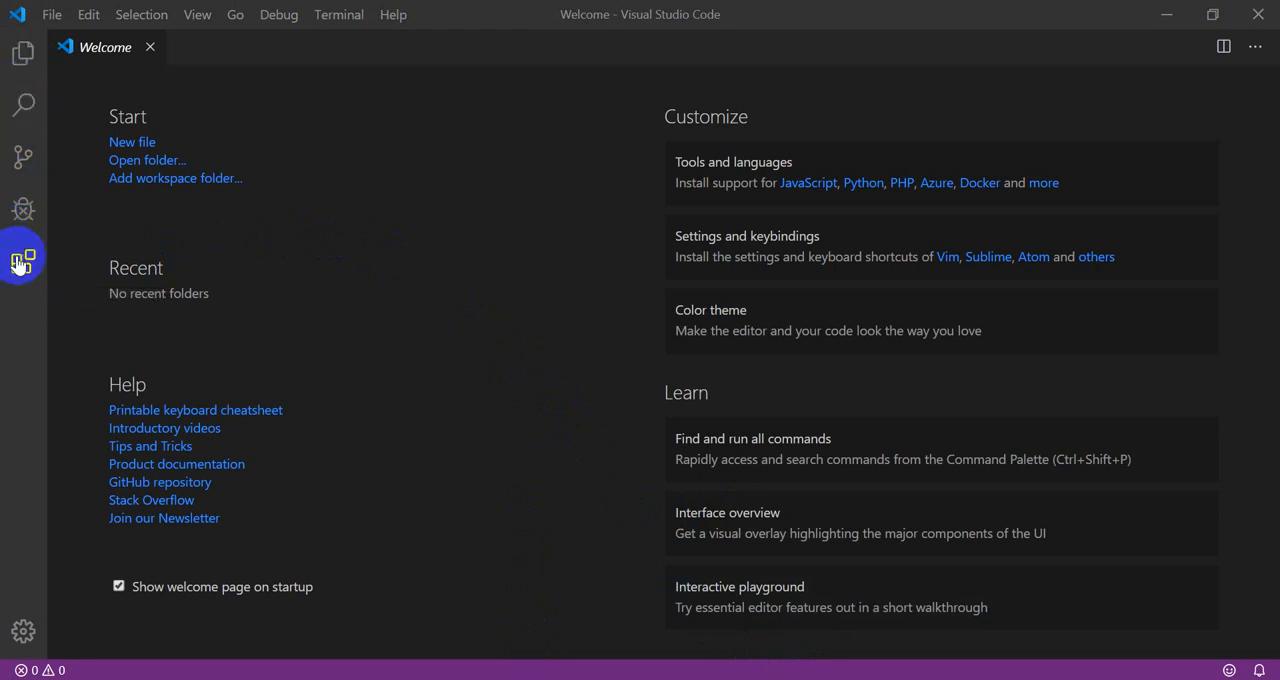
{"action": "mouse_move", "coordinate": [22, 260]}
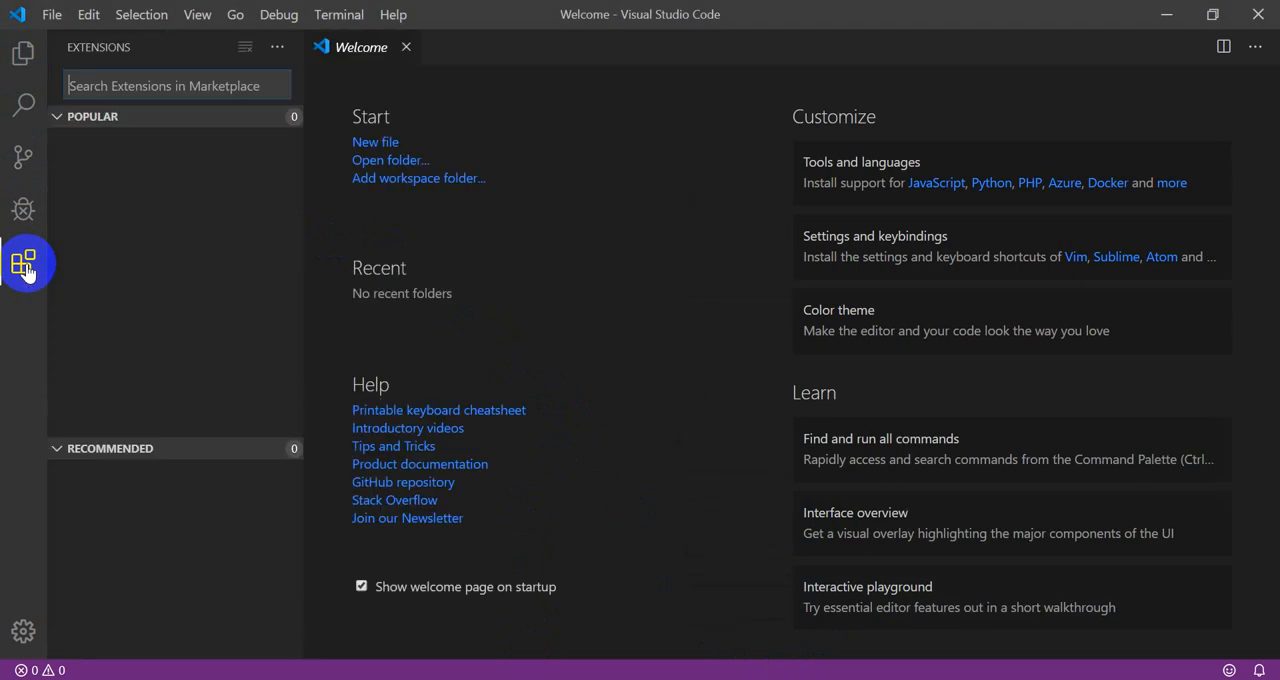
Find Microsoft's Python extension in the Extensions marketplace and install it.
{"action": "left_click", "coordinate": [24, 264]}
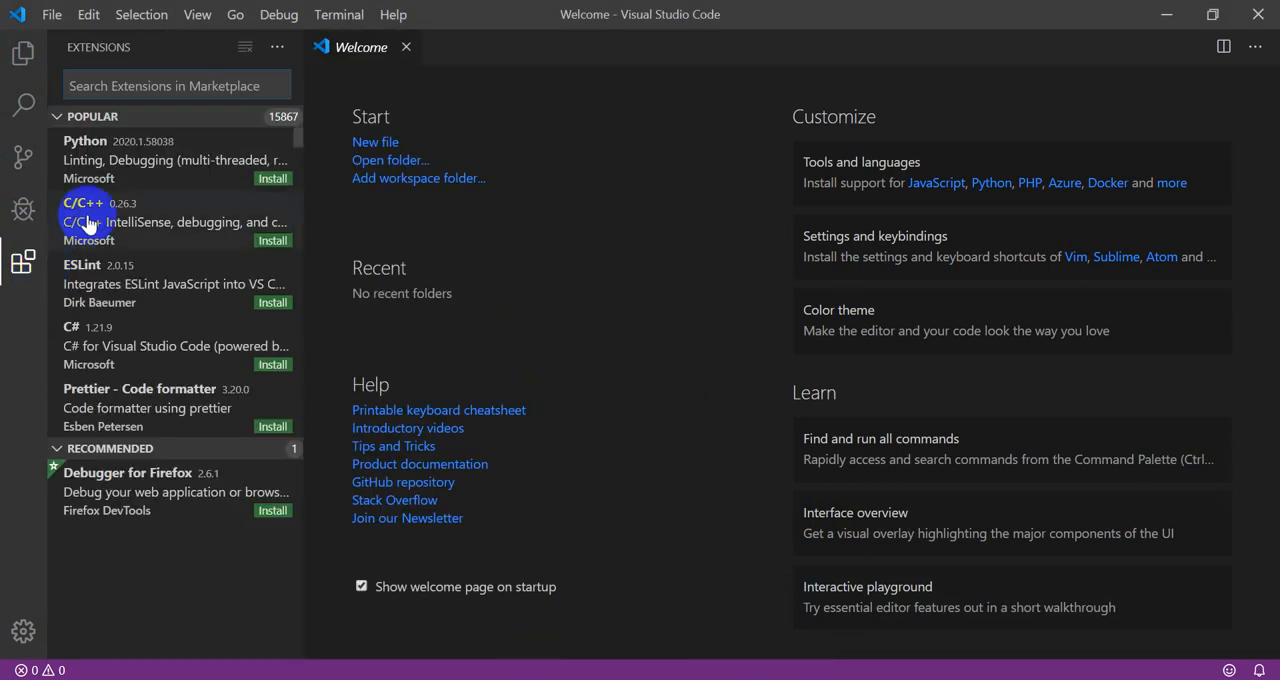
{"action": "mouse_move", "coordinate": [88, 178]}
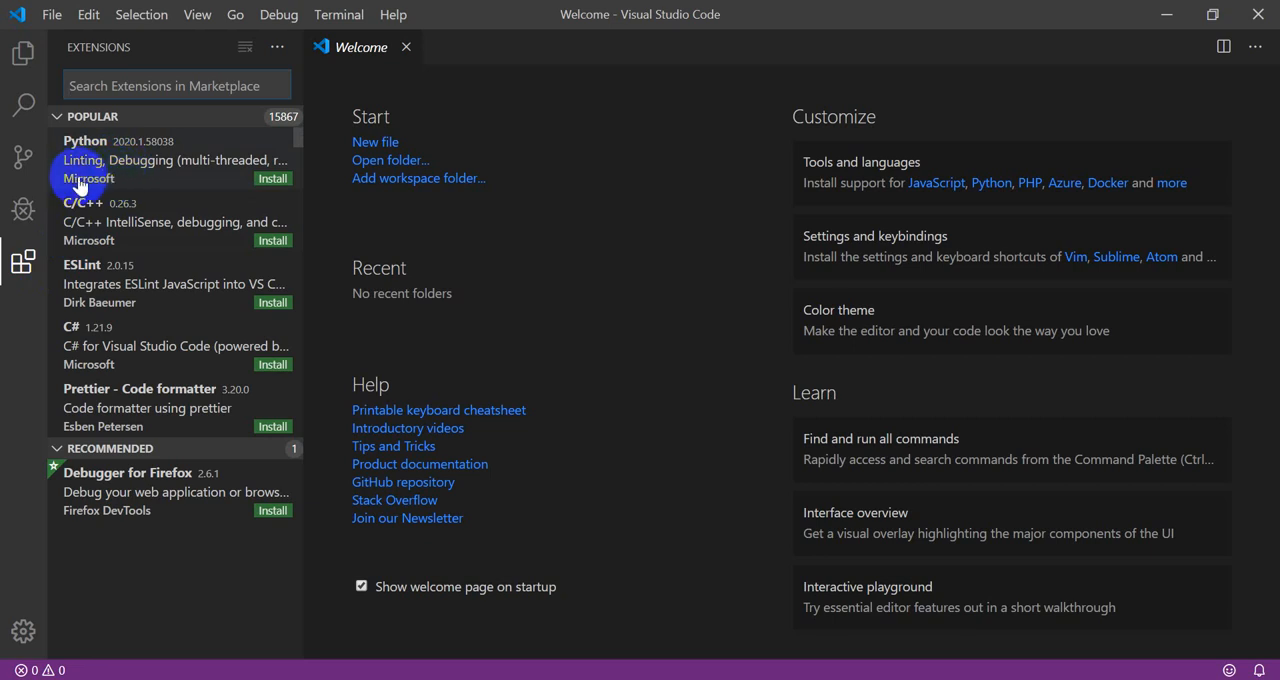
{"action": "mouse_move", "coordinate": [140, 188]}
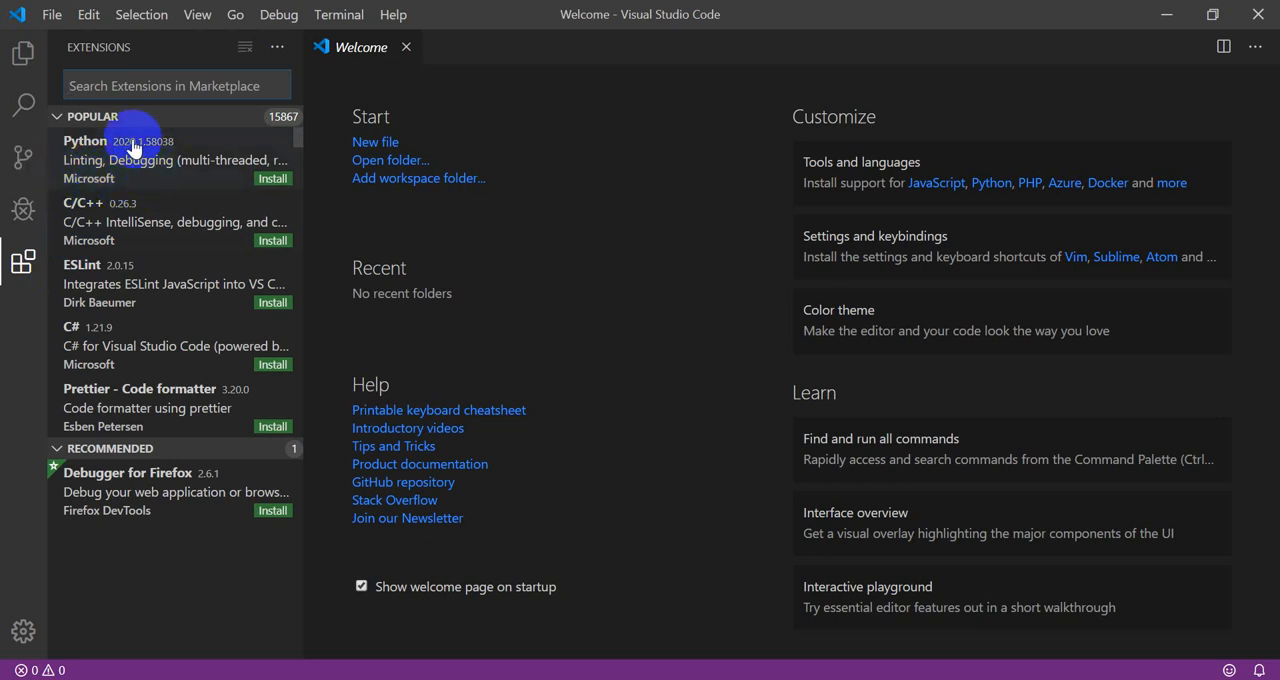
{"action": "type", "text": "python"}
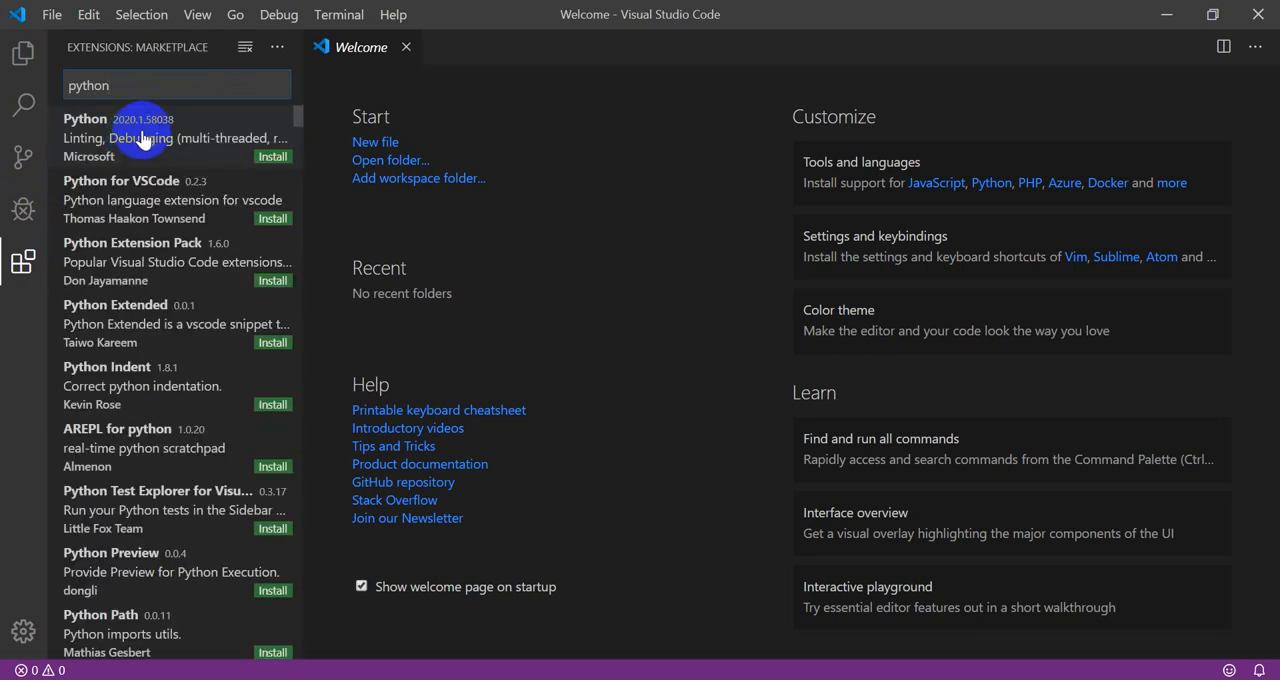
{"action": "mouse_move", "coordinate": [104, 148]}
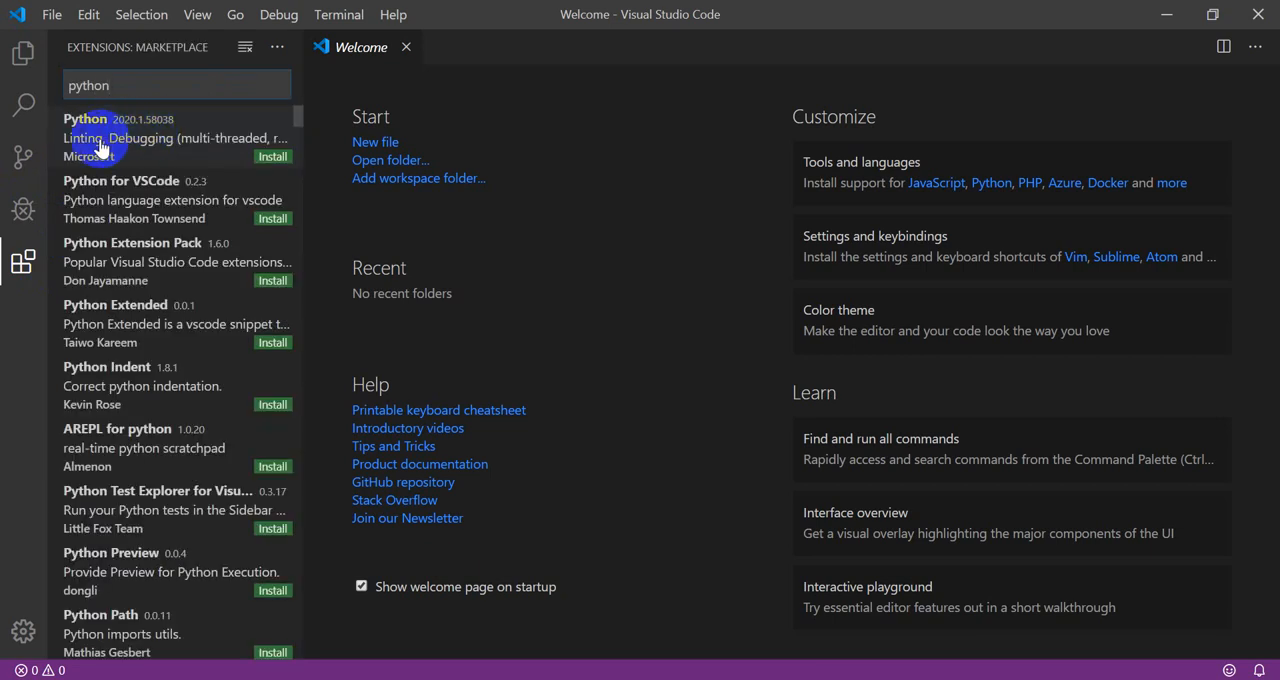
{"action": "left_click", "coordinate": [140, 136]}
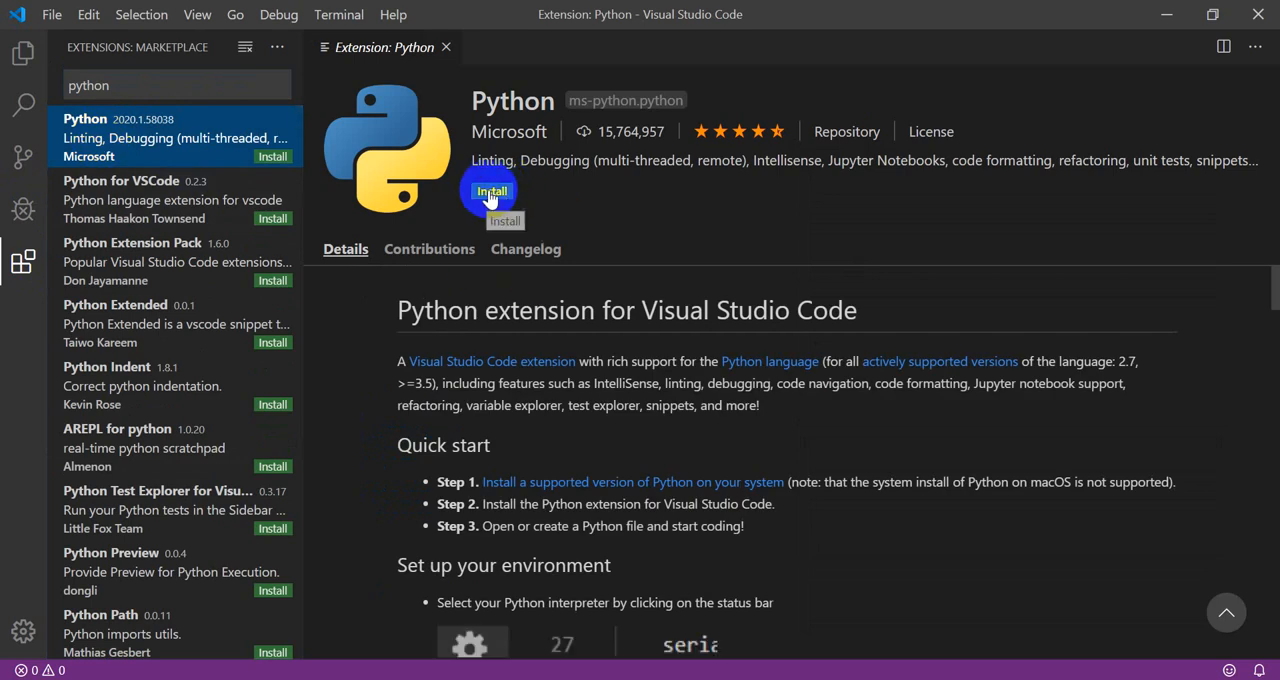
{"action": "left_click", "coordinate": [490, 192]}
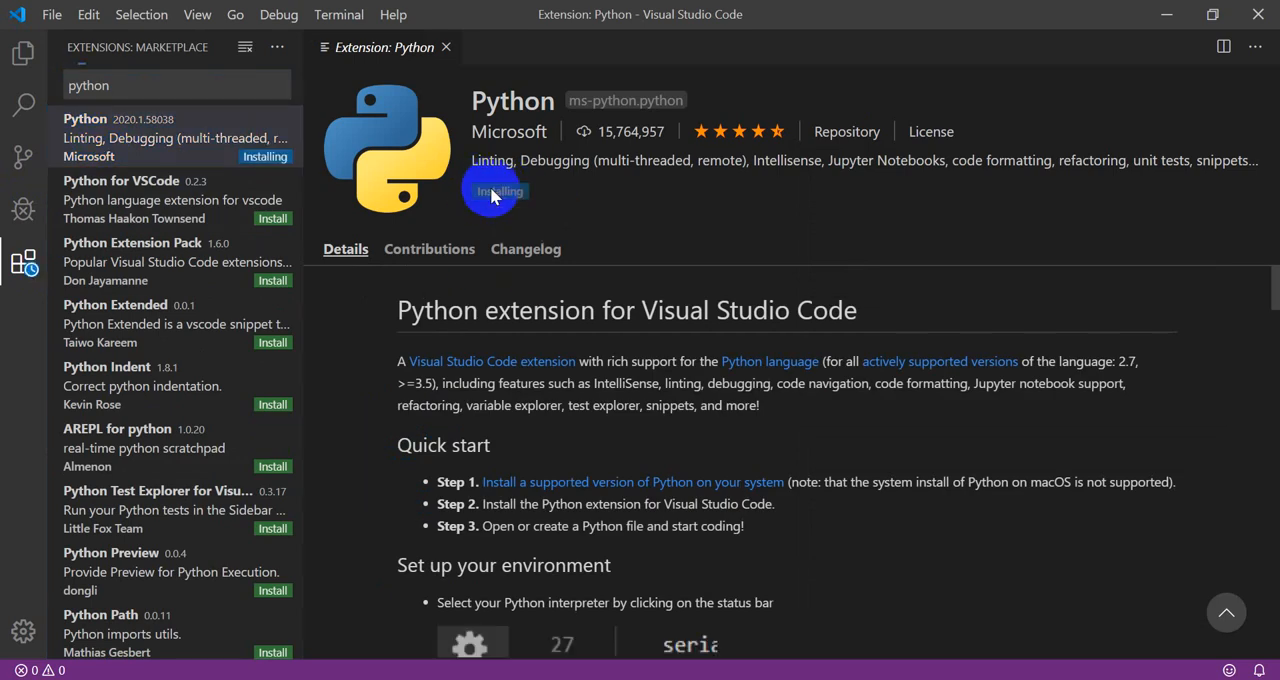
{"action": "mouse_move", "coordinate": [496, 192]}
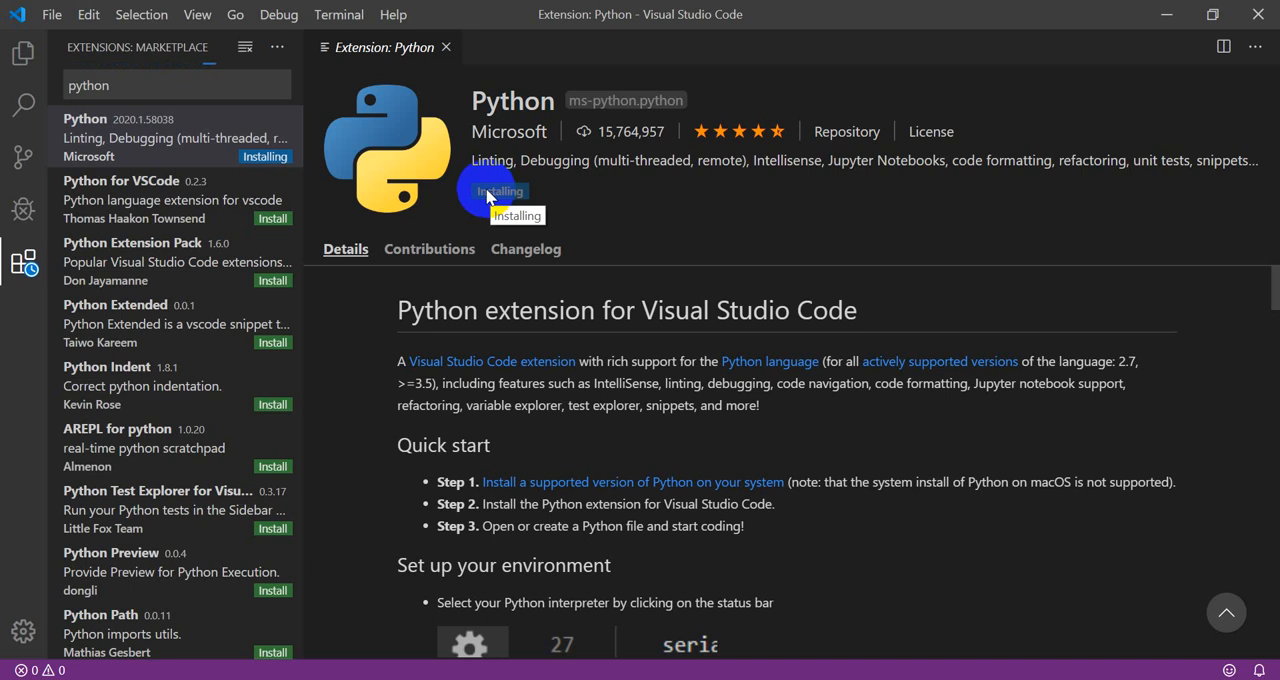
{"action": "mouse_move", "coordinate": [704, 430]}
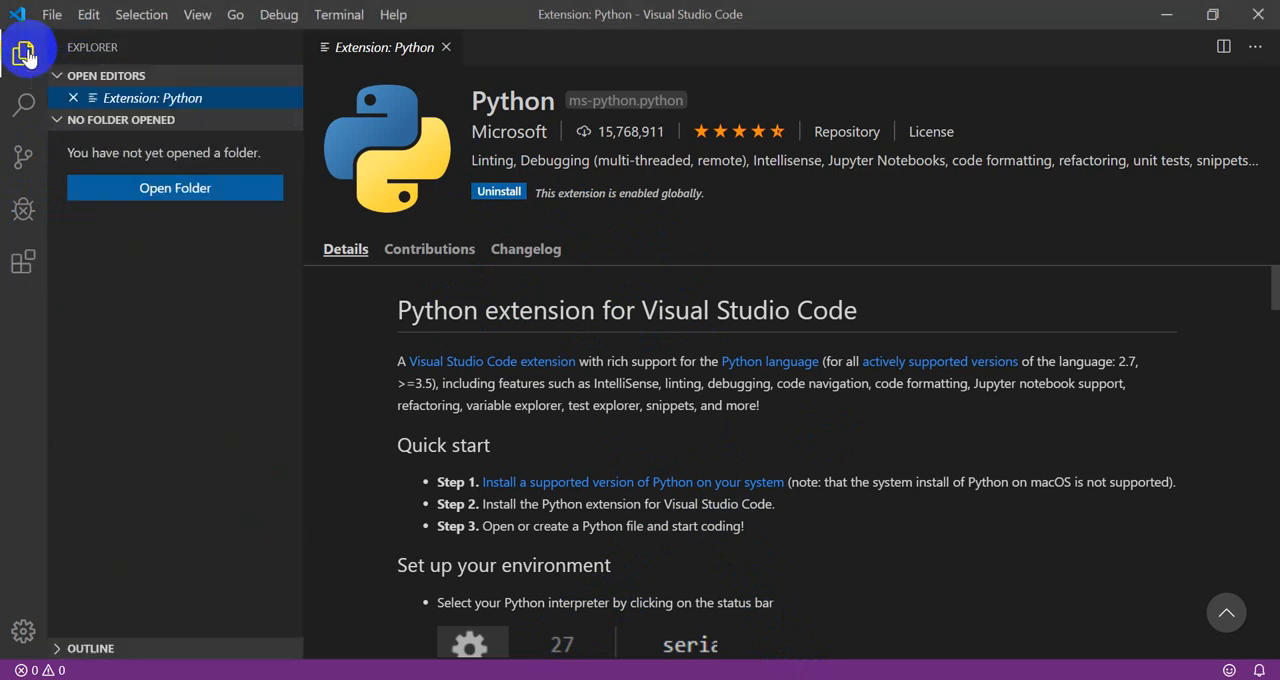
{"action": "left_click", "coordinate": [24, 262]}
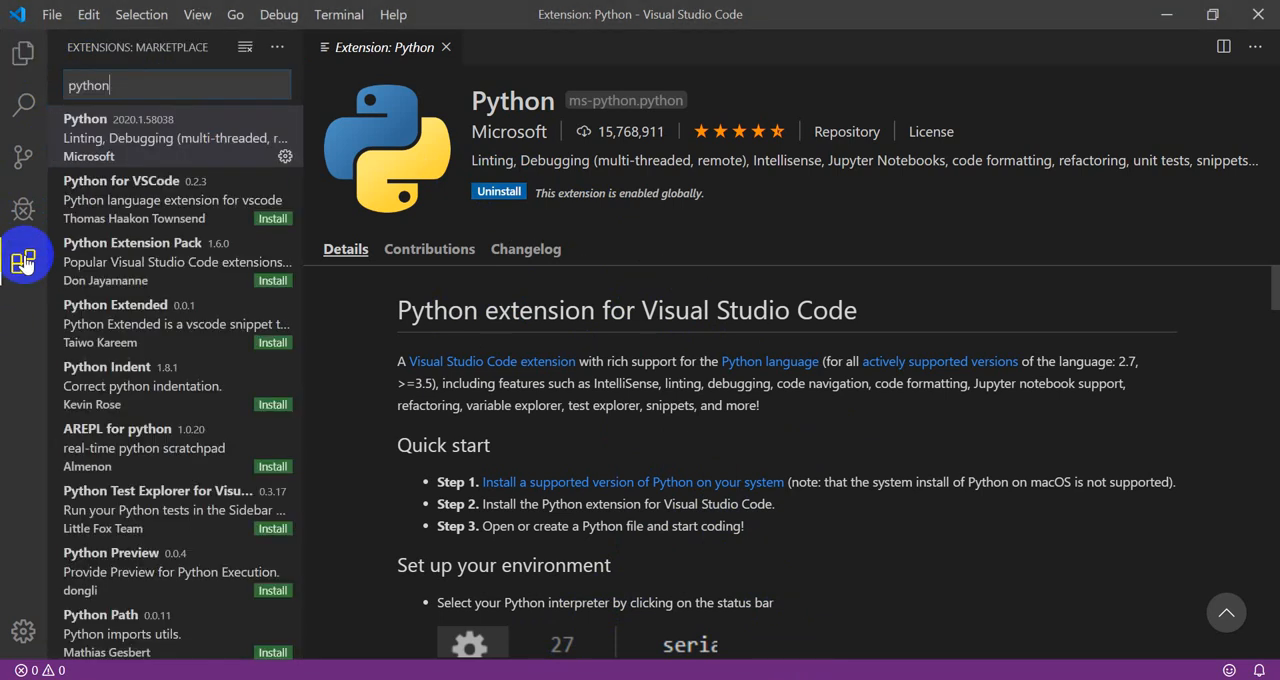
{"action": "left_click", "coordinate": [24, 52]}
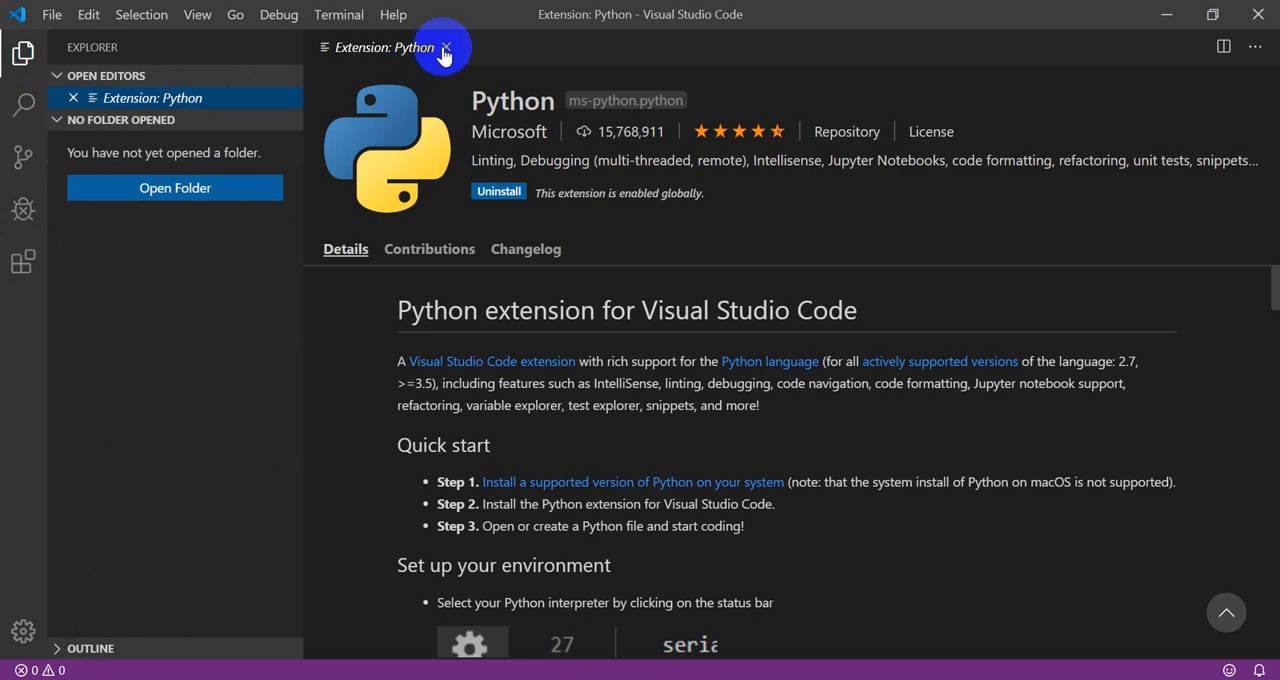
{"action": "left_click", "coordinate": [446, 48]}
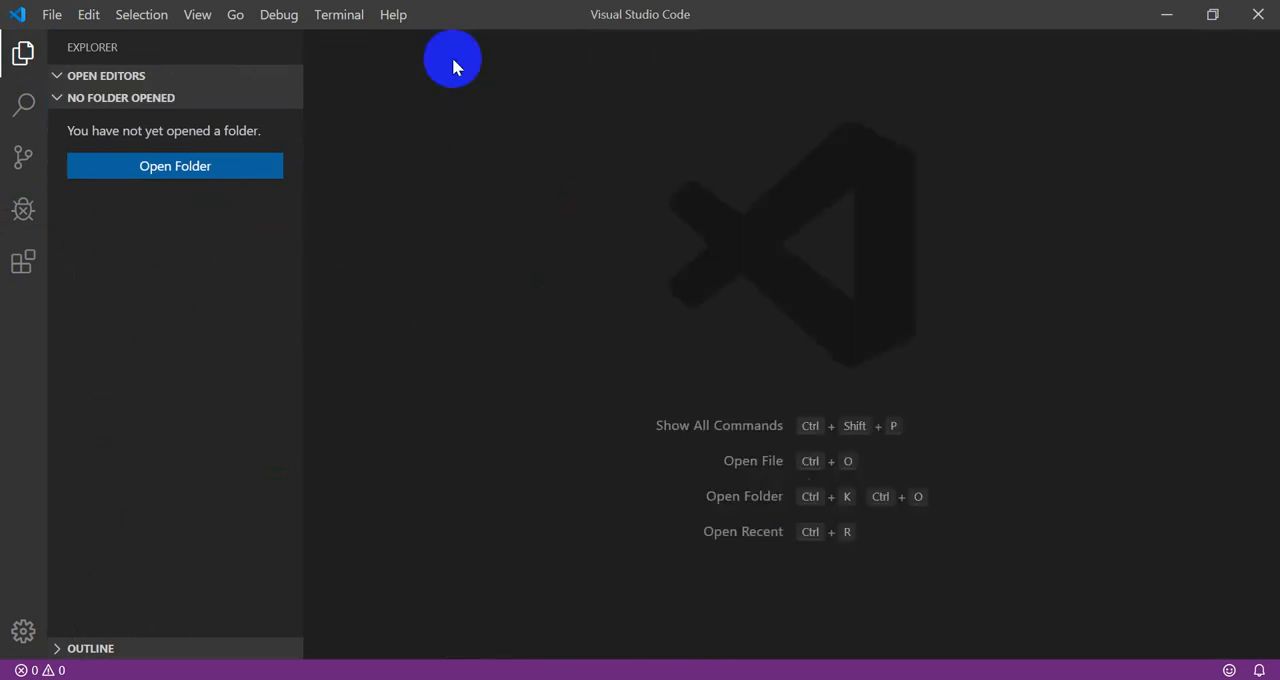
{"action": "mouse_move", "coordinate": [376, 204]}
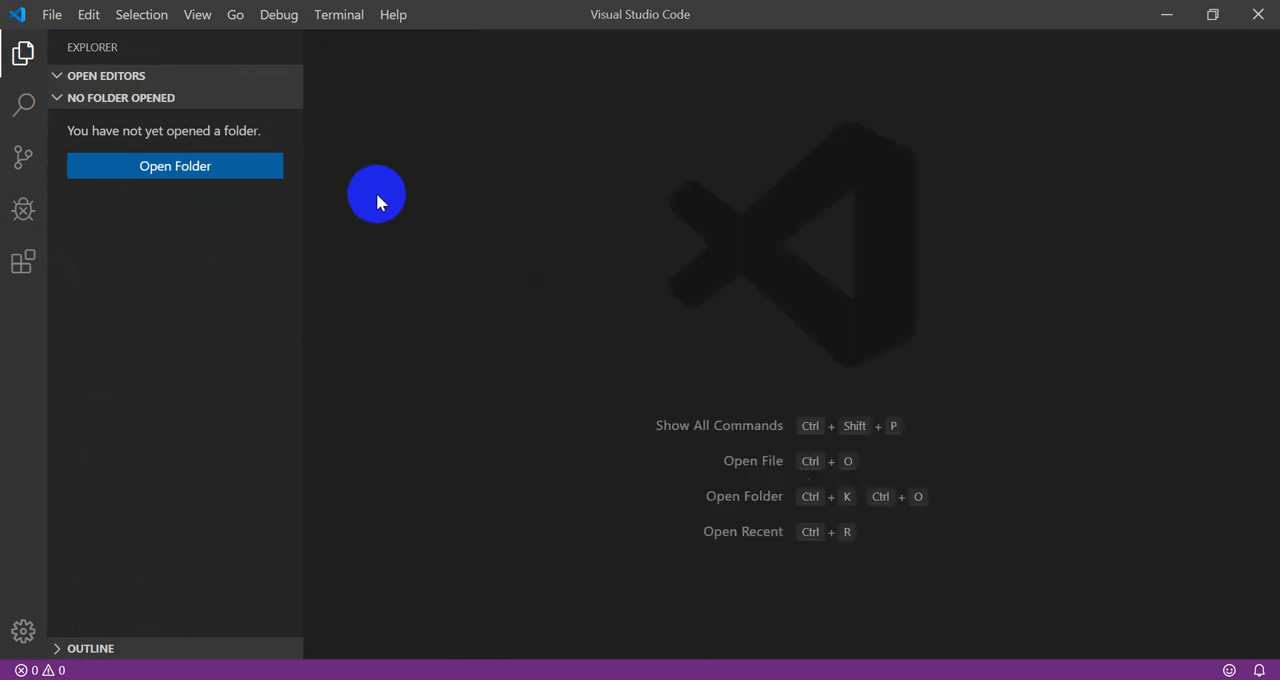
{"action": "mouse_move", "coordinate": [496, 272]}
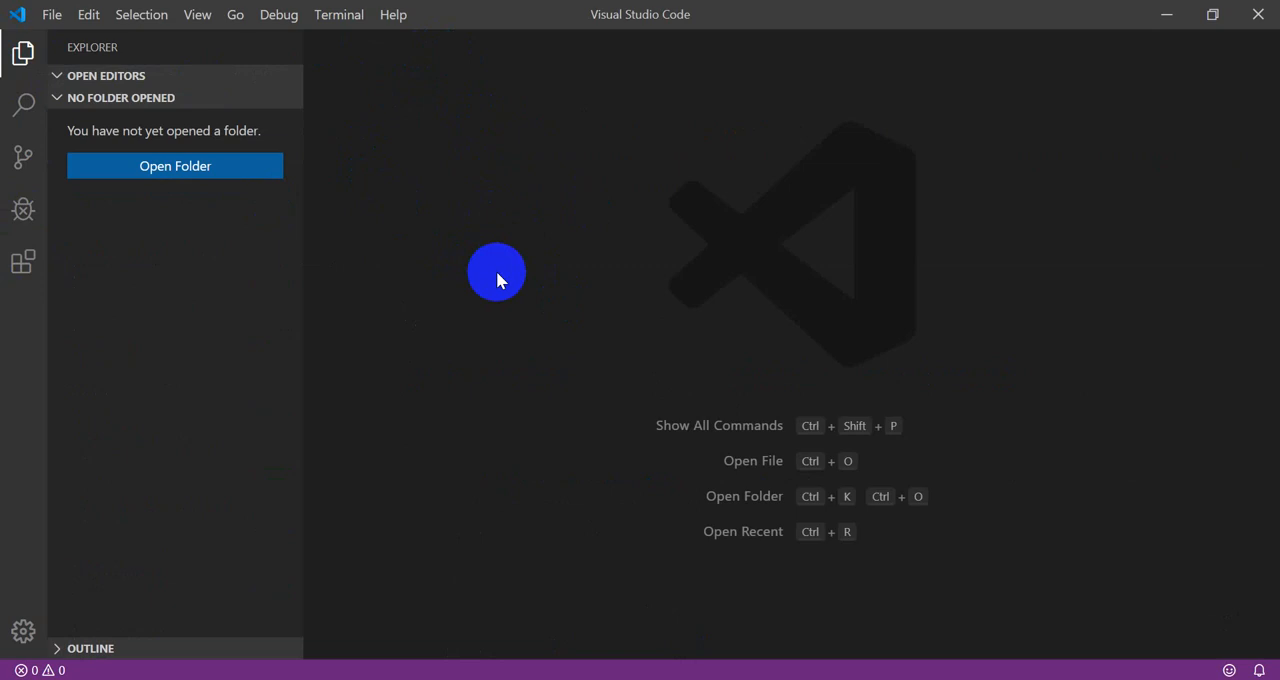
{"action": "mouse_move", "coordinate": [572, 404]}
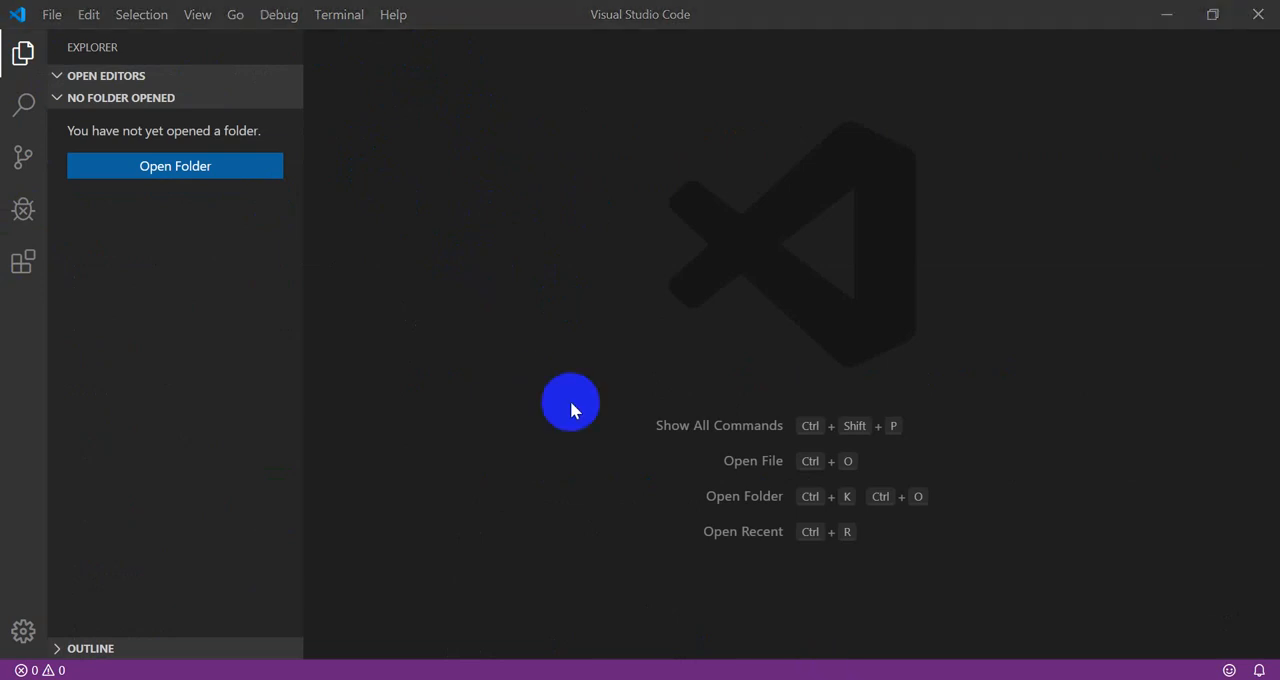
{"action": "mouse_move", "coordinate": [690, 14]}
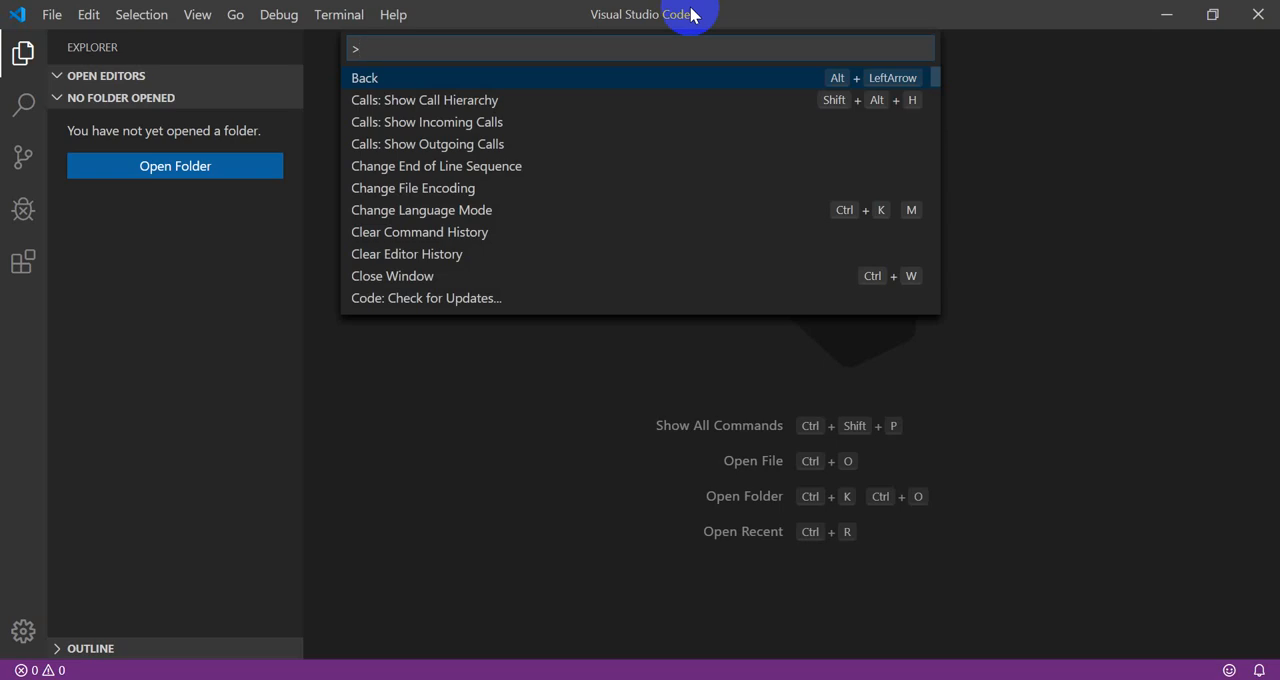
Search the command palette for 'open user' to reach Preferences: Open User Settings.
{"action": "type", "text": "open user"}
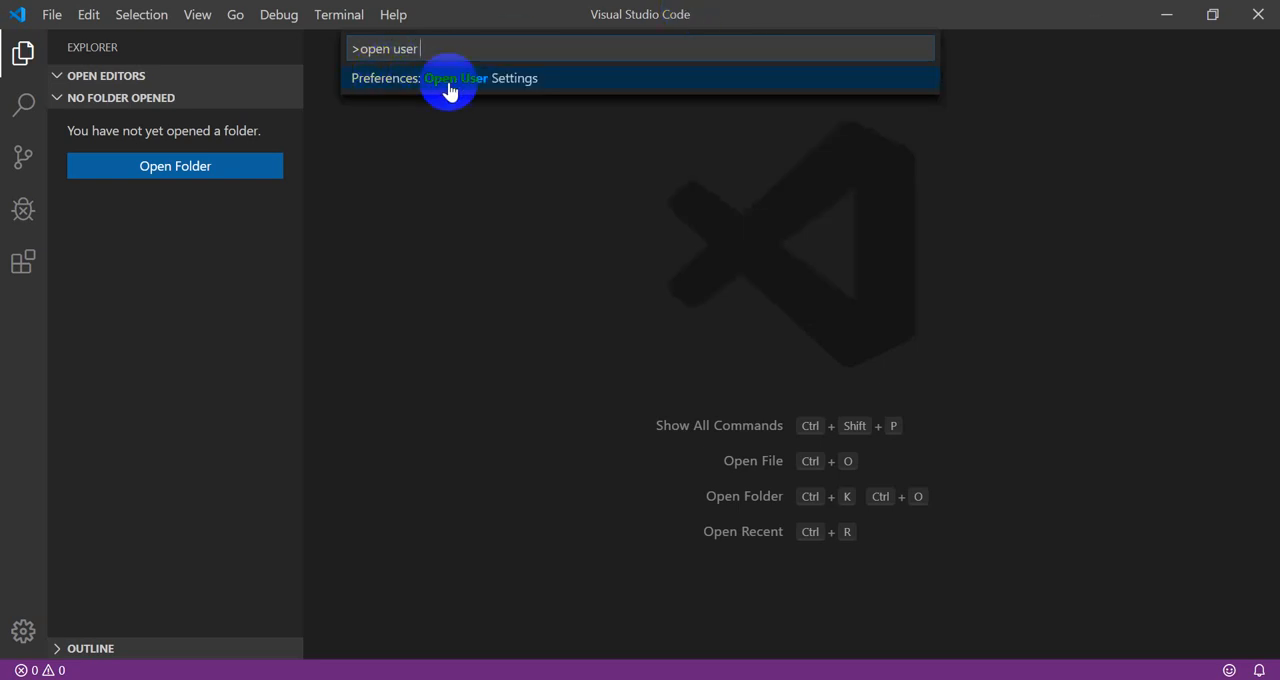
{"action": "mouse_move", "coordinate": [520, 84]}
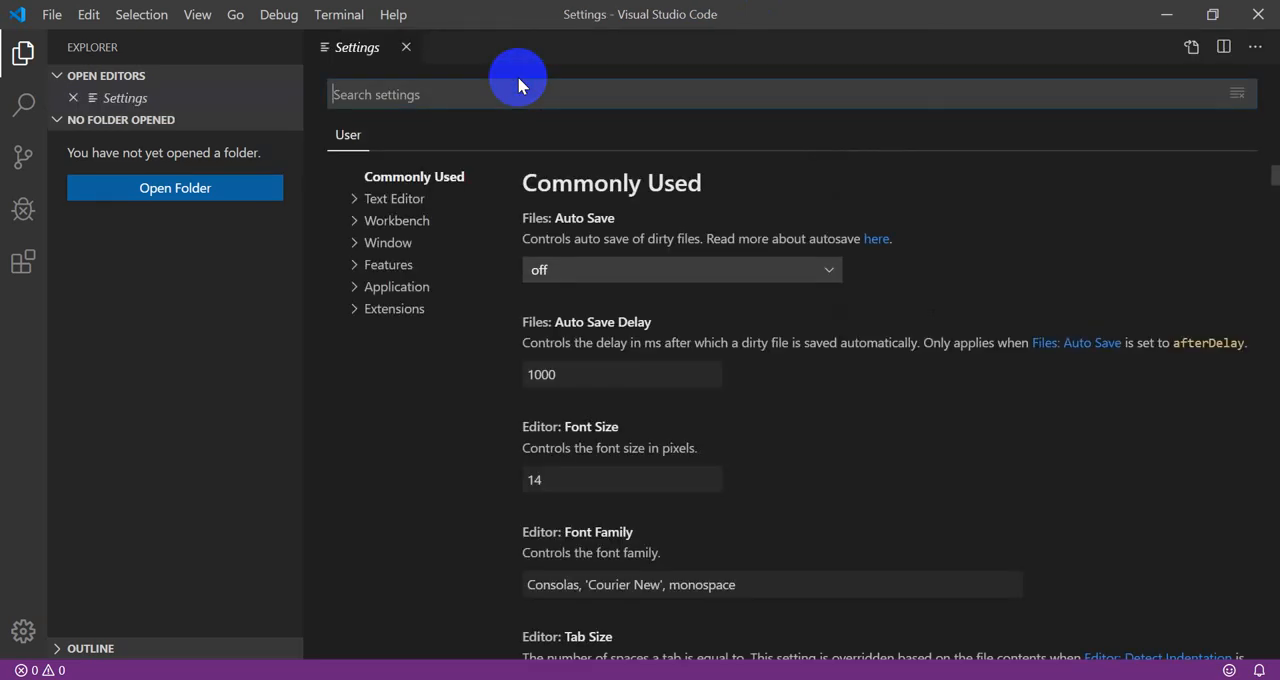
{"action": "mouse_move", "coordinate": [484, 128]}
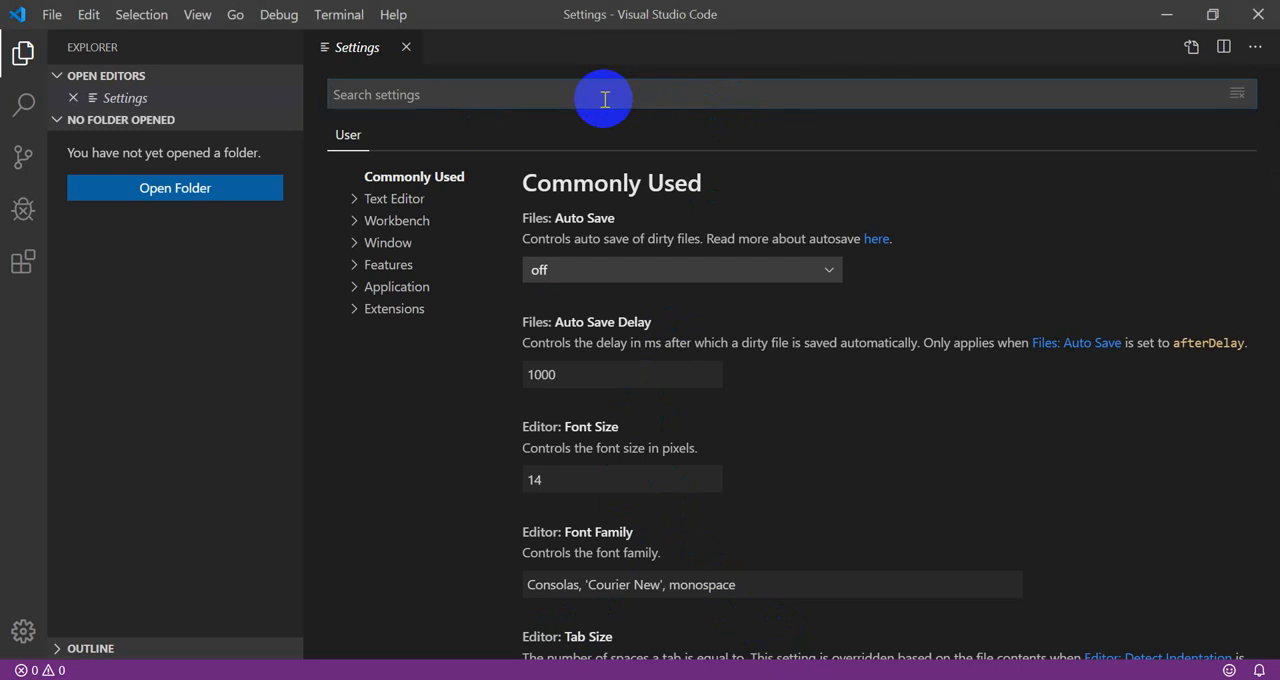
Filter the settings by 'python' and scroll through the Python extension settings.
{"action": "type", "text": "python"}
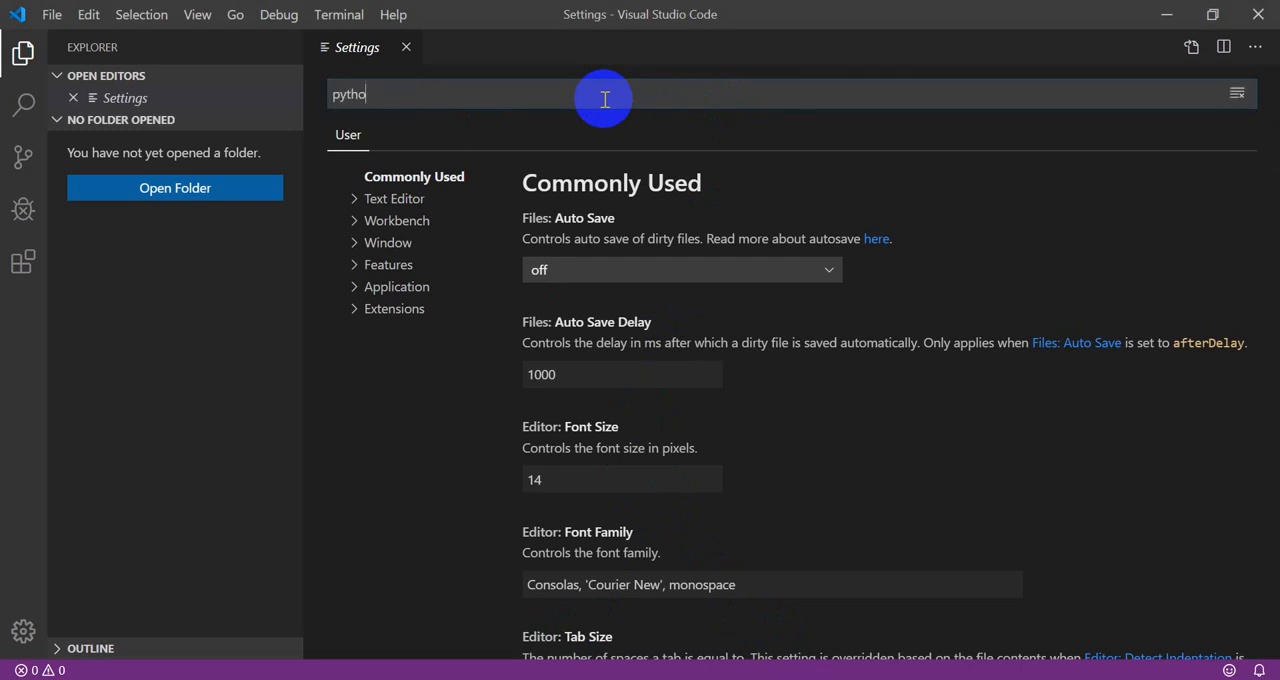
{"action": "type", "text": "n"}
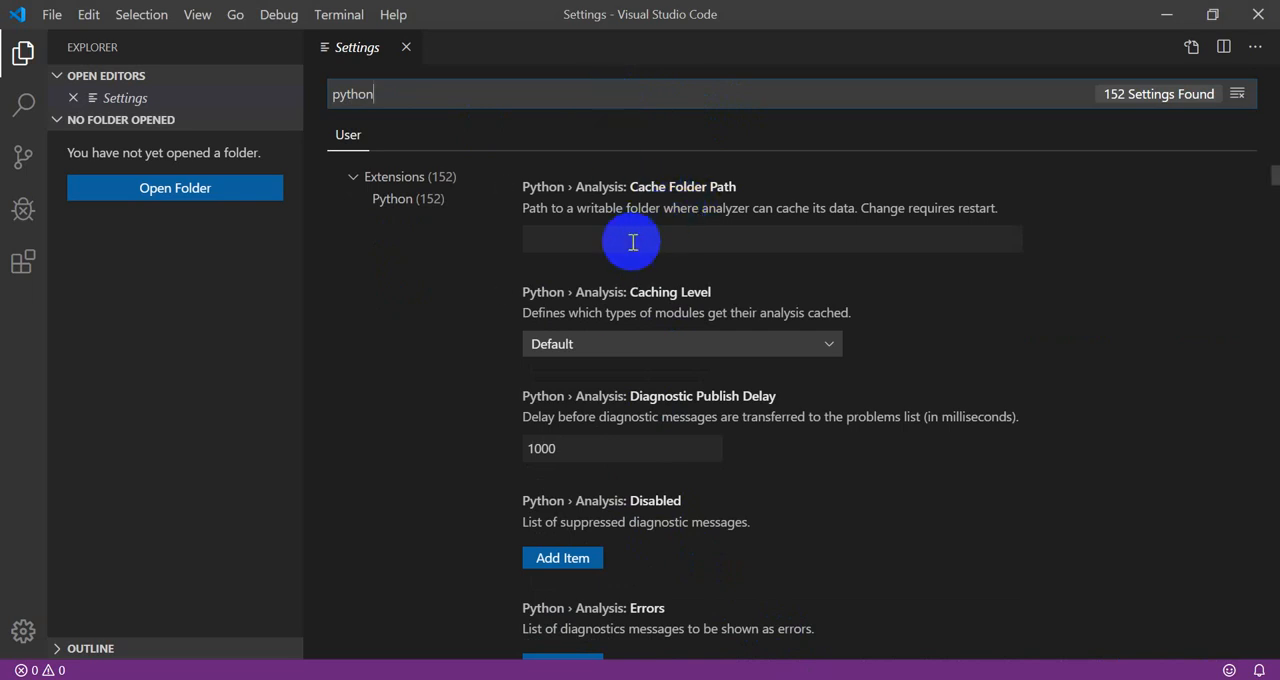
{"action": "scroll", "scroll_direction": "down", "scroll_amount": 3}
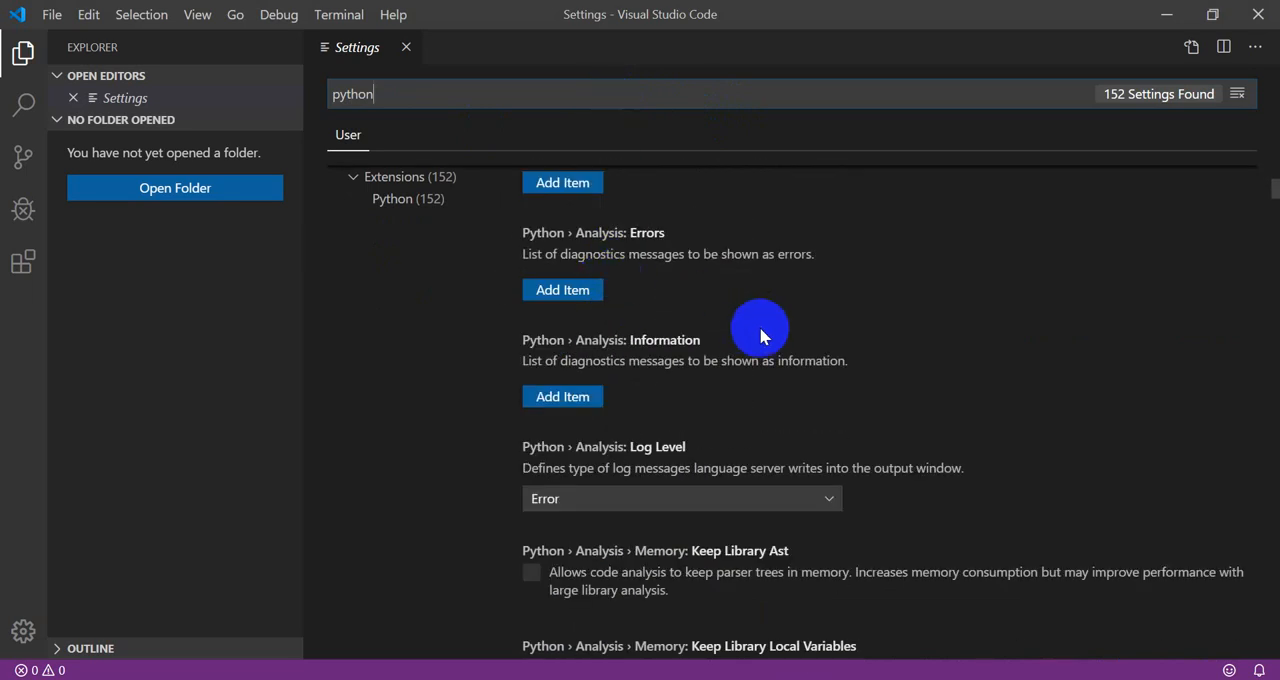
{"action": "scroll", "scroll_direction": "down", "scroll_amount": 3}
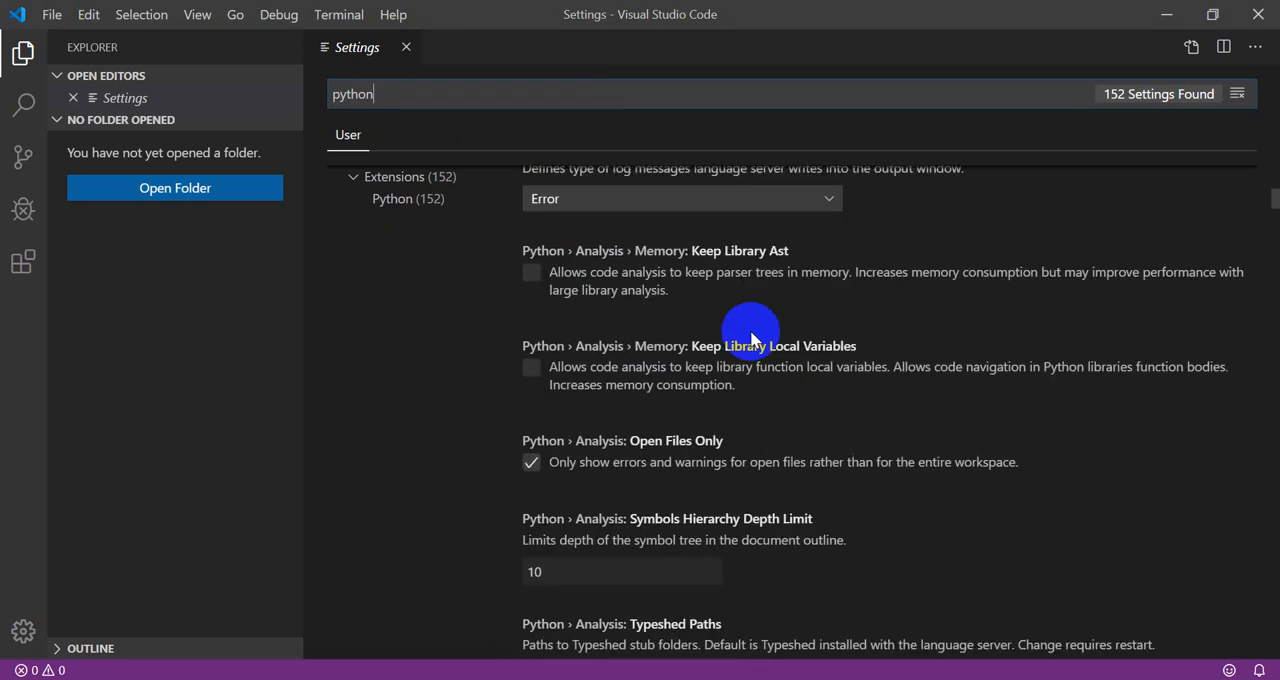
{"action": "scroll", "scroll_direction": "down", "scroll_amount": 3}
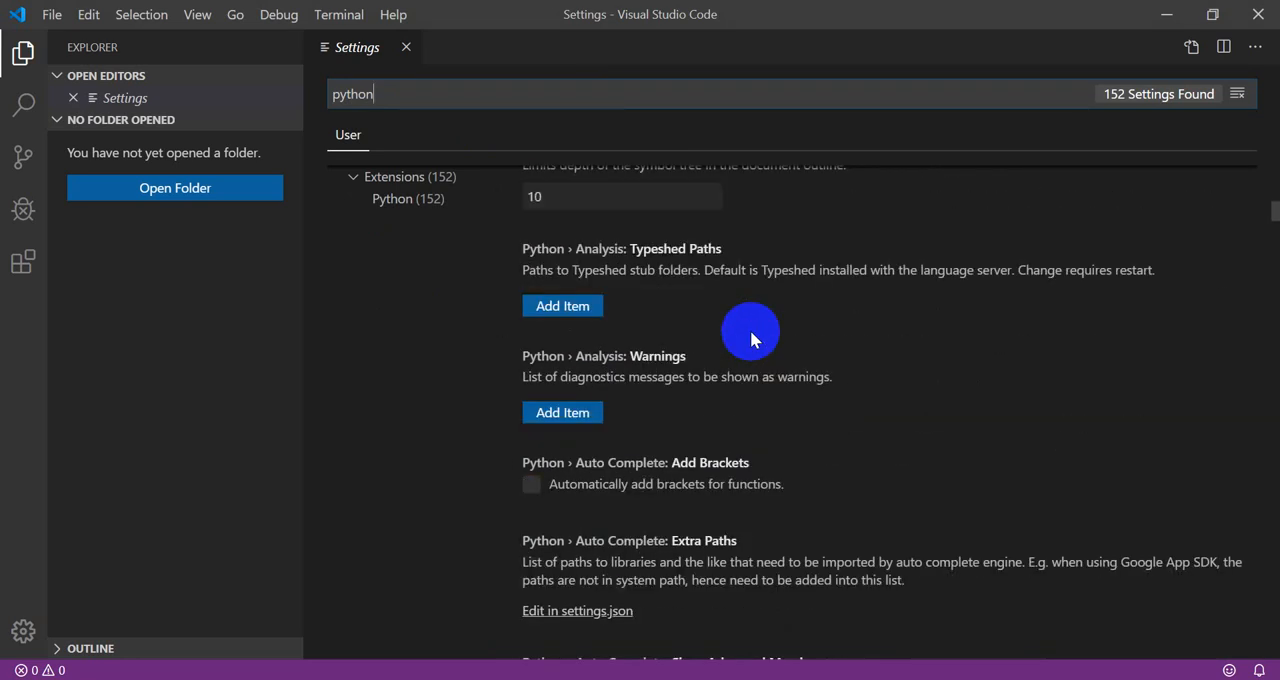
{"action": "scroll", "scroll_direction": "down", "scroll_amount": 3}
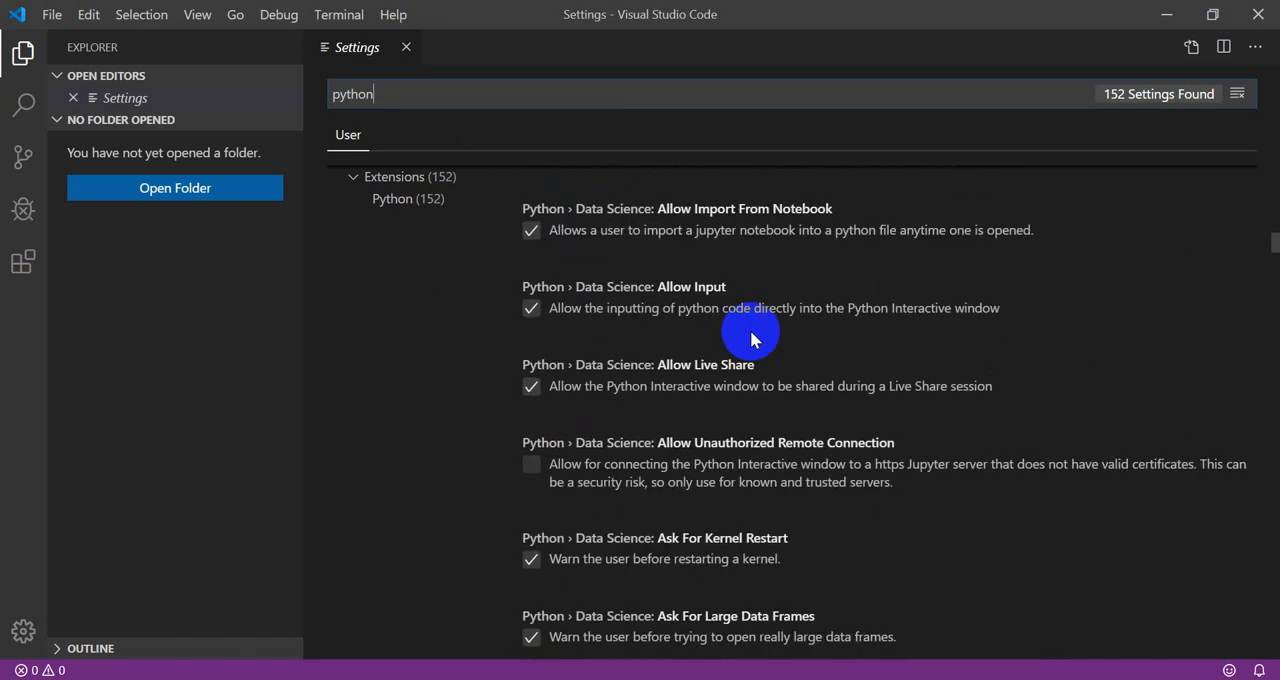
{"action": "scroll", "scroll_direction": "down", "scroll_amount": 3}
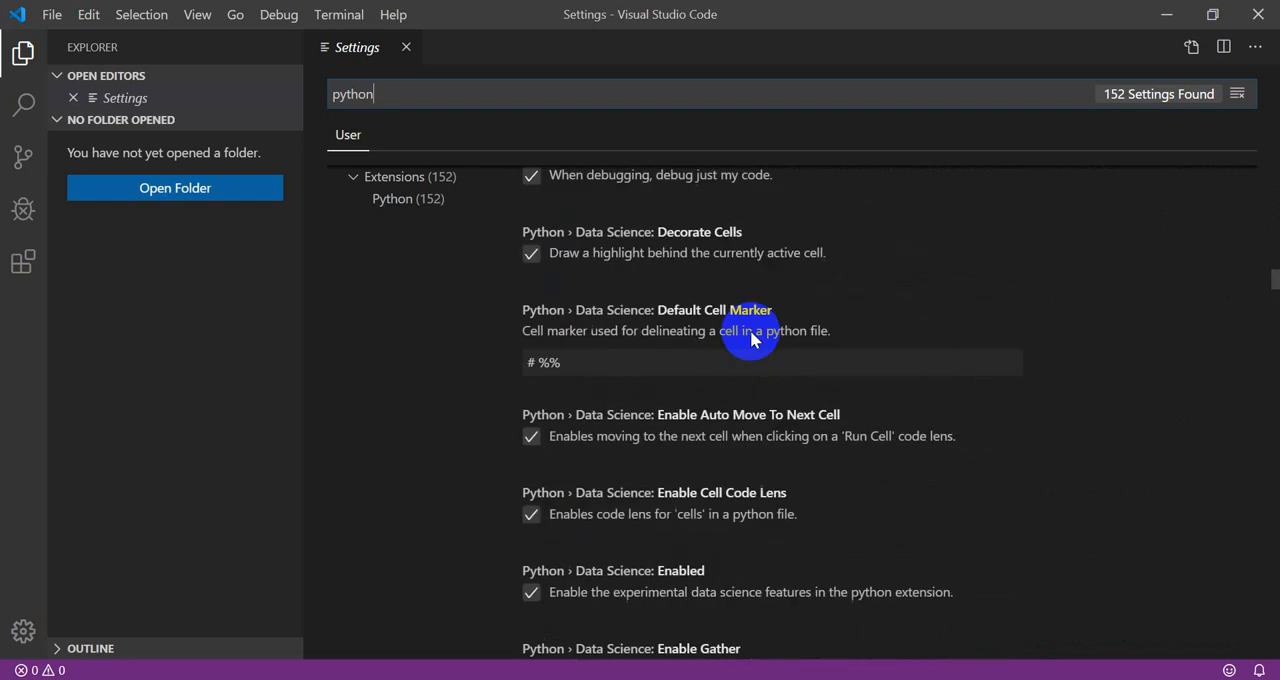
{"action": "scroll", "scroll_direction": "down", "scroll_amount": 3}
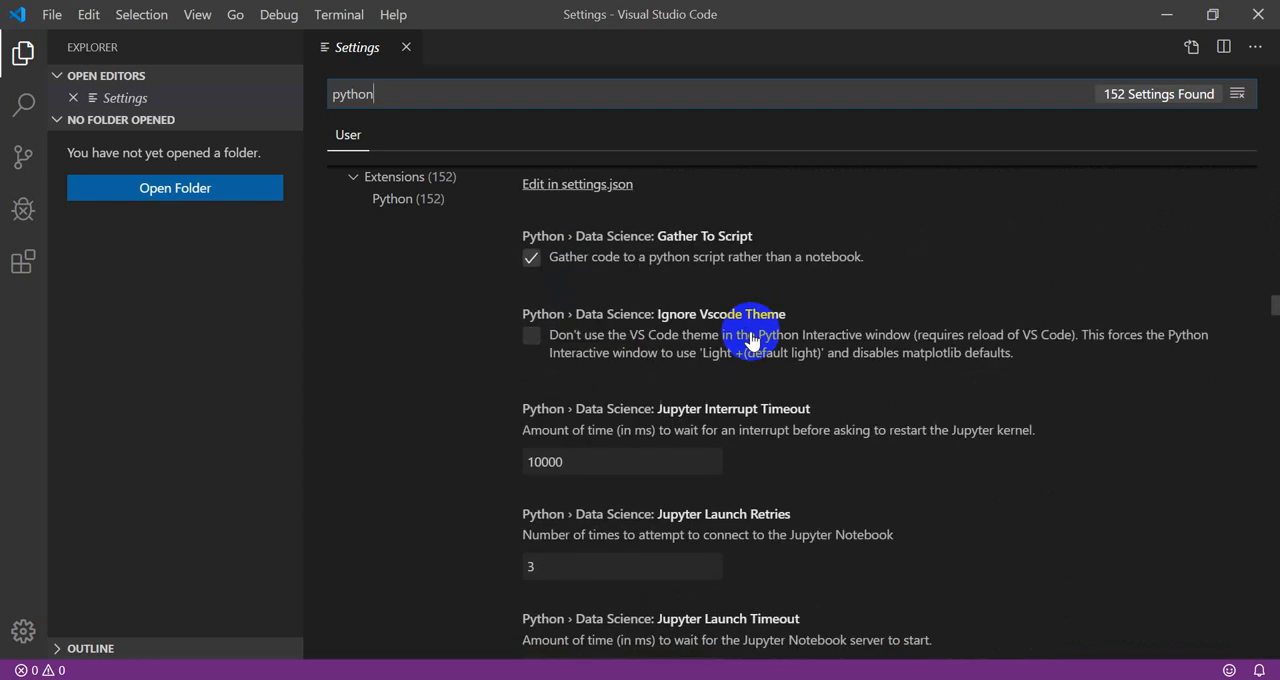
{"action": "scroll", "scroll_direction": "down", "scroll_amount": 3}
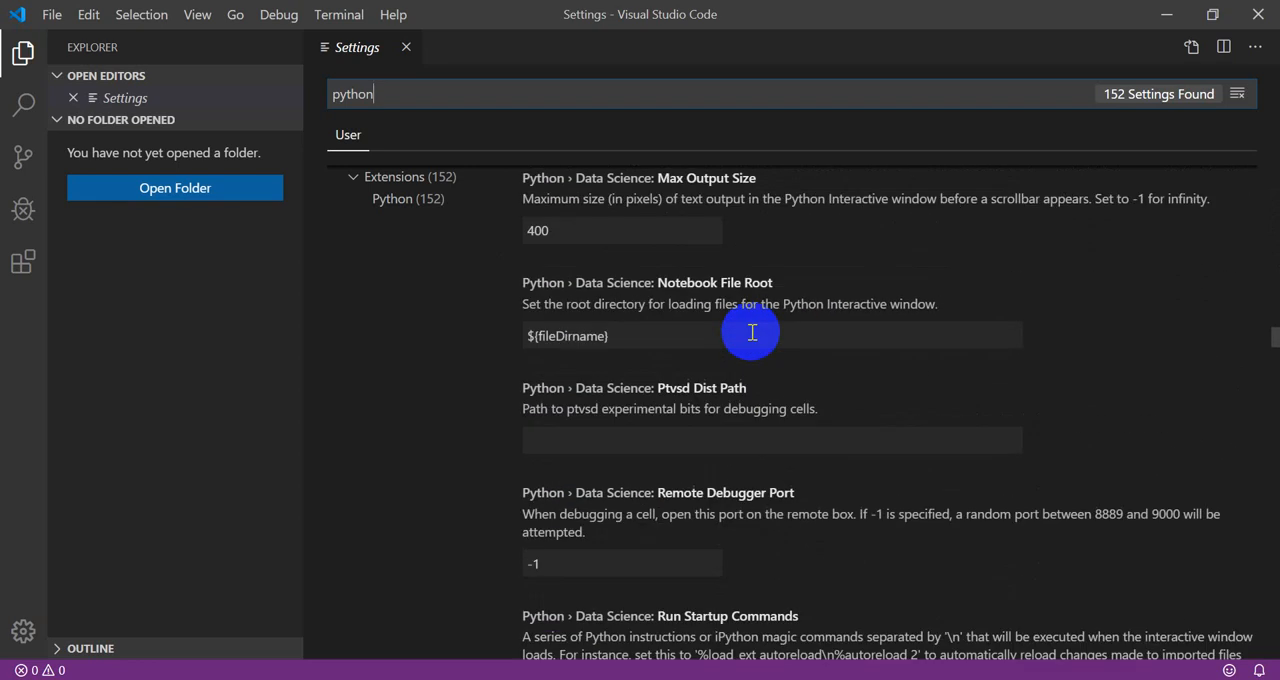
{"action": "scroll", "scroll_direction": "down", "scroll_amount": 3}
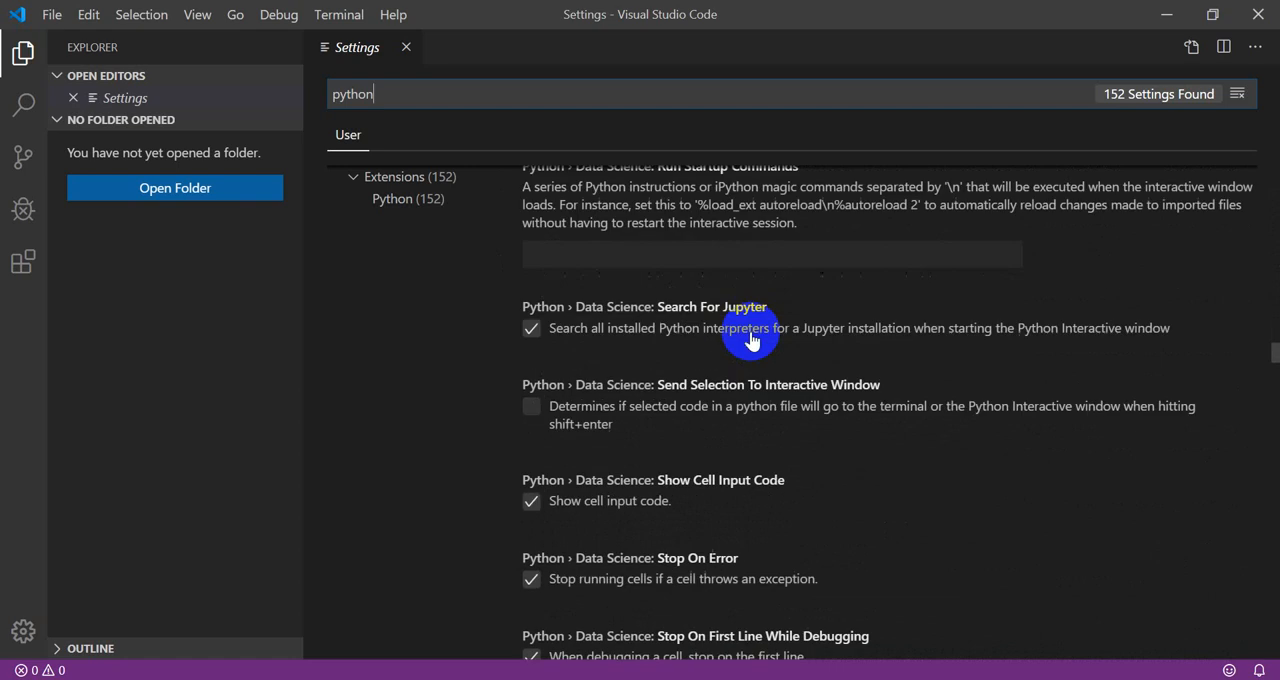
{"action": "scroll", "scroll_direction": "down", "scroll_amount": 3}
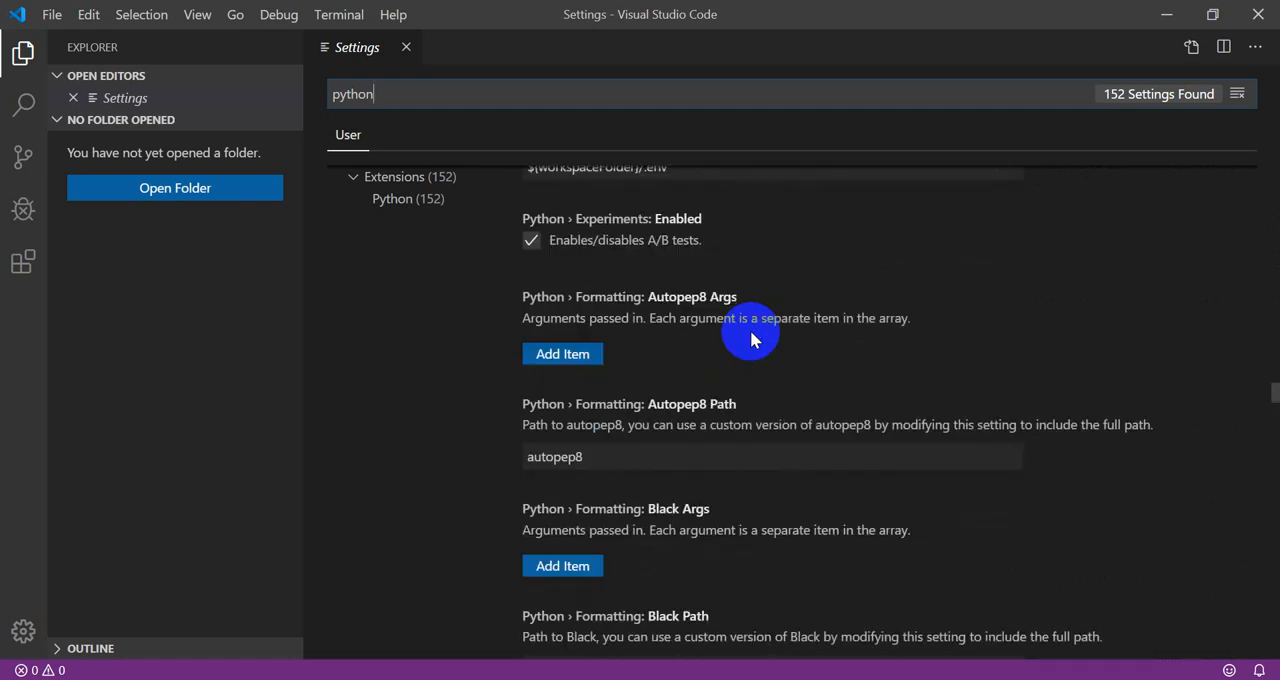
{"action": "scroll", "scroll_direction": "down", "scroll_amount": 3}
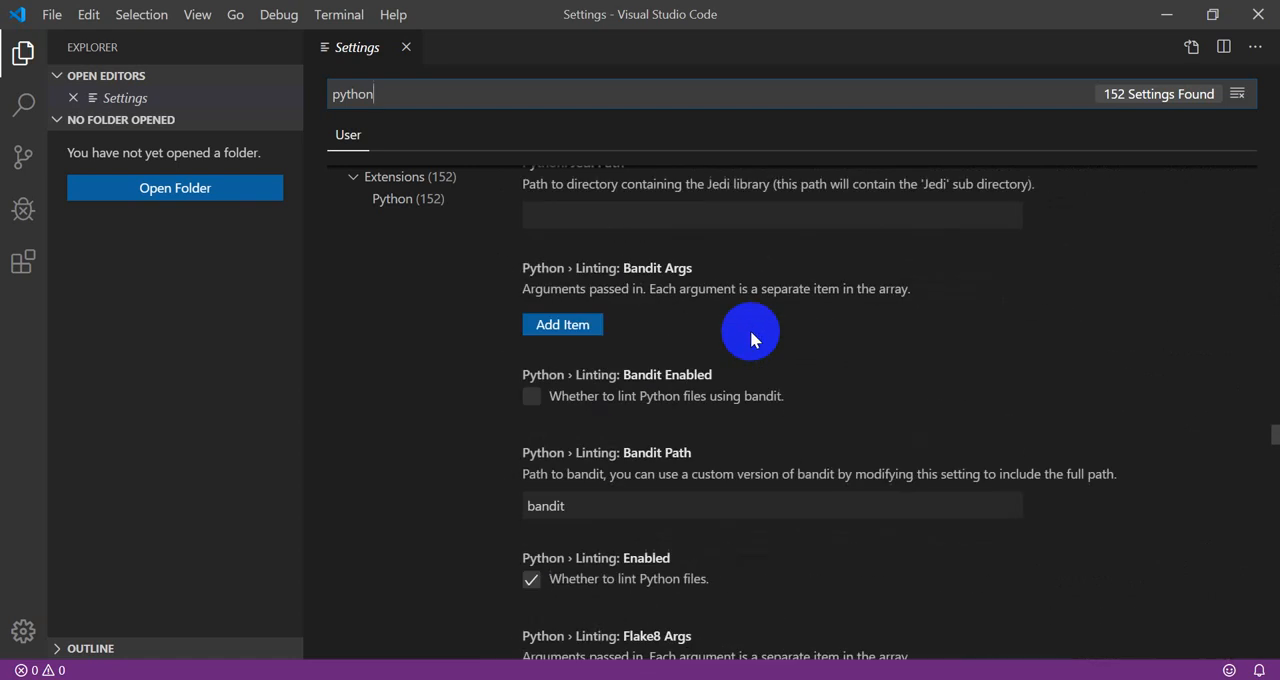
{"action": "scroll", "scroll_direction": "down", "scroll_amount": 3}
{"action": "type", "text": " path"}
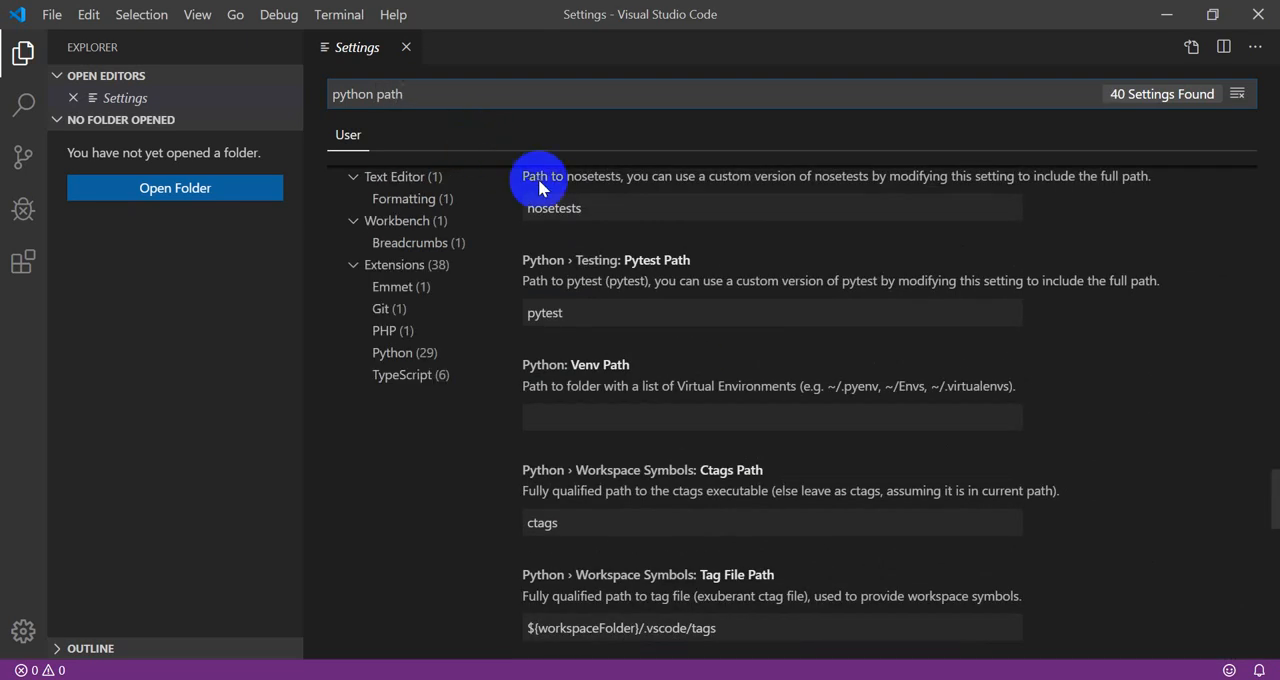
{"action": "scroll", "scroll_direction": "down", "scroll_amount": 3}
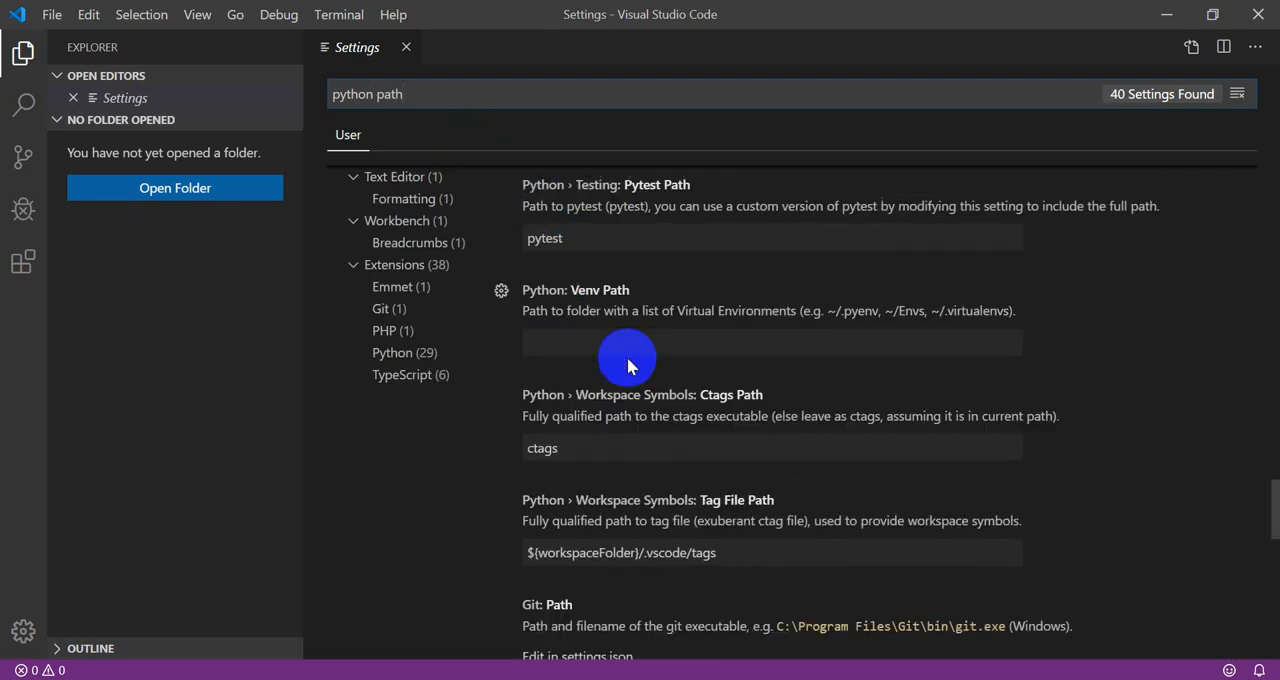
{"action": "scroll", "scroll_direction": "down", "scroll_amount": 3}
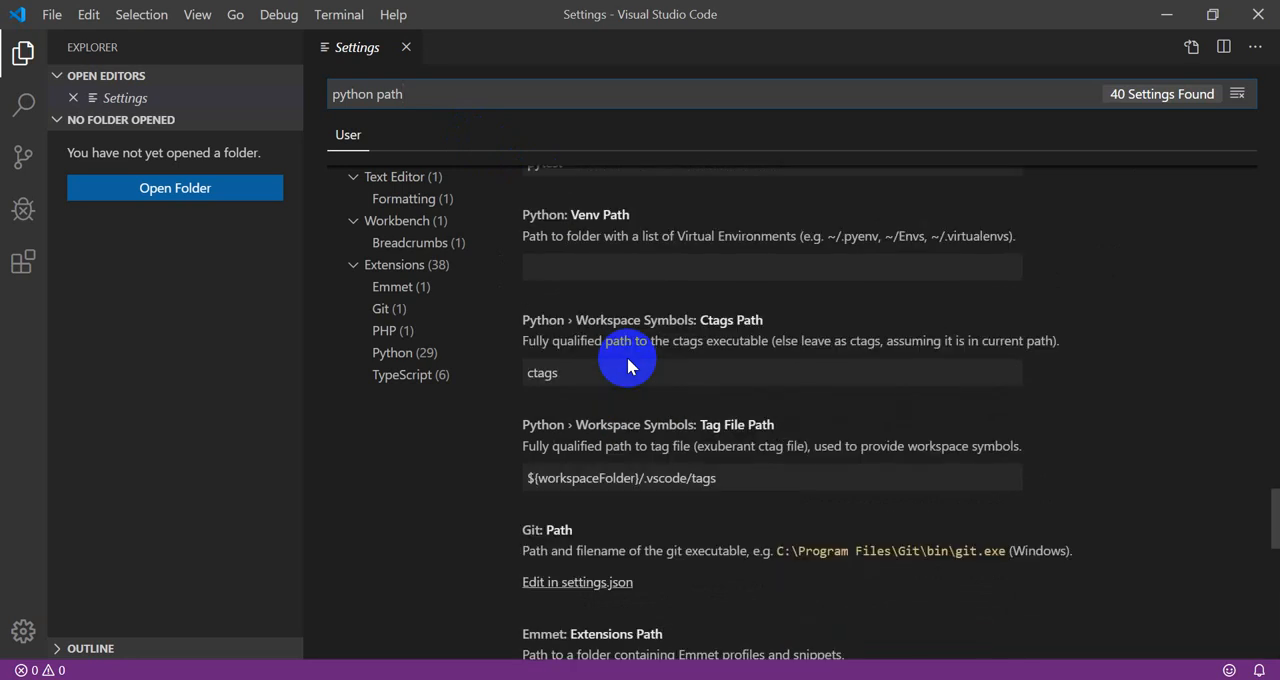
{"action": "scroll", "scroll_direction": "down", "scroll_amount": 3}
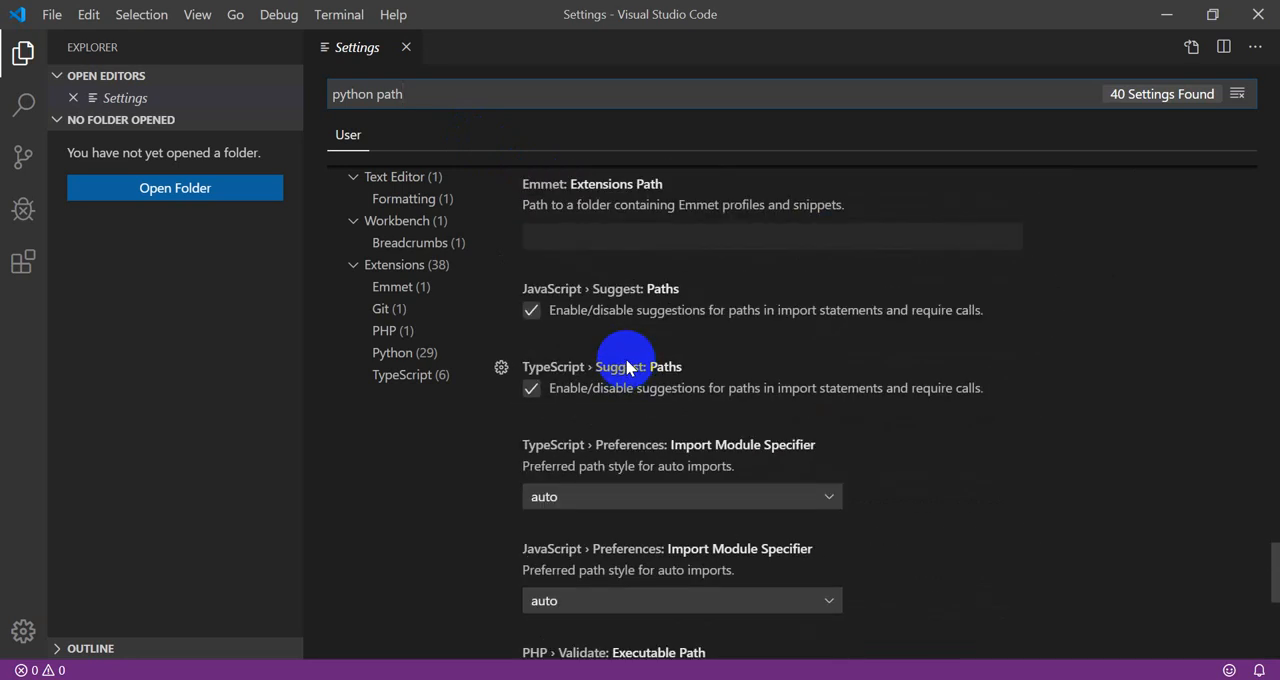
{"action": "scroll", "scroll_direction": "down", "scroll_amount": 3}
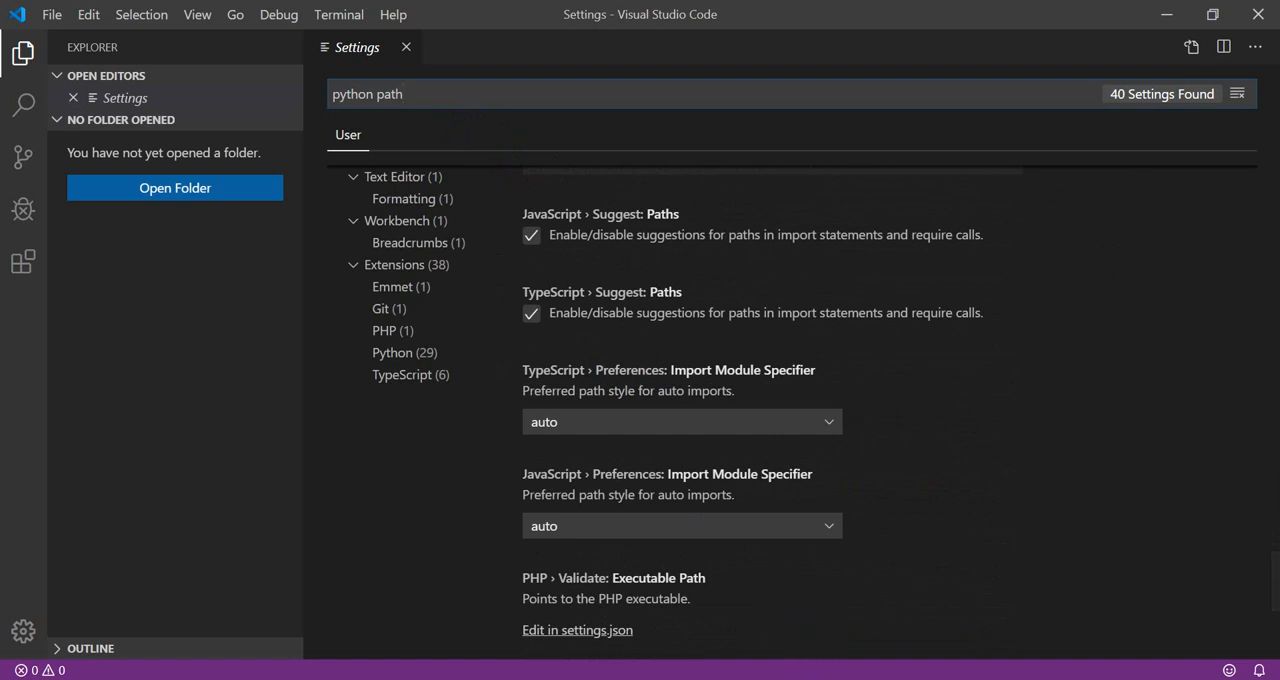
{"action": "scroll", "scroll_direction": "down", "scroll_amount": 3}
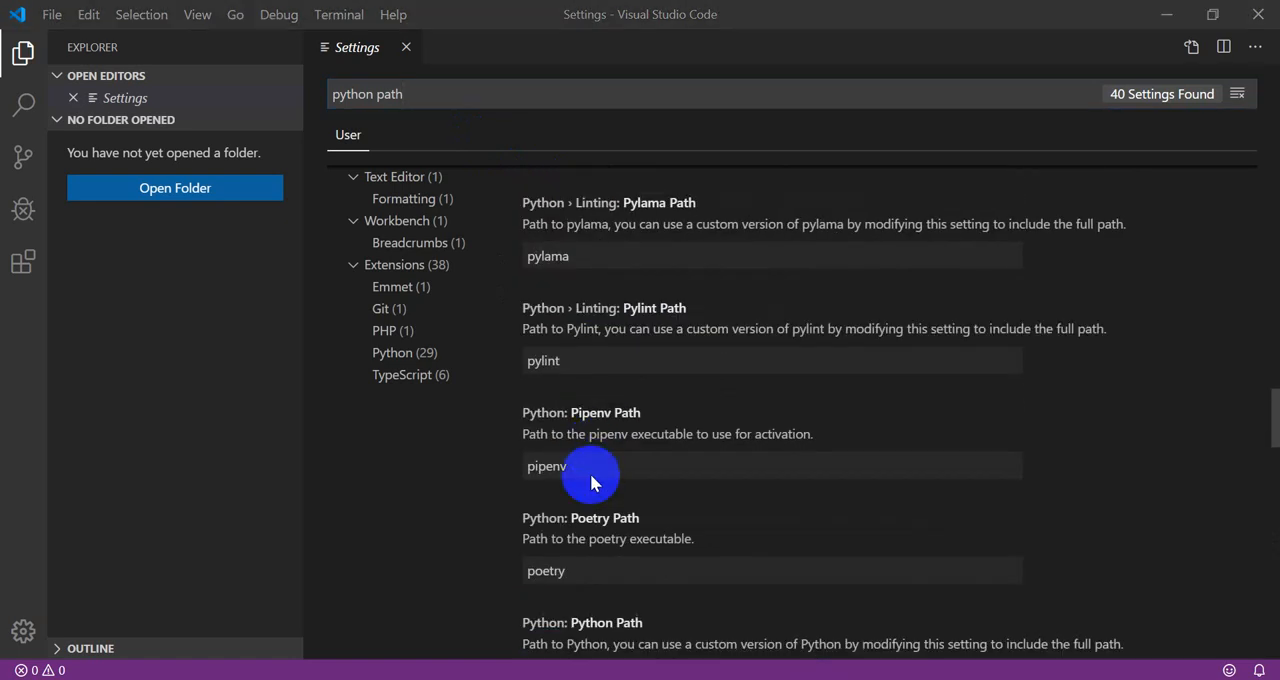
{"action": "scroll", "scroll_direction": "down", "scroll_amount": 3}
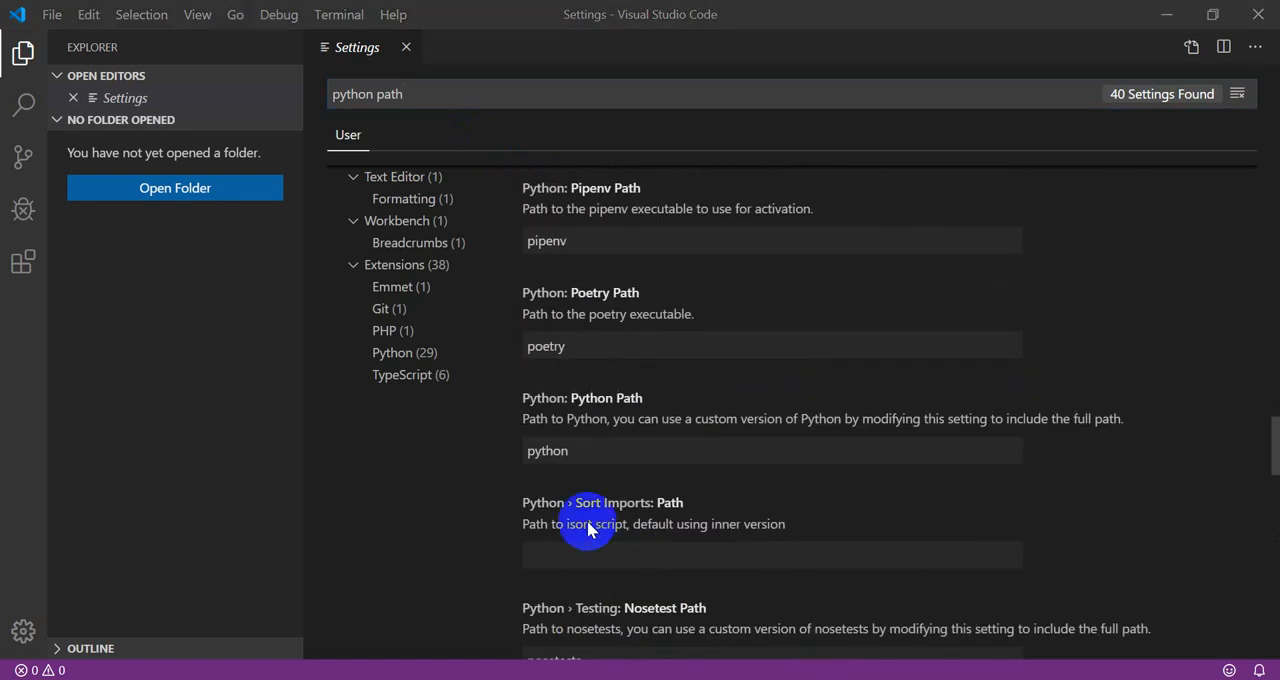
{"action": "scroll", "scroll_direction": "down", "scroll_amount": 3}
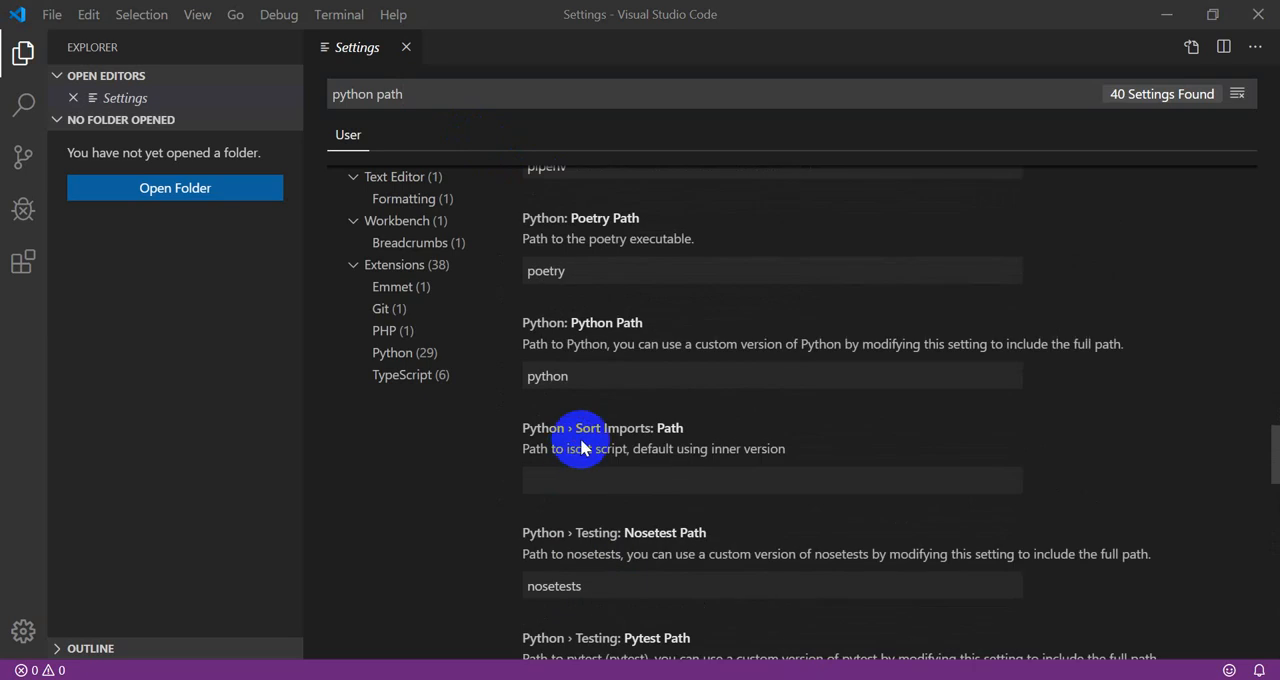
{"action": "mouse_move", "coordinate": [624, 350]}
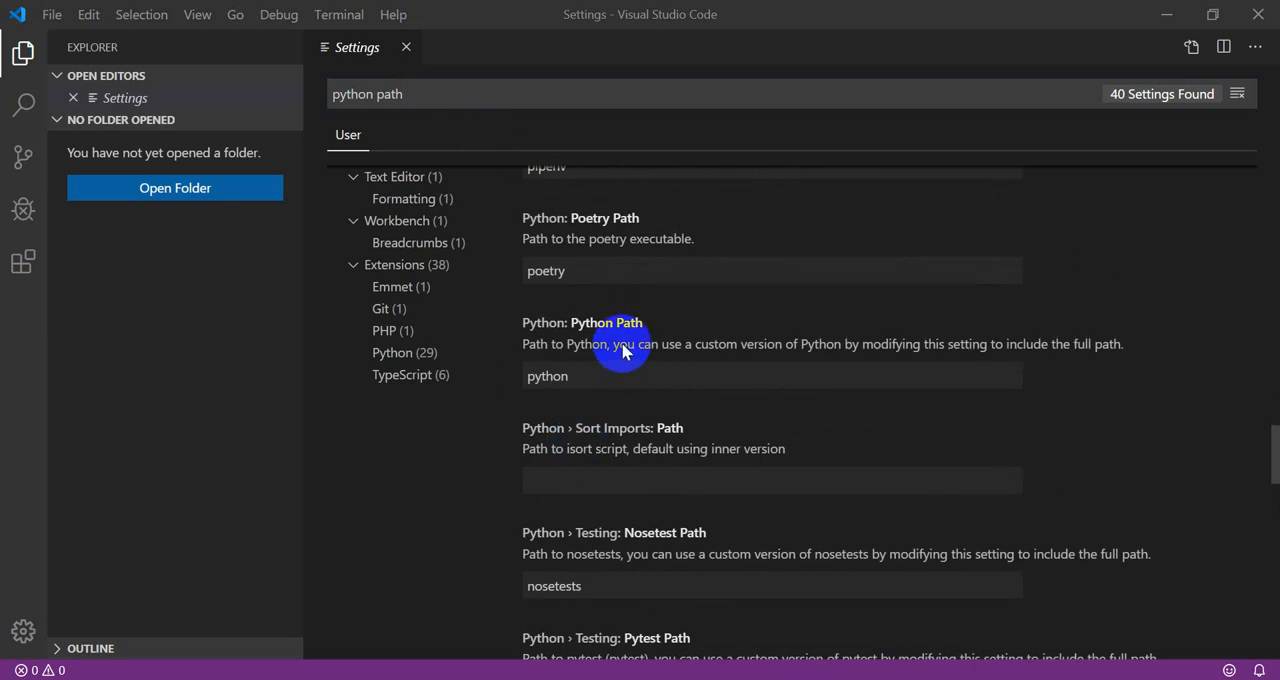
{"action": "mouse_move", "coordinate": [584, 368]}
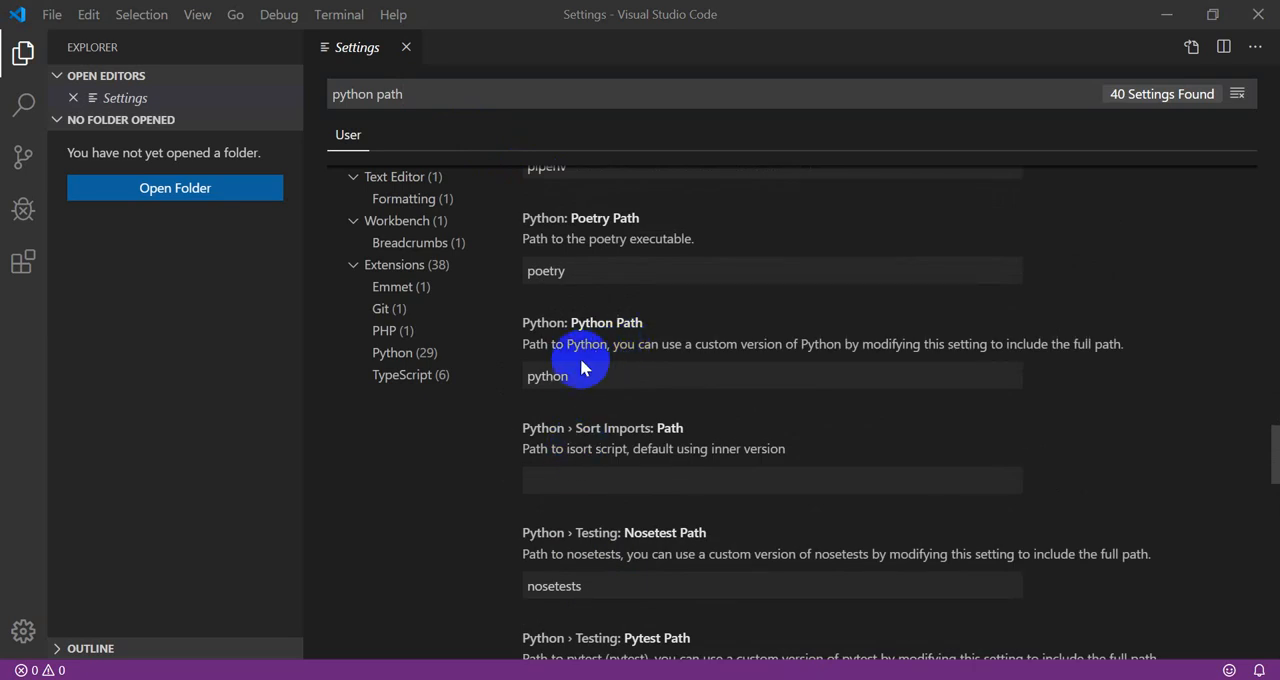
{"action": "mouse_move", "coordinate": [640, 344]}
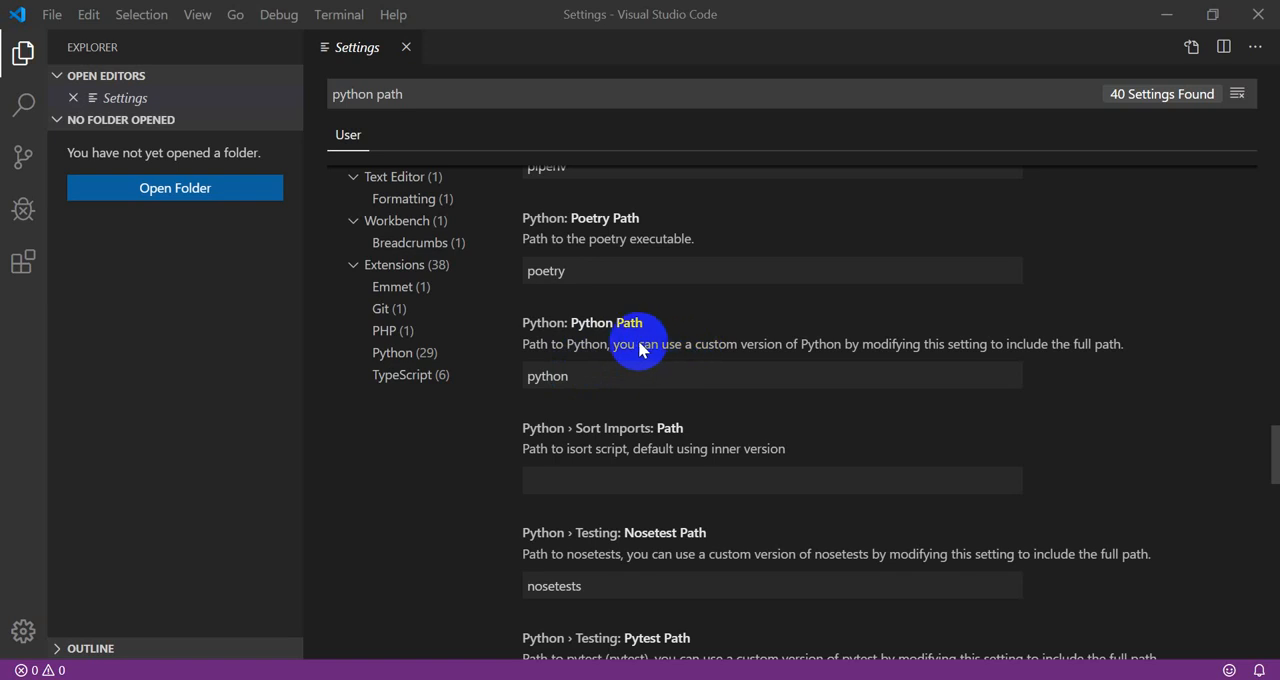
{"action": "mouse_move", "coordinate": [596, 350]}
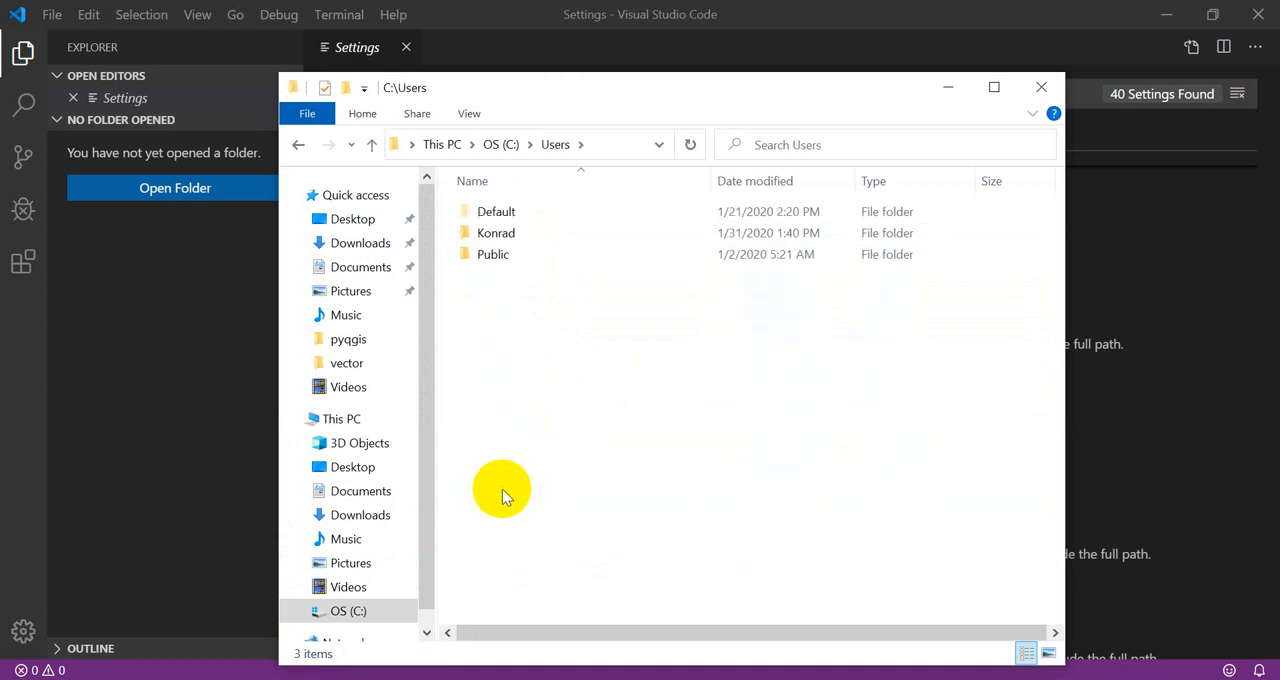
Browse C:\Users\Konrad\Anaconda3 in File Explorer and select python.exe.
{"action": "double_click", "coordinate": [496, 232]}
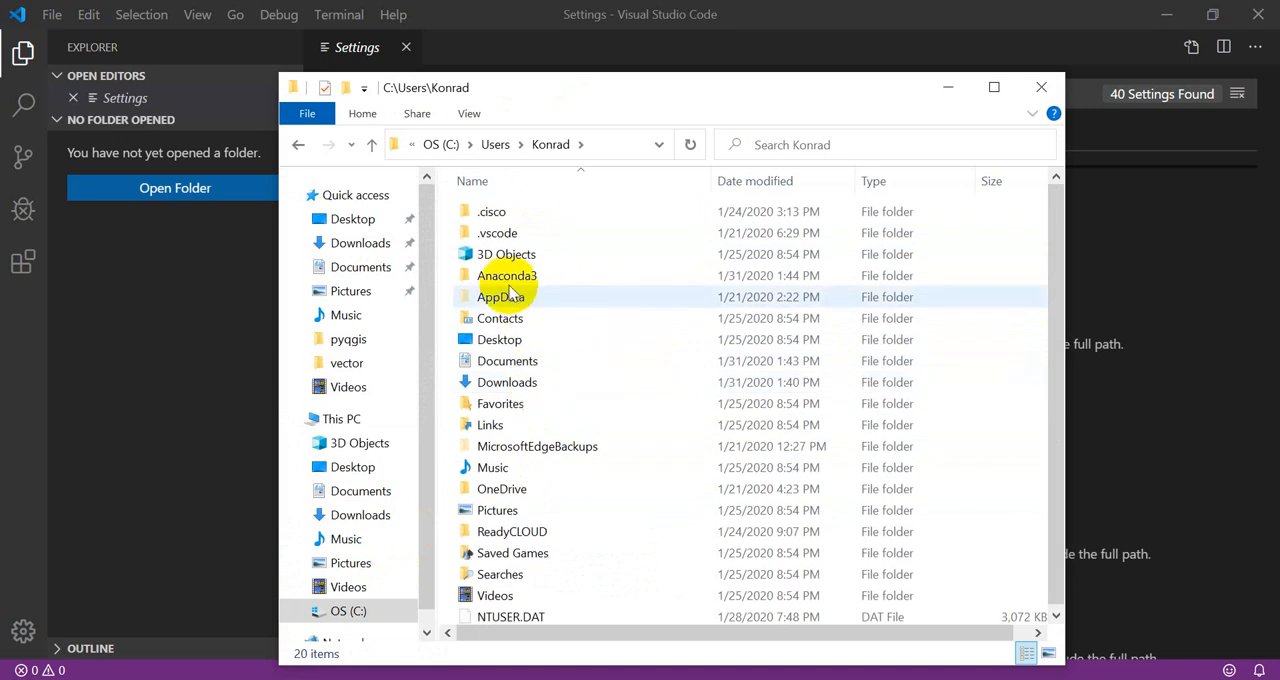
{"action": "double_click", "coordinate": [506, 276]}
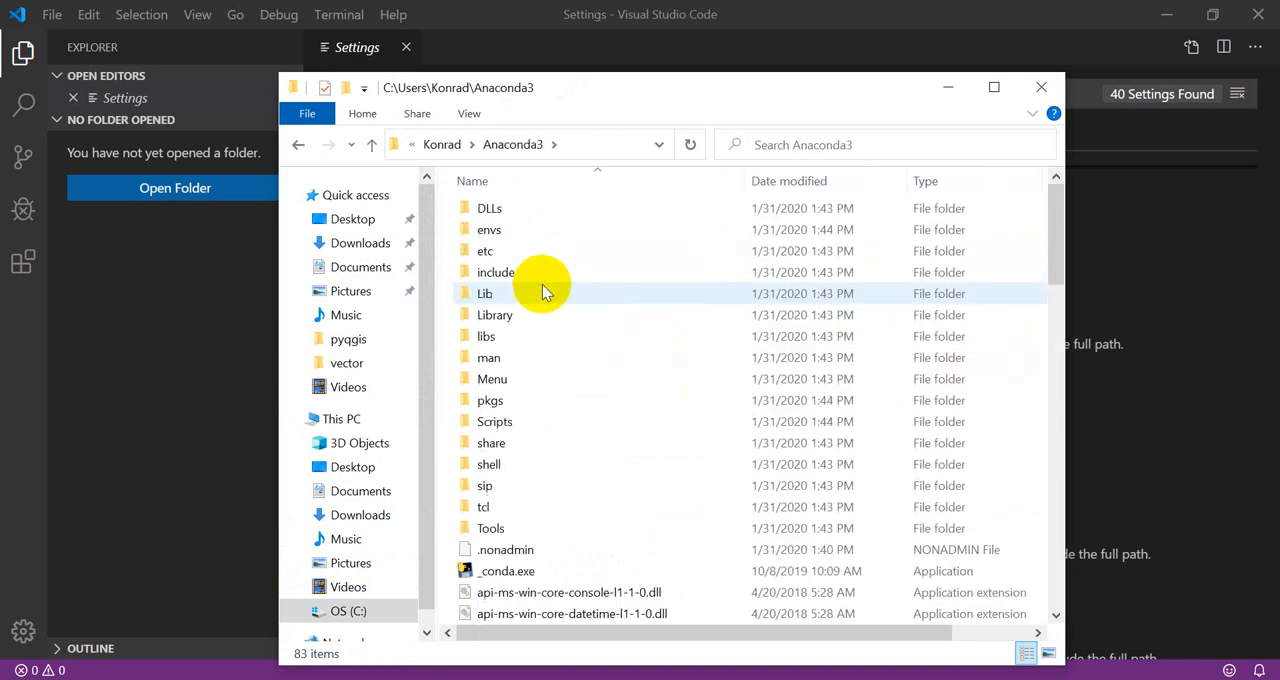
{"action": "scroll", "scroll_direction": "down", "scroll_amount": 3}
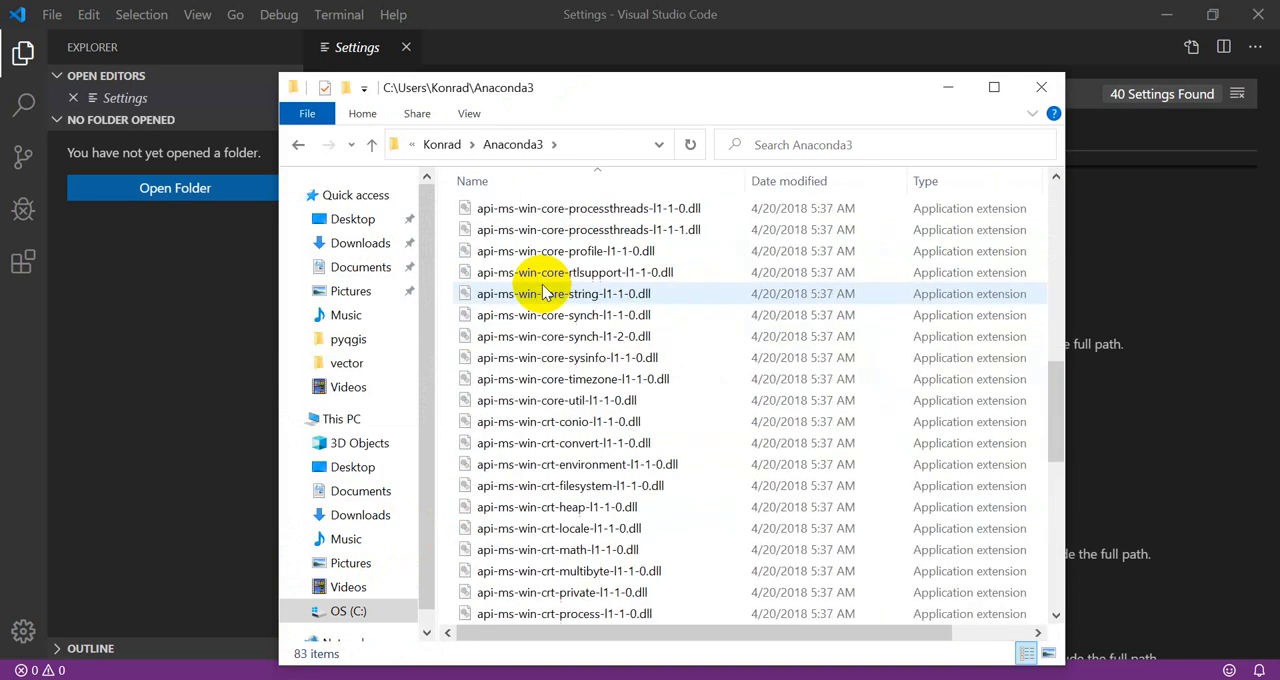
{"action": "scroll", "scroll_direction": "down", "scroll_amount": 3}
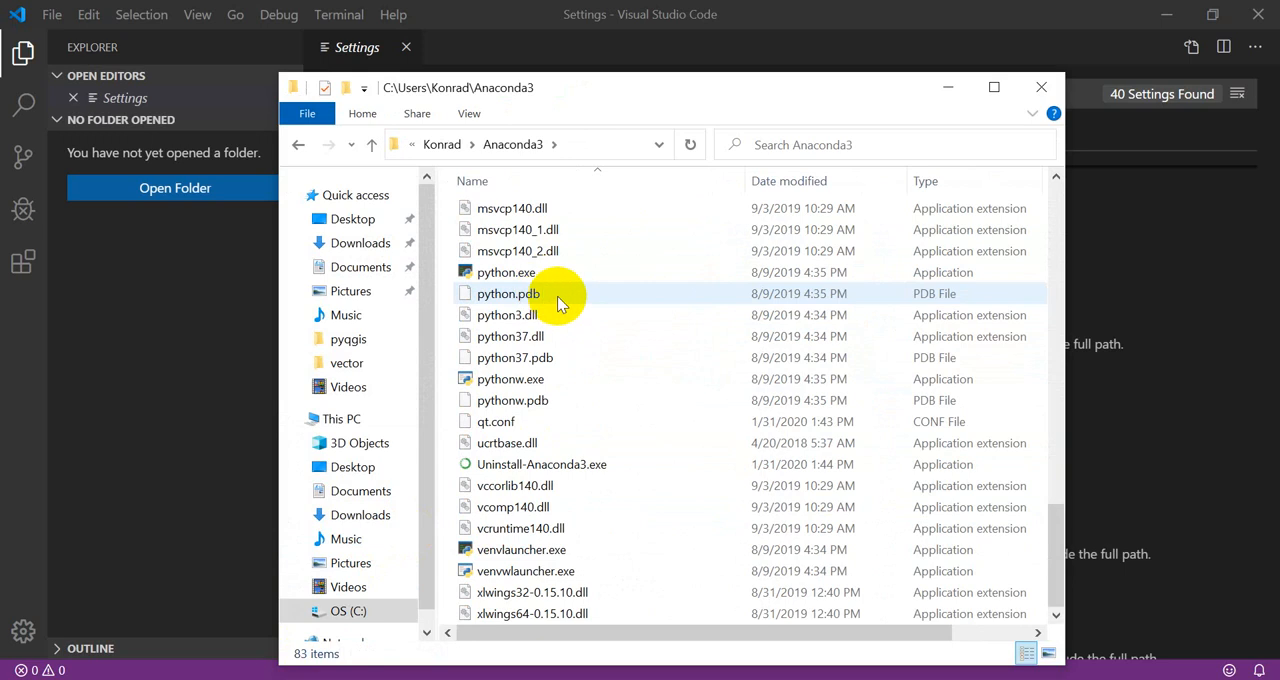
{"action": "left_click", "coordinate": [506, 272]}
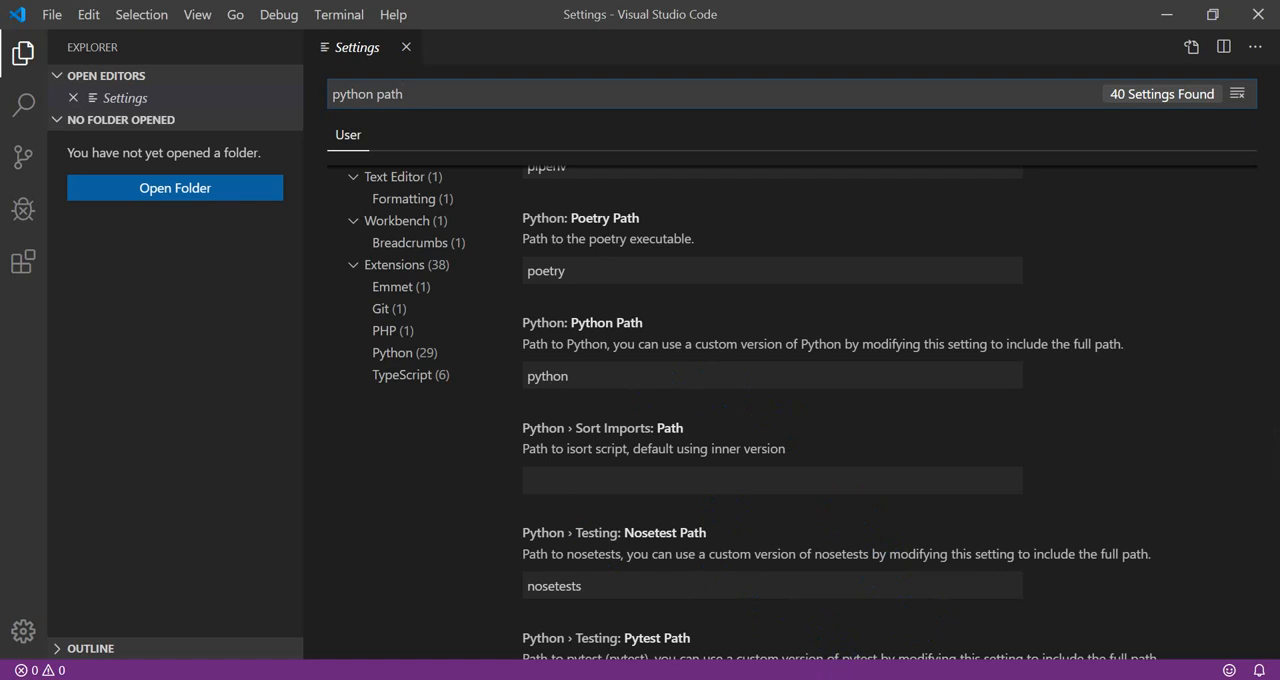
{"action": "mouse_move", "coordinate": [586, 374]}
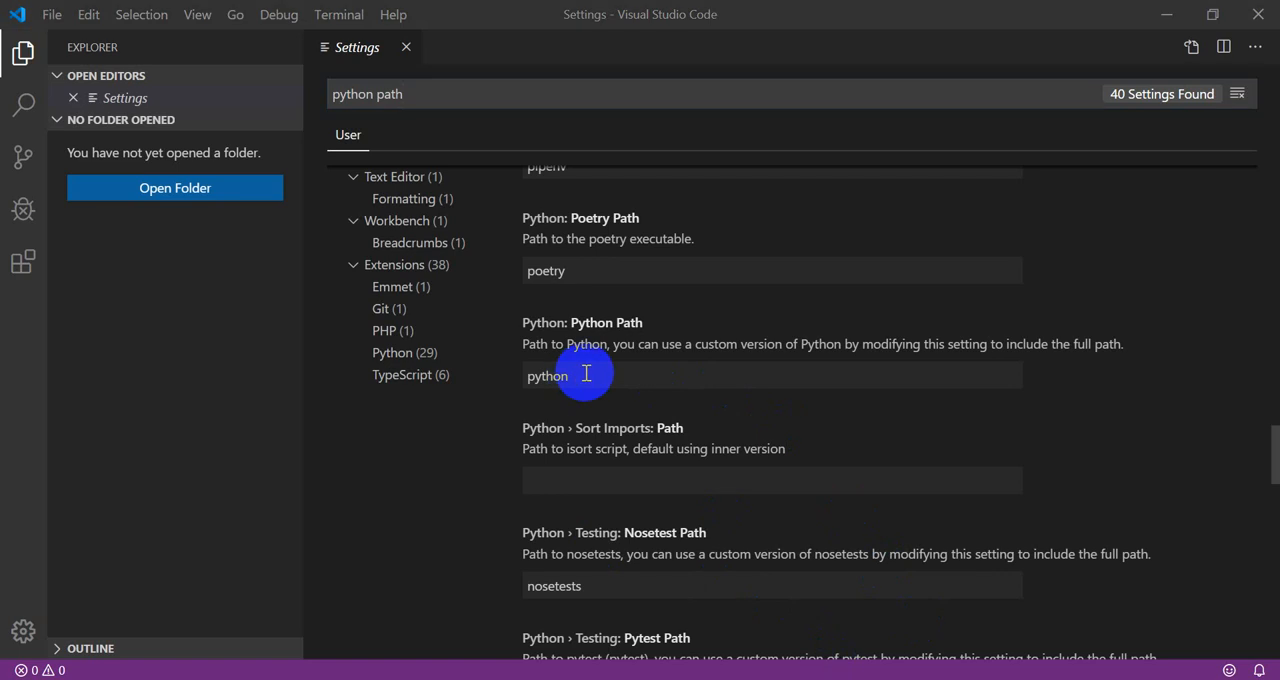
Set the Python Path setting to C:\Users\Konrad\Anaconda3\python.exe.
{"action": "double_click", "coordinate": [548, 376]}
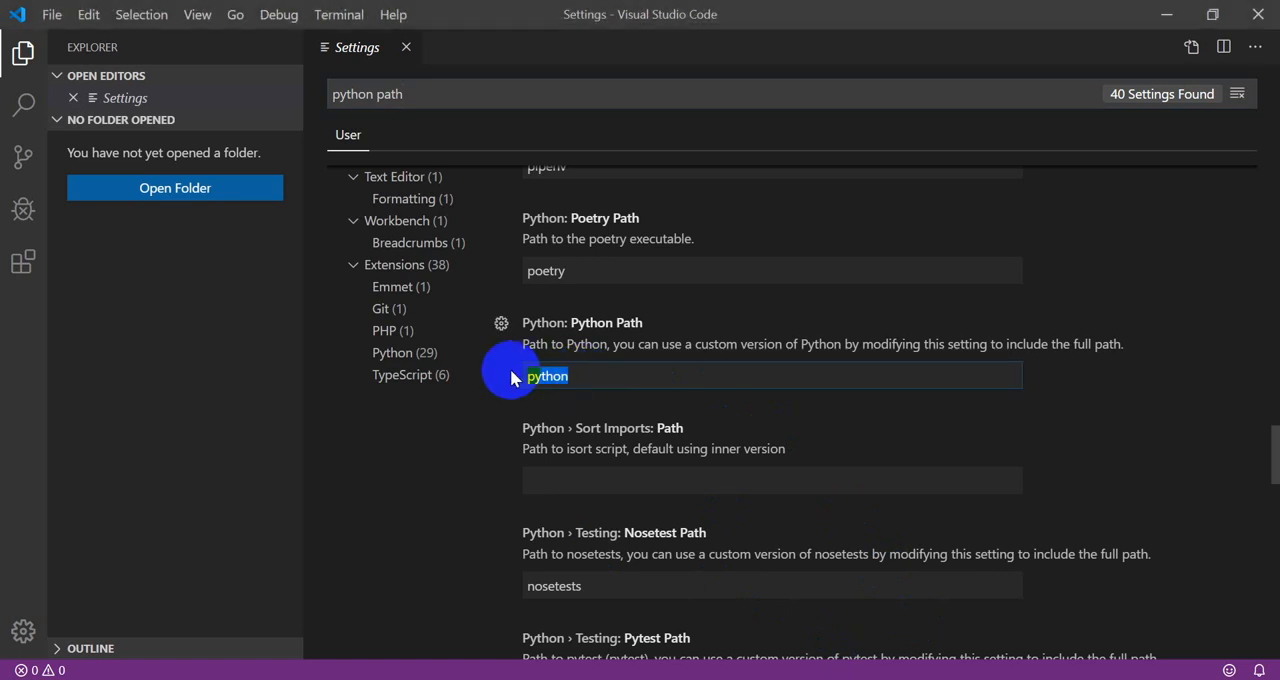
{"action": "type", "text": "C:\\Users\\Konrad\\Anaconda3\\"}
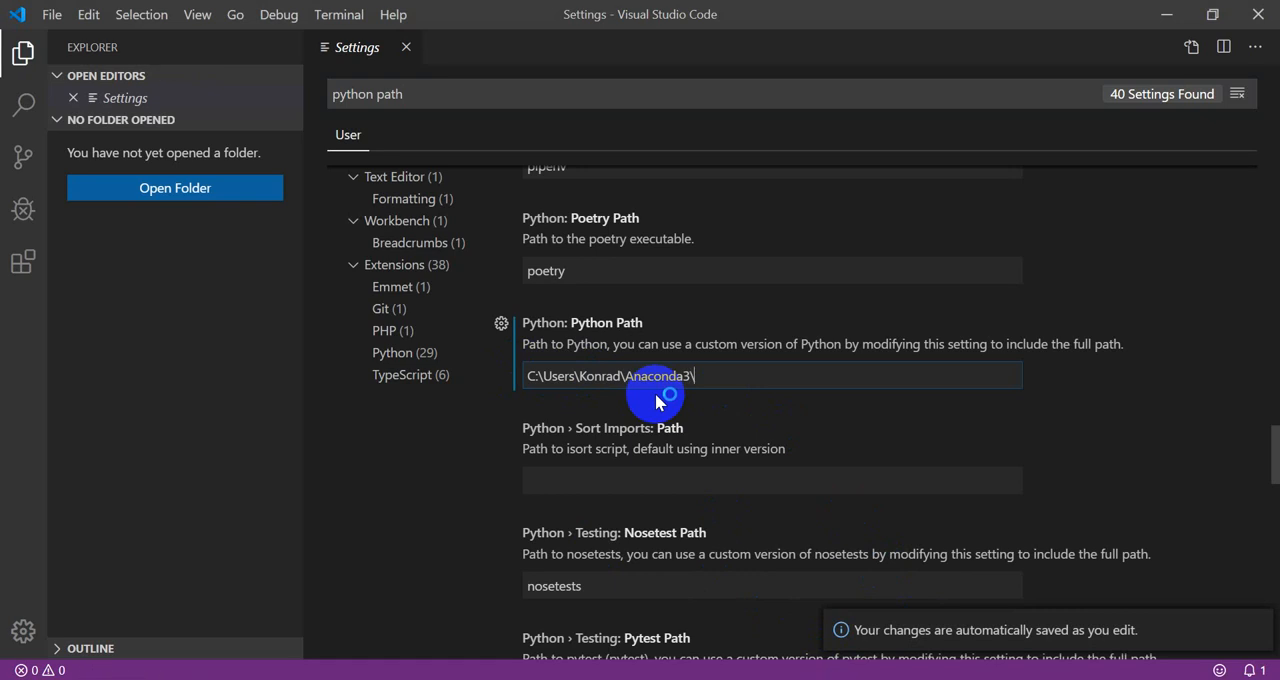
{"action": "type", "text": "python.exe"}
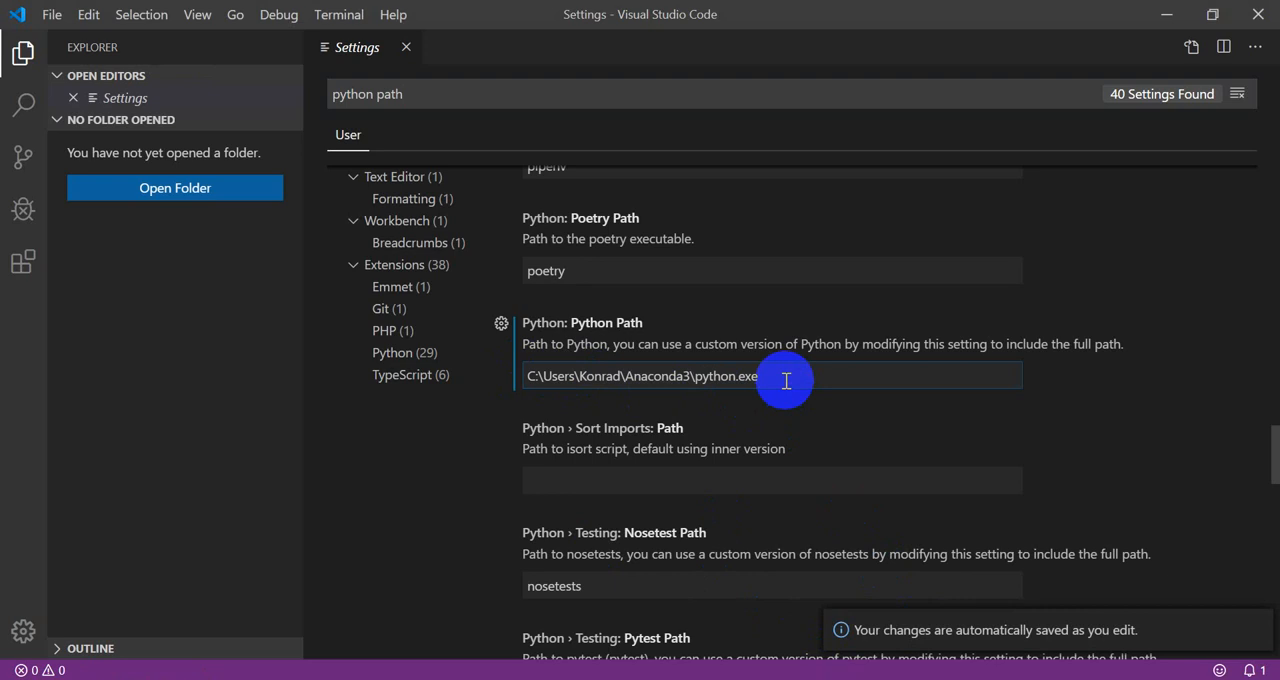
{"action": "mouse_move", "coordinate": [718, 400]}
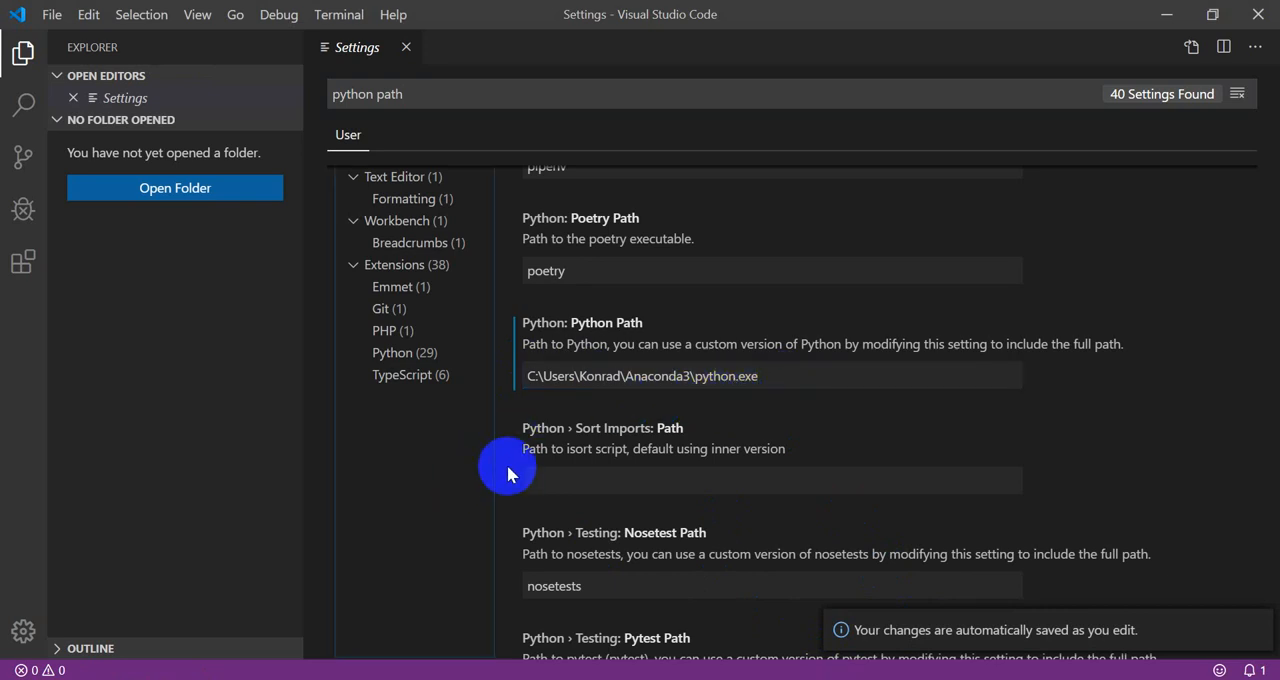
{"action": "scroll", "scroll_direction": "down", "scroll_amount": 3}
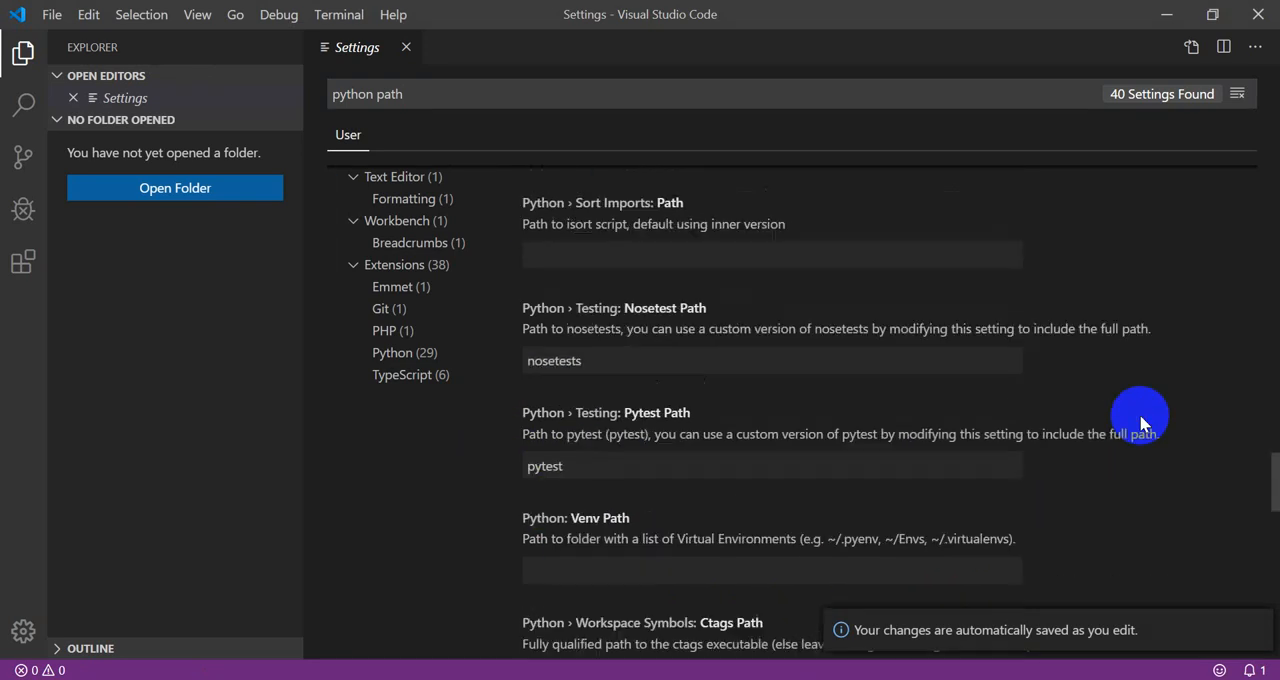
{"action": "scroll", "scroll_direction": "up", "scroll_amount": 3}
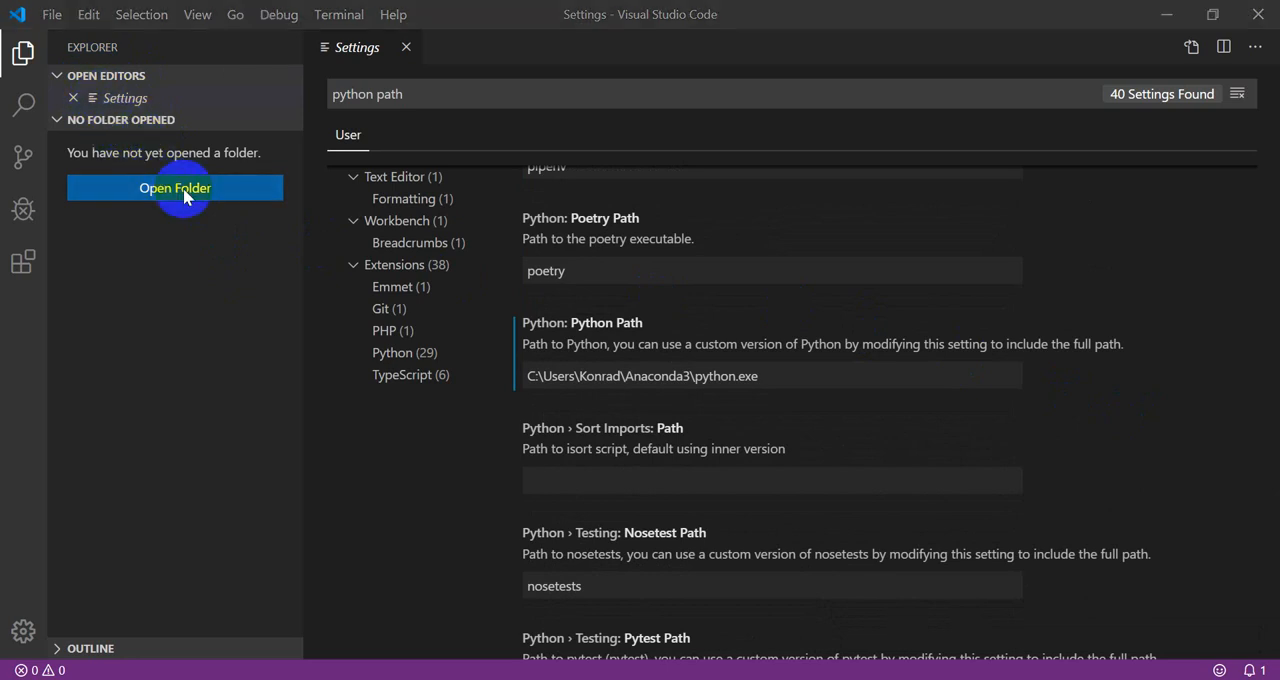
Create a new folder 'test' in Downloads and select it as the workspace folder.
{"action": "left_click", "coordinate": [174, 188]}
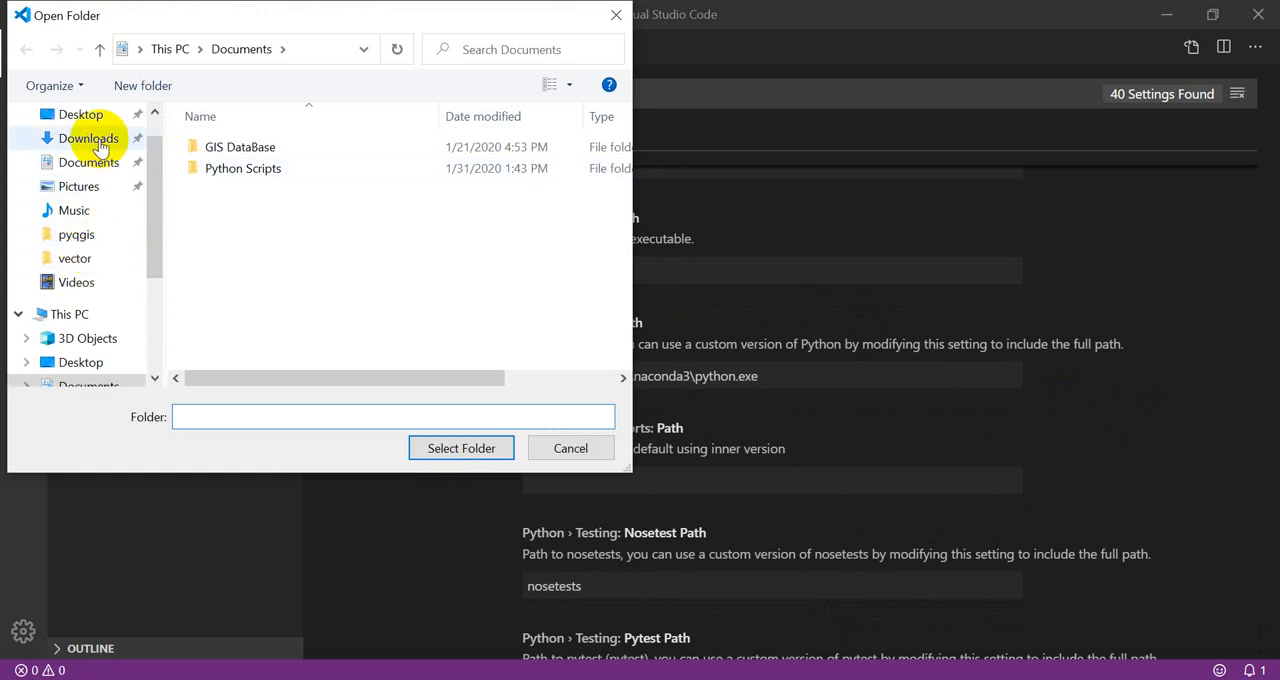
{"action": "left_click", "coordinate": [88, 138]}
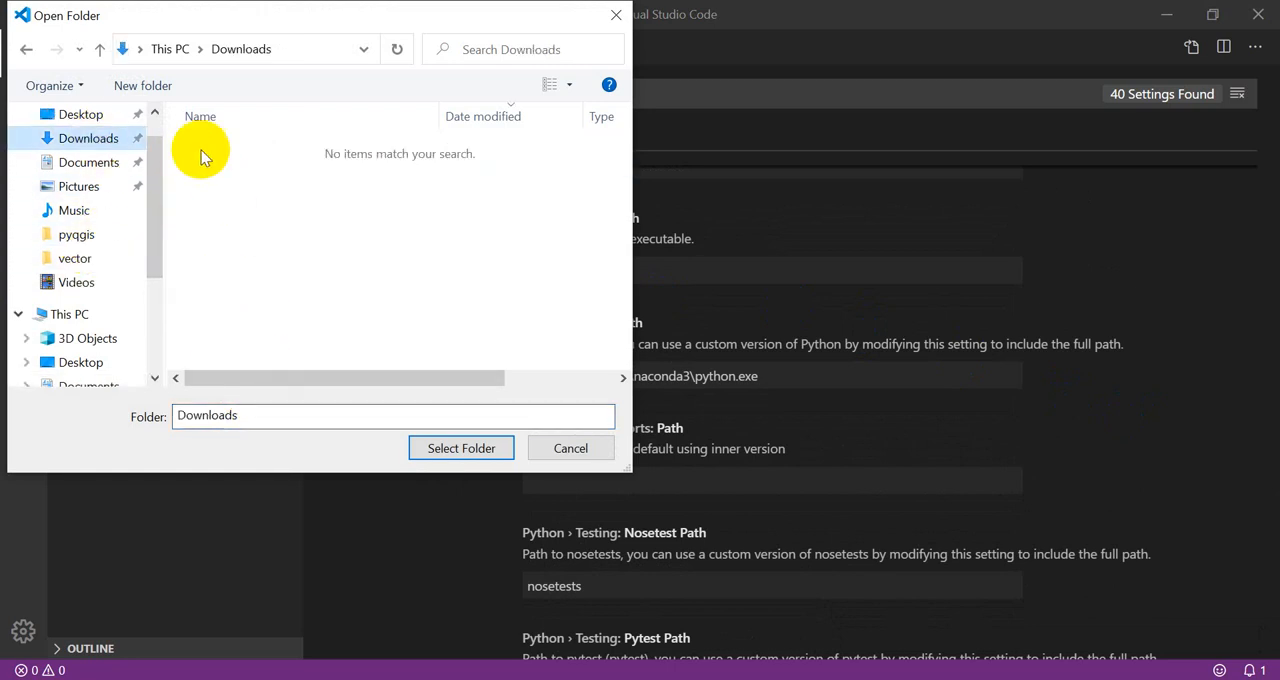
{"action": "left_click", "coordinate": [142, 84]}
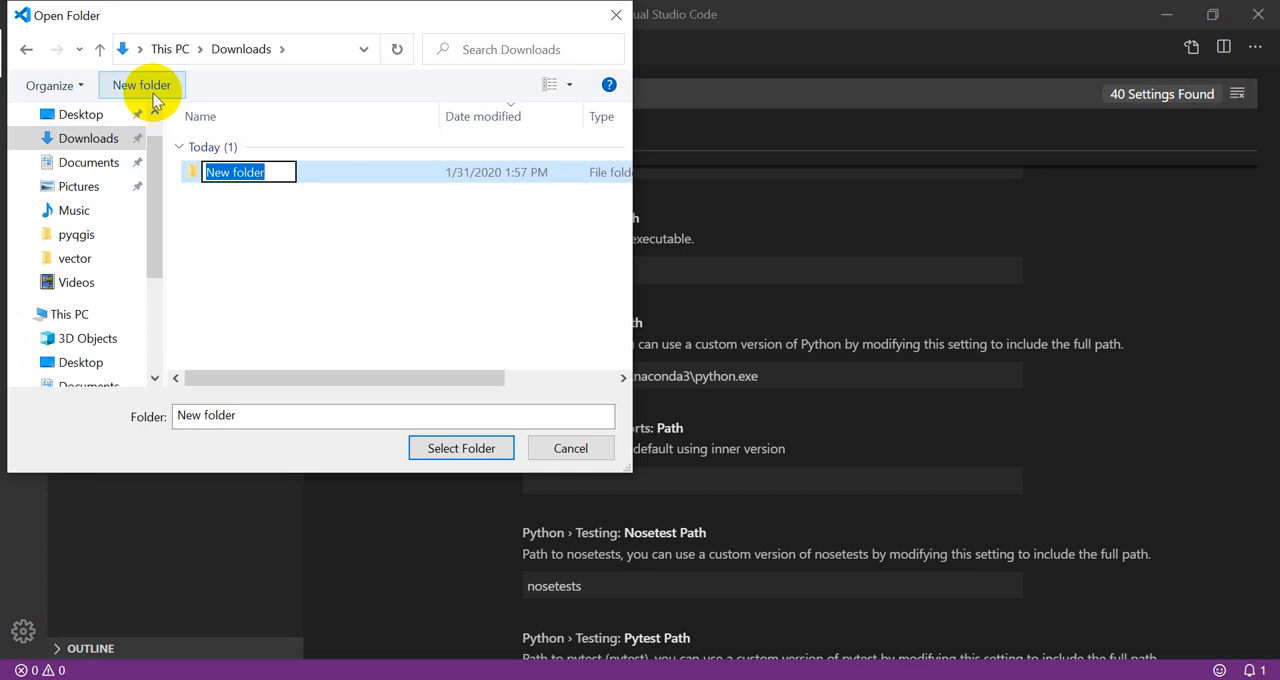
{"action": "type", "text": "test"}
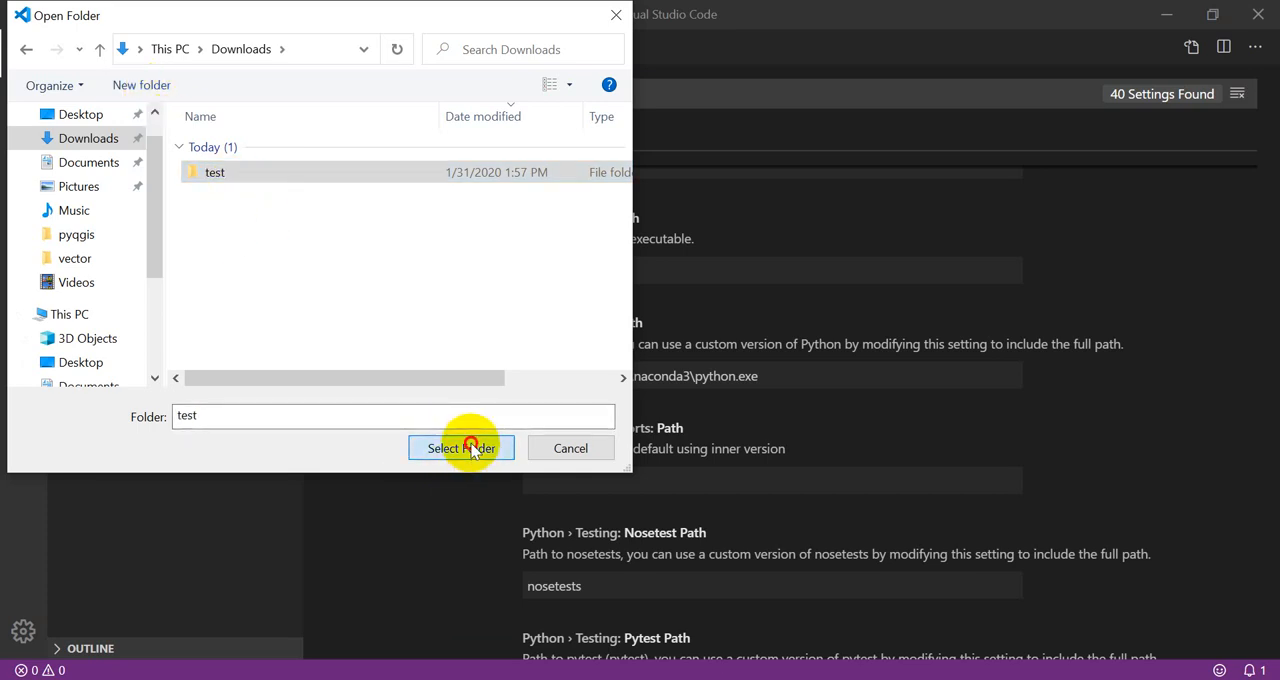
{"action": "left_click", "coordinate": [460, 448]}
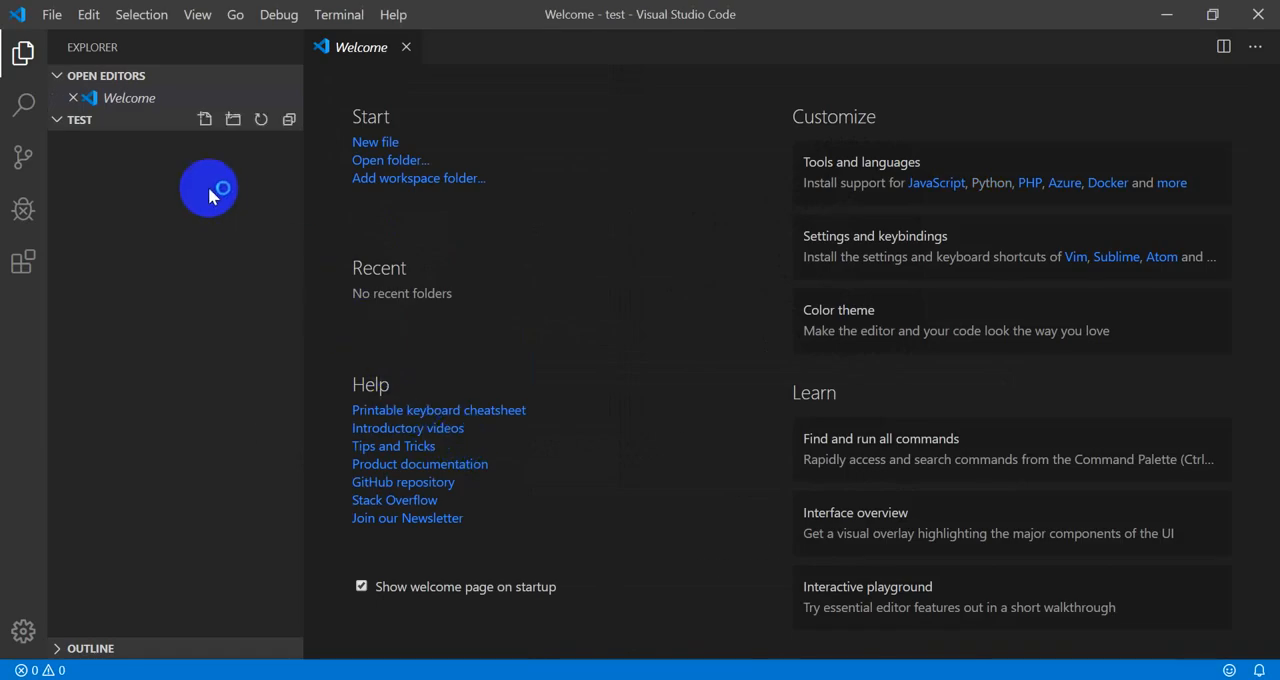
{"action": "mouse_move", "coordinate": [204, 118]}
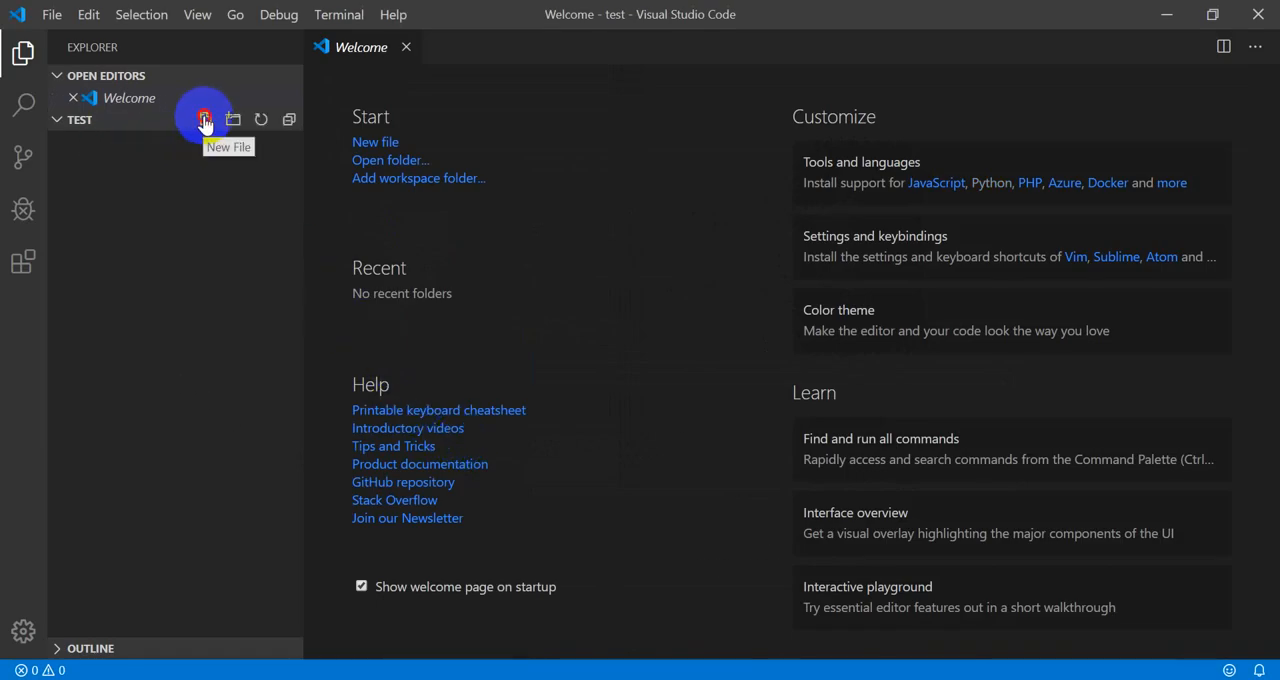
Add a new file test.py to the test folder.
{"action": "left_click", "coordinate": [204, 118]}
{"action": "type", "text": "test.py"}
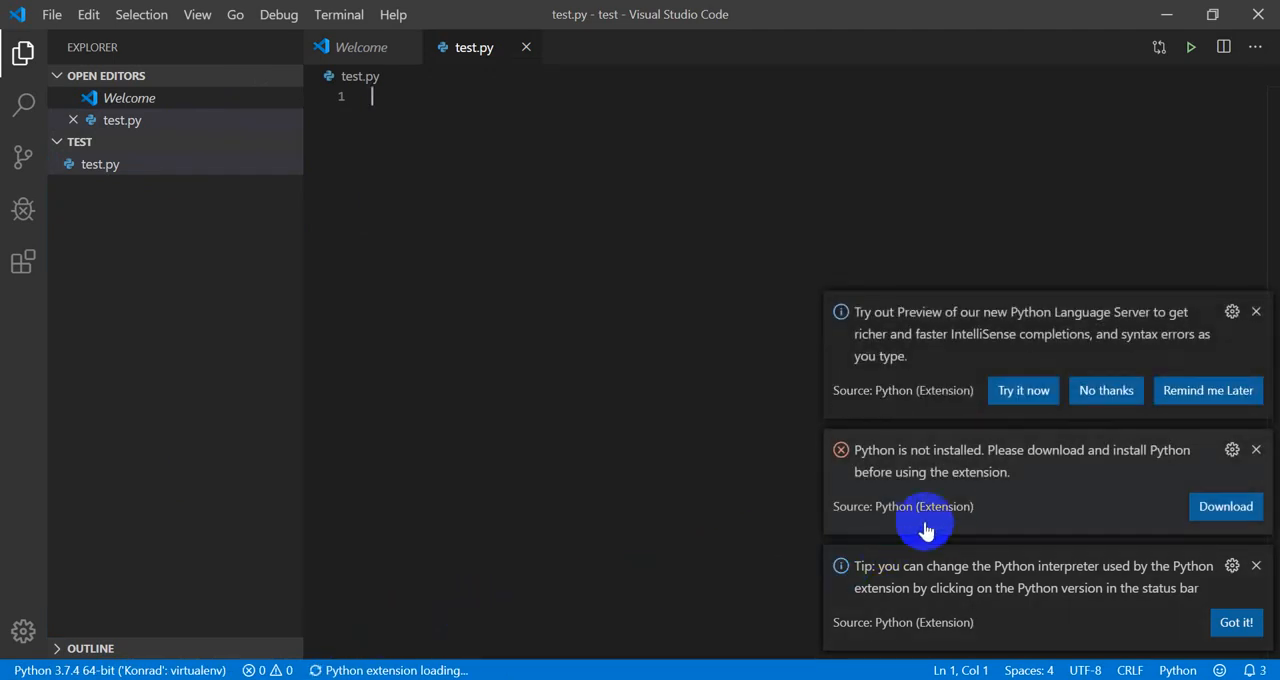
{"action": "mouse_move", "coordinate": [1004, 480]}
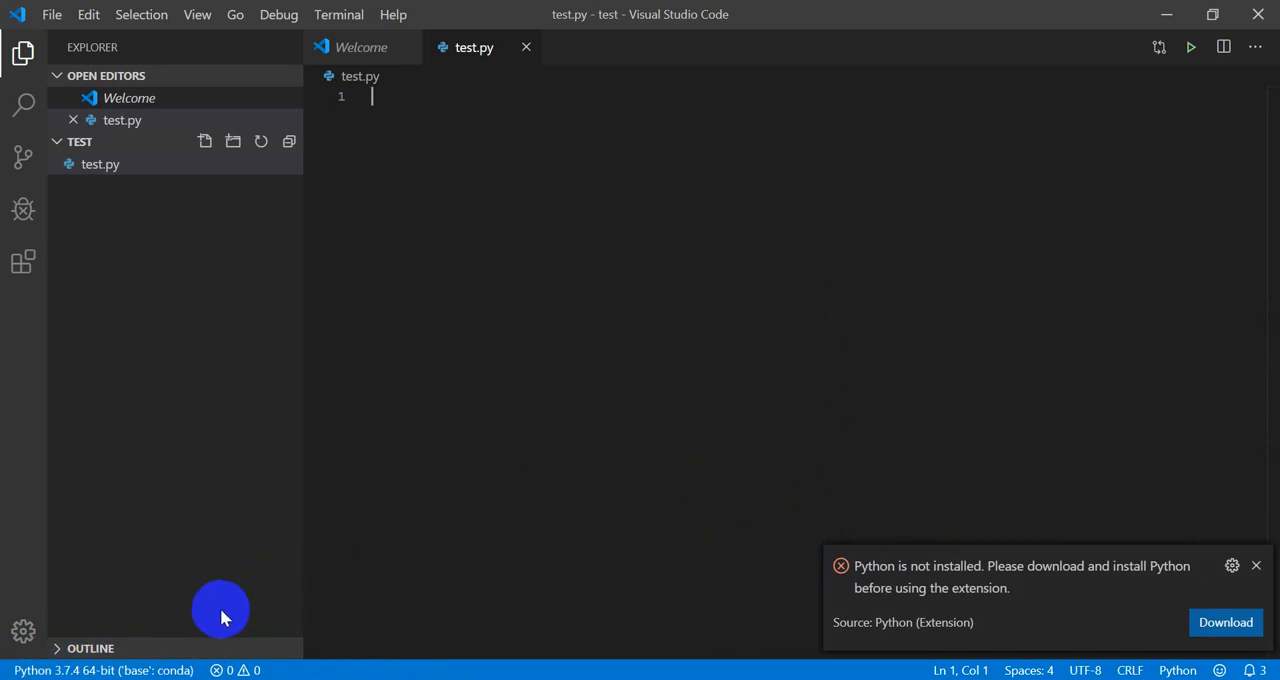
{"action": "mouse_move", "coordinate": [172, 638]}
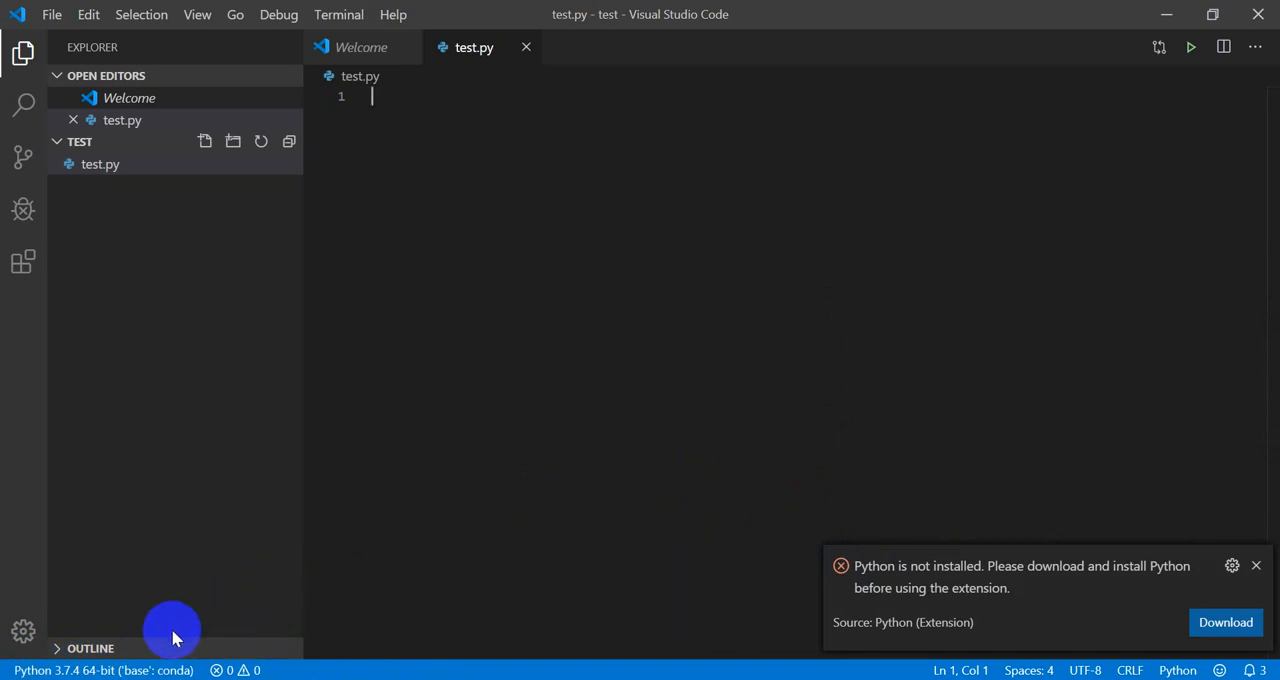
{"action": "mouse_move", "coordinate": [4, 664]}
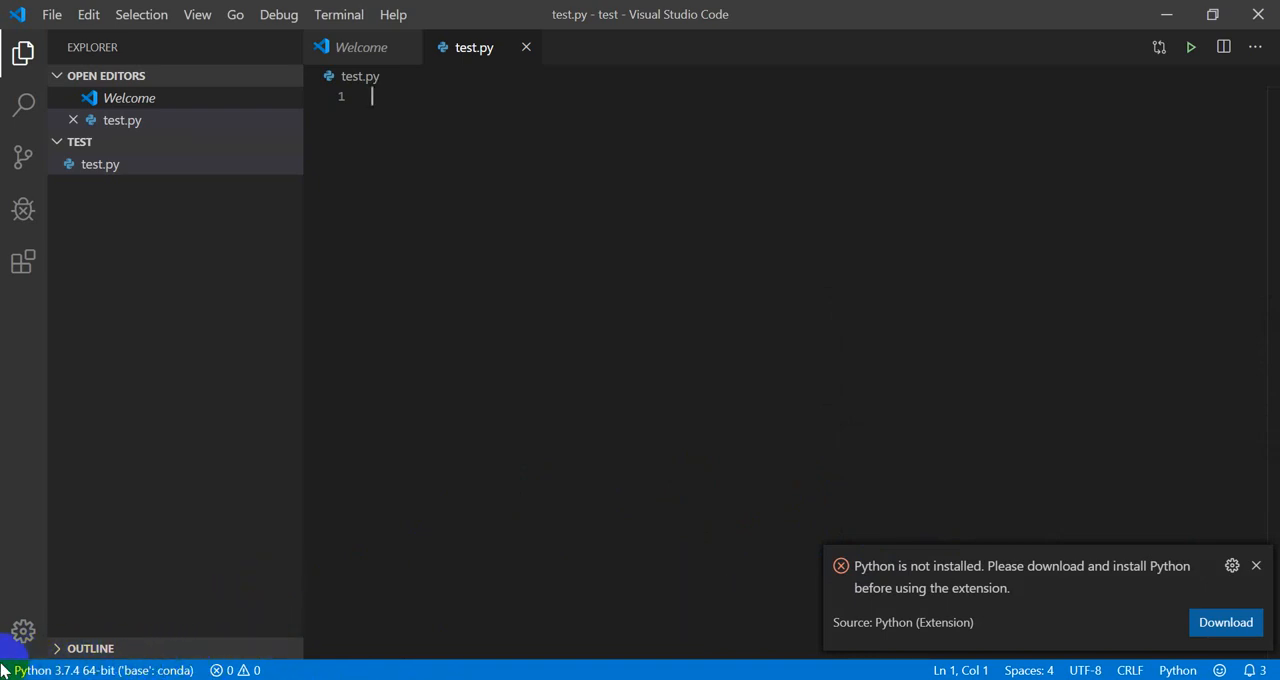
{"action": "mouse_move", "coordinate": [298, 560]}
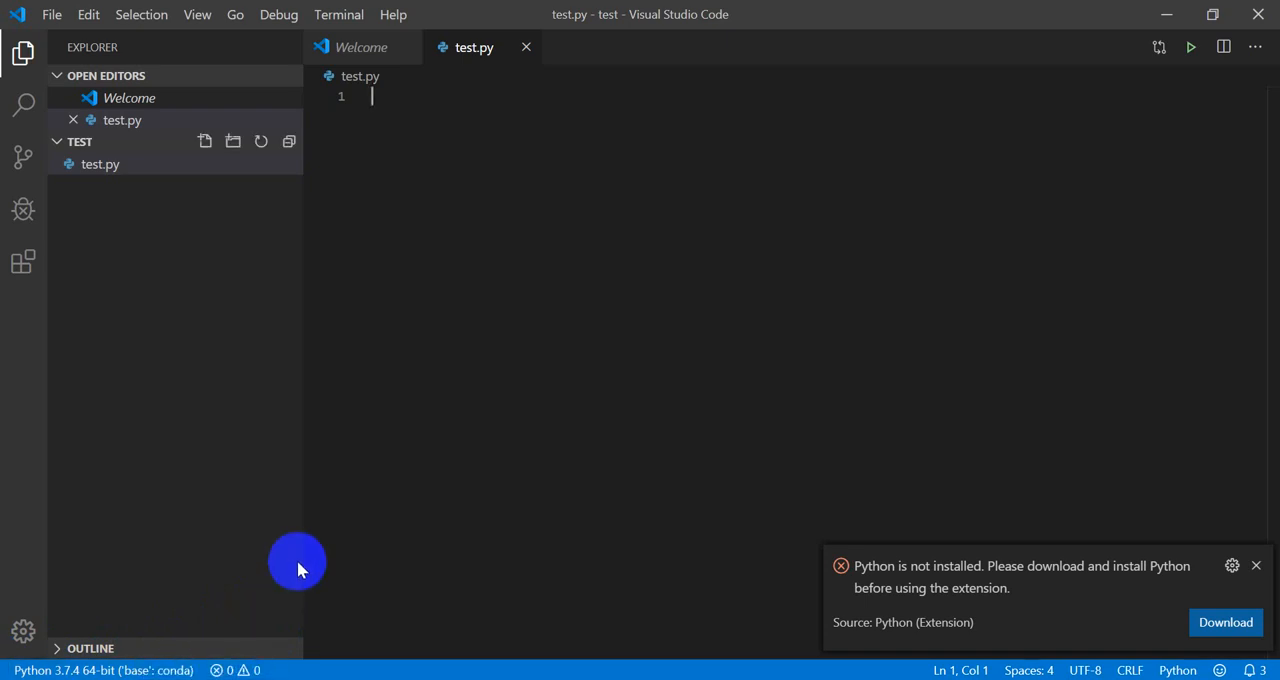
{"action": "mouse_move", "coordinate": [252, 600]}
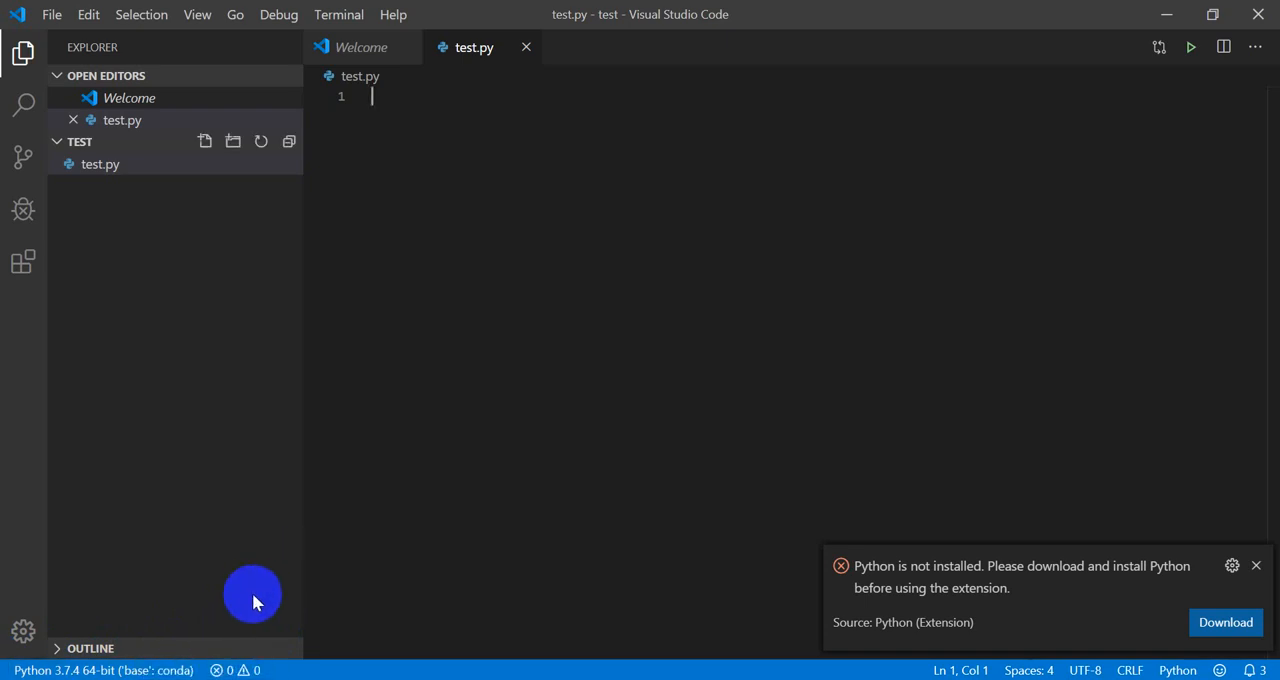
{"action": "mouse_move", "coordinate": [988, 620]}
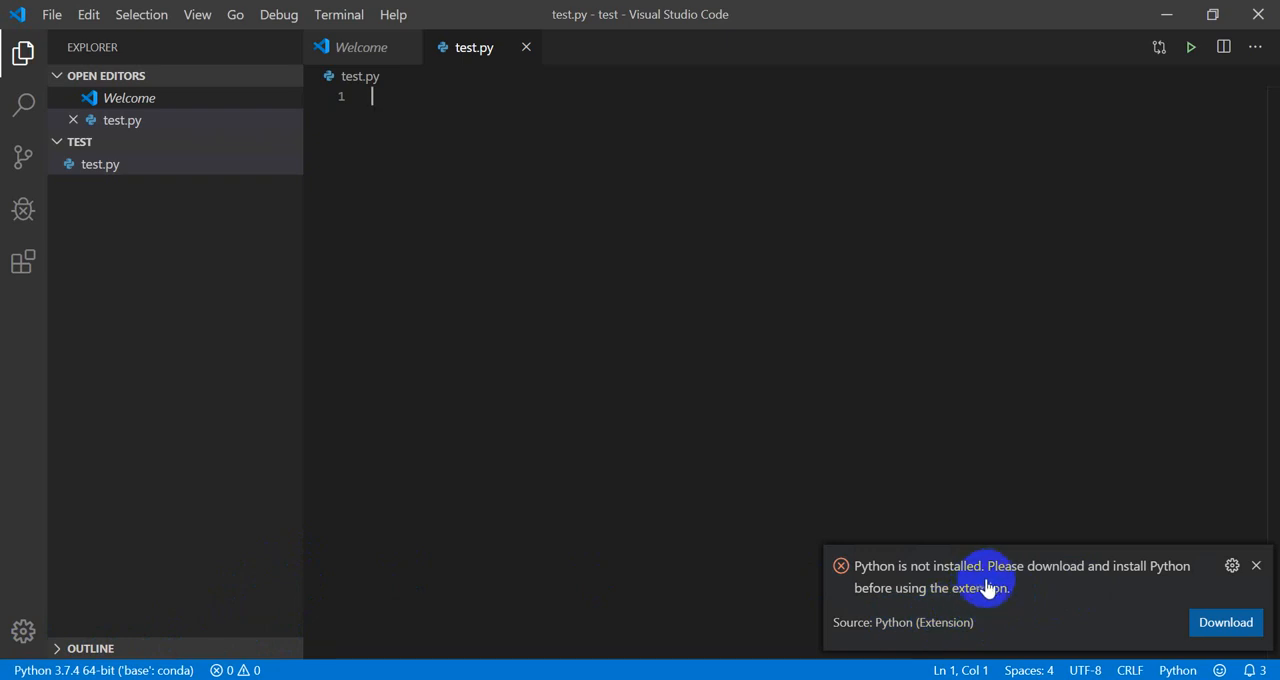
{"action": "mouse_move", "coordinate": [992, 600]}
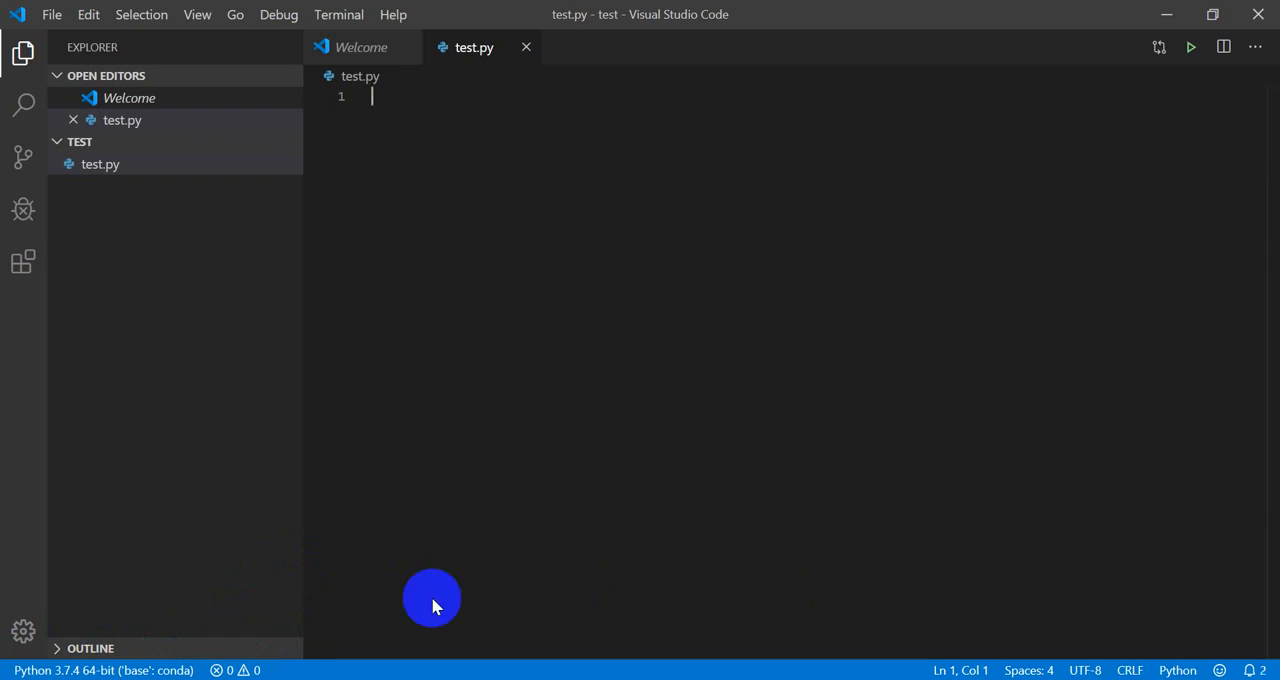
{"action": "mouse_move", "coordinate": [506, 372]}
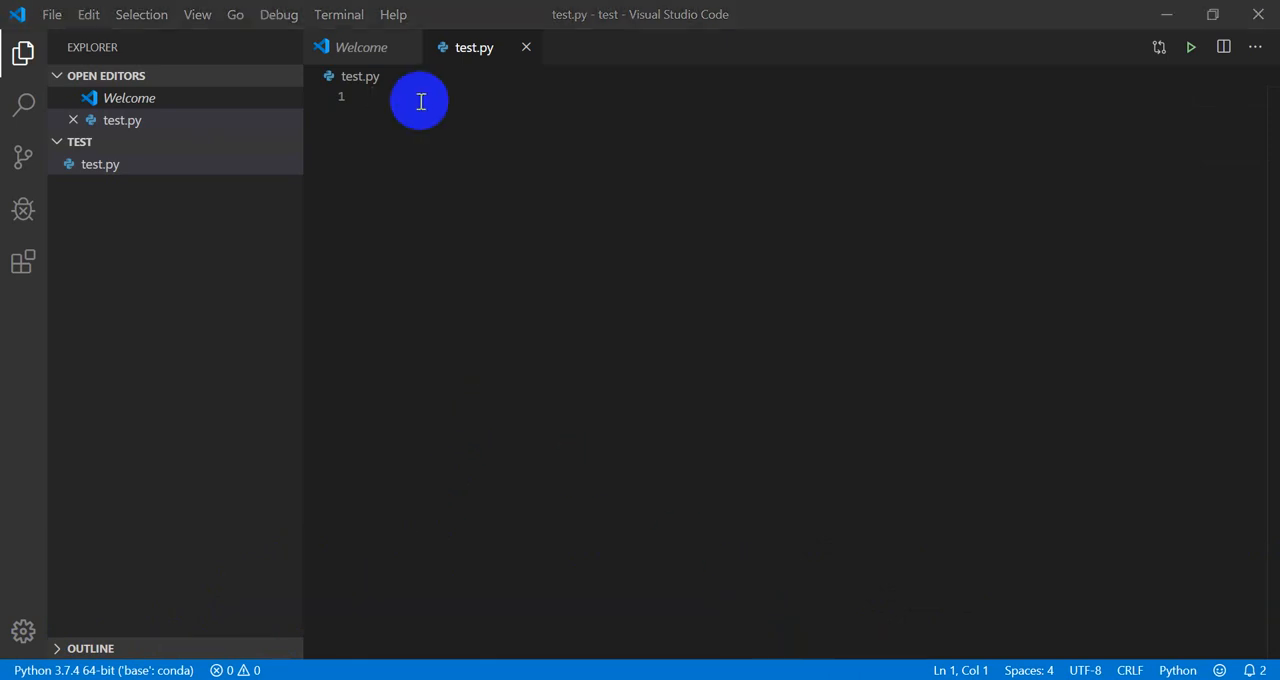
Write import os, print('current directory') and print(os.getcwd()) in test.py and save it.
{"action": "type", "text": "import"}
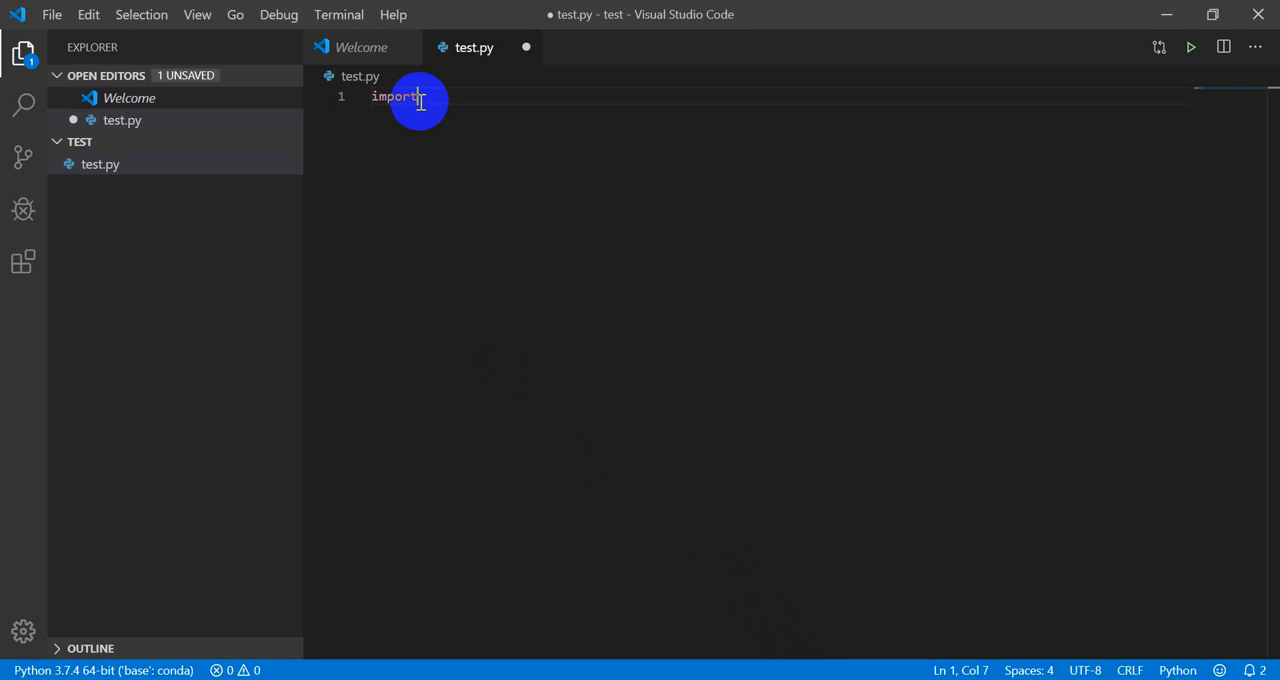
{"action": "type", "text": "os"}
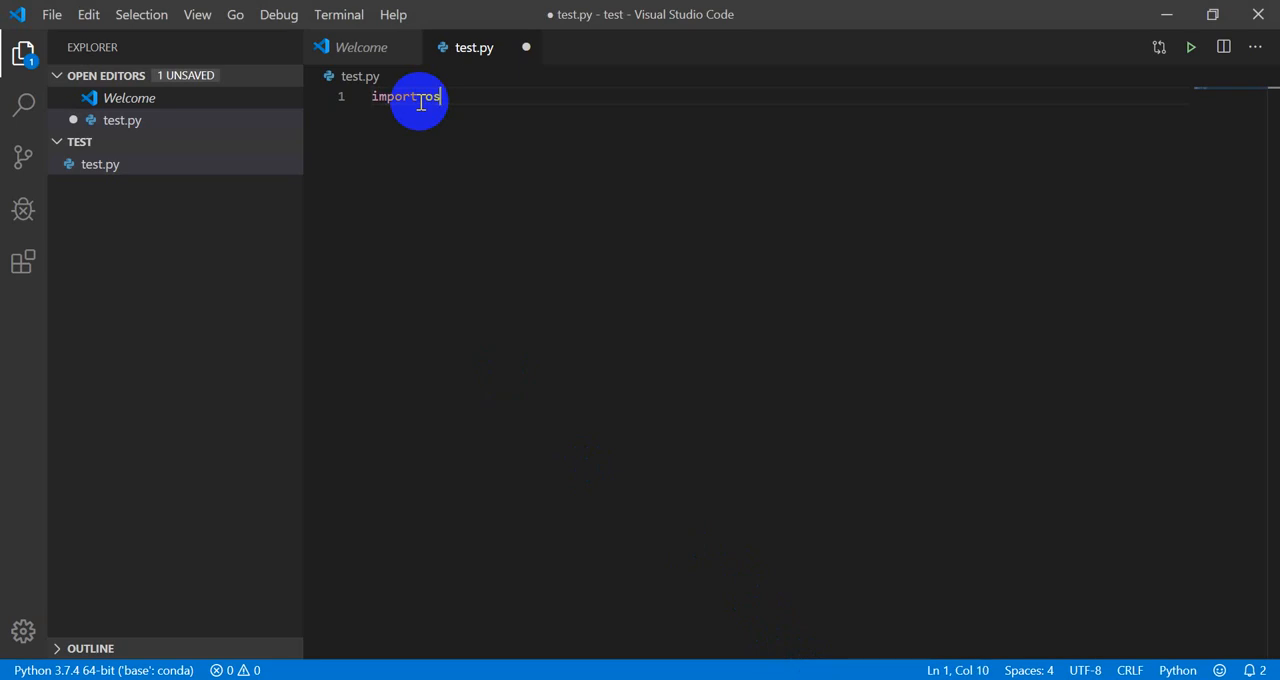
{"action": "key", "text": "enter"}
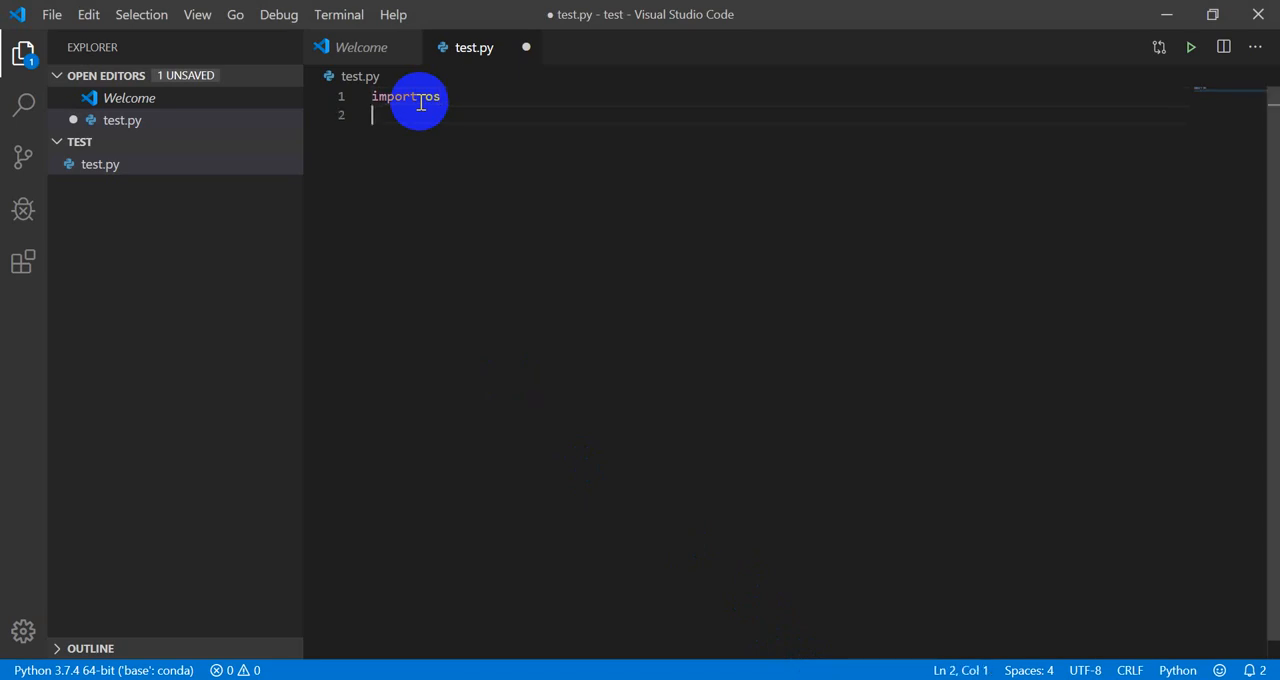
{"action": "type", "text": "print"}
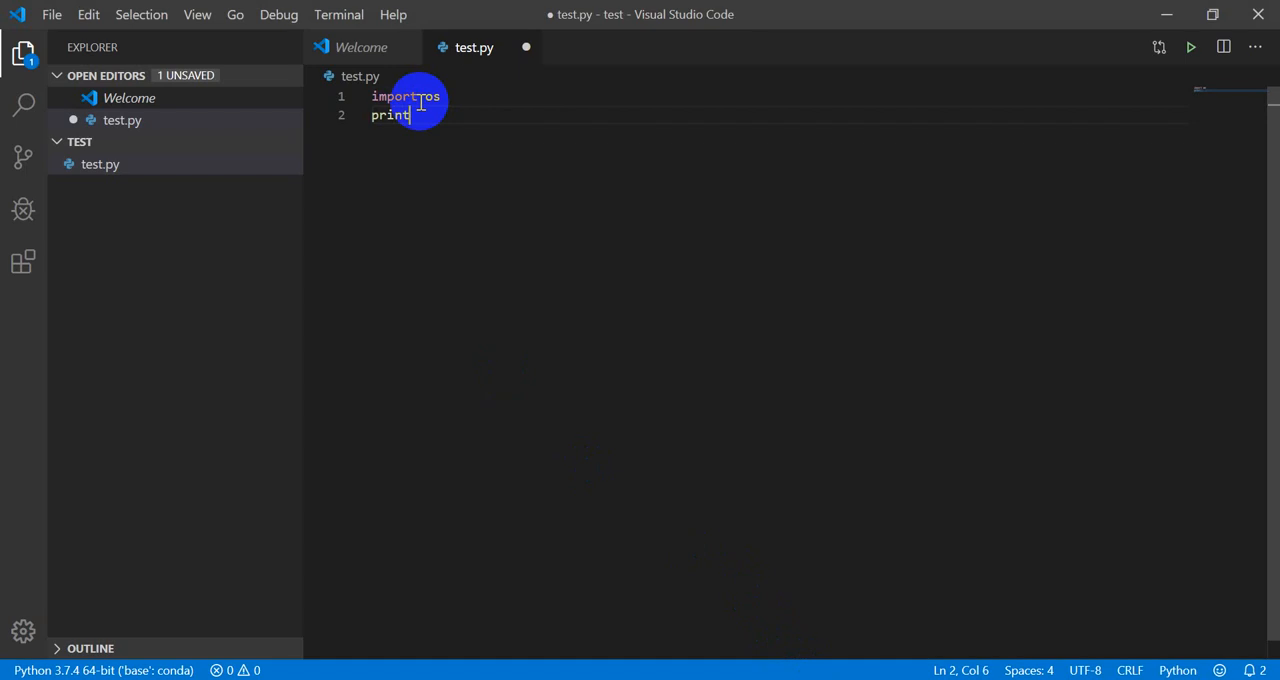
{"action": "type", "text": "()"}
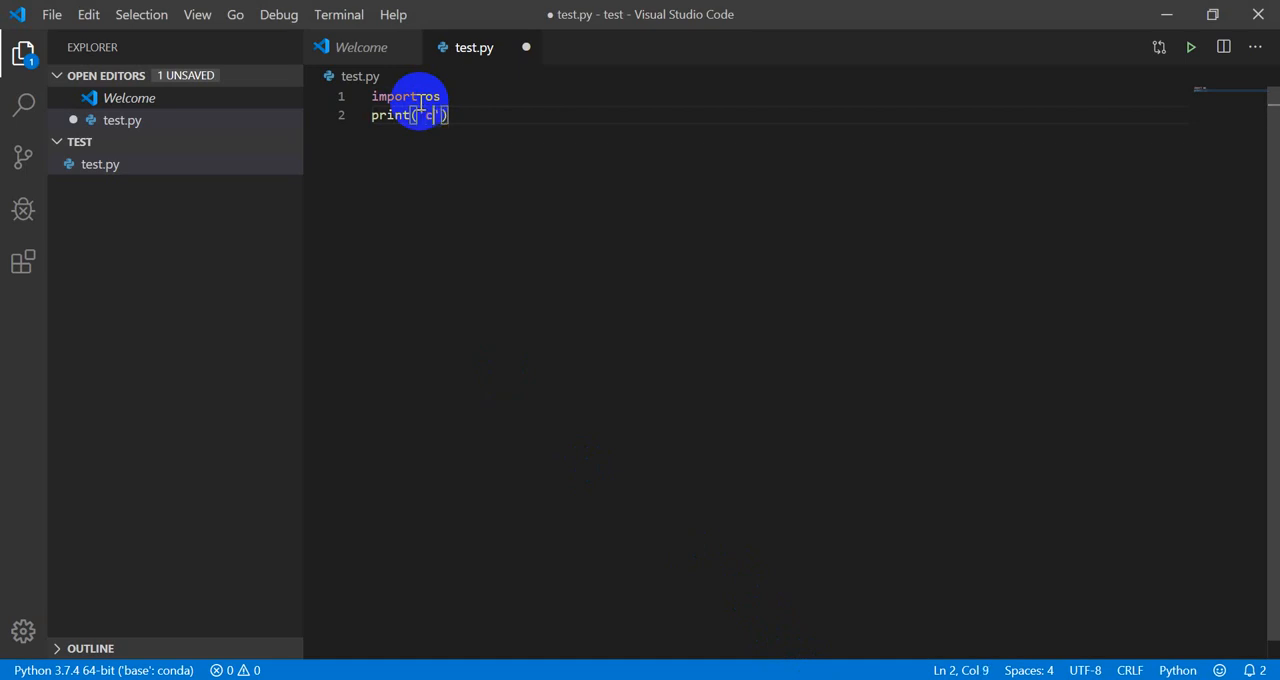
{"action": "type", "text": "urrent directory"}
{"action": "type", "text": "print("}
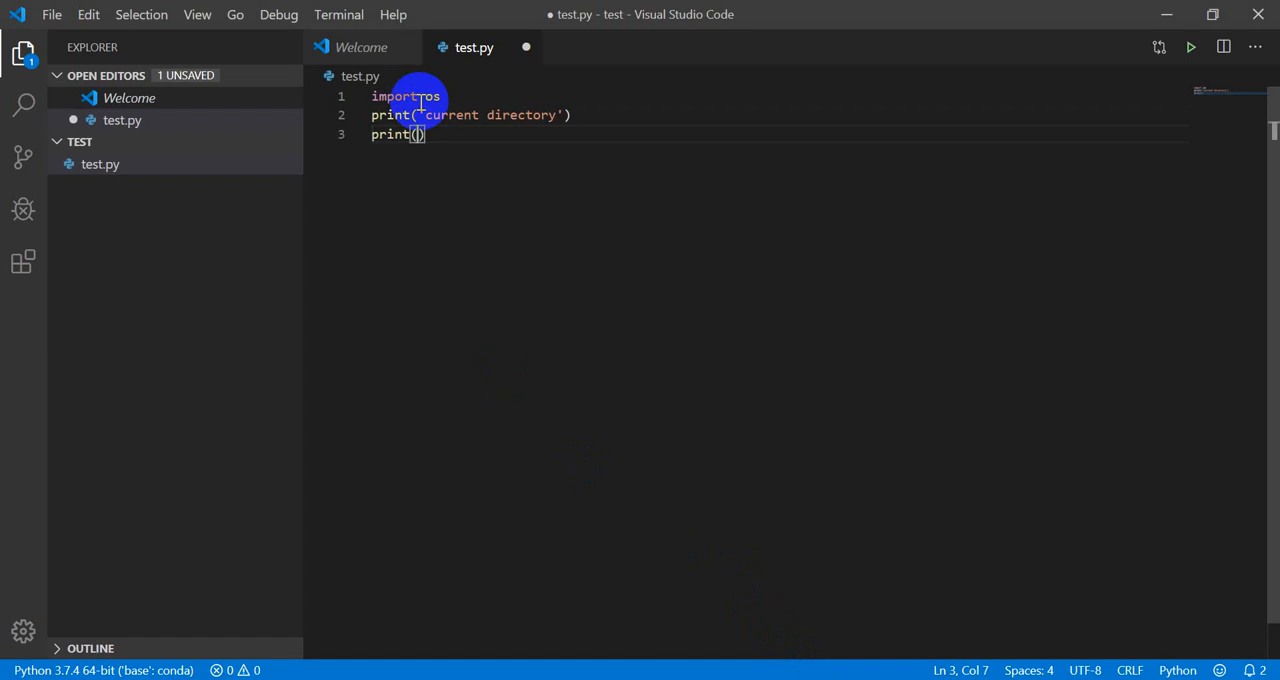
{"action": "type", "text": "os.cw"}
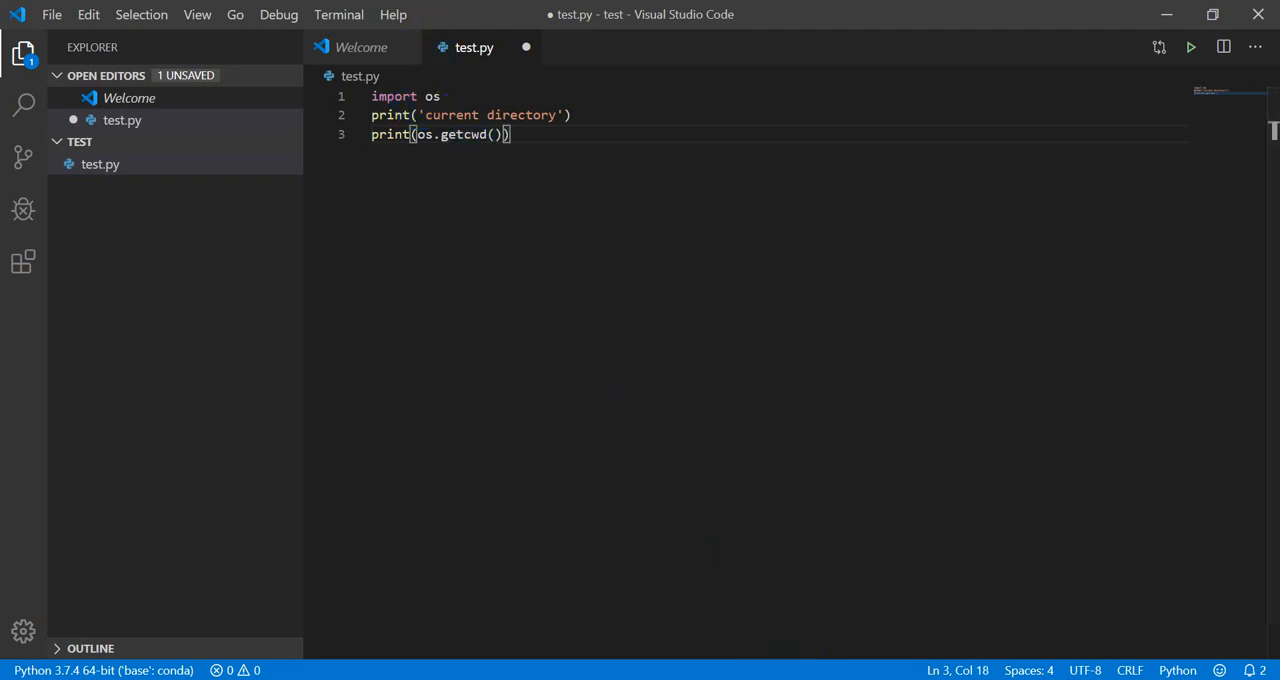
{"action": "left_click", "coordinate": [324, 148]}
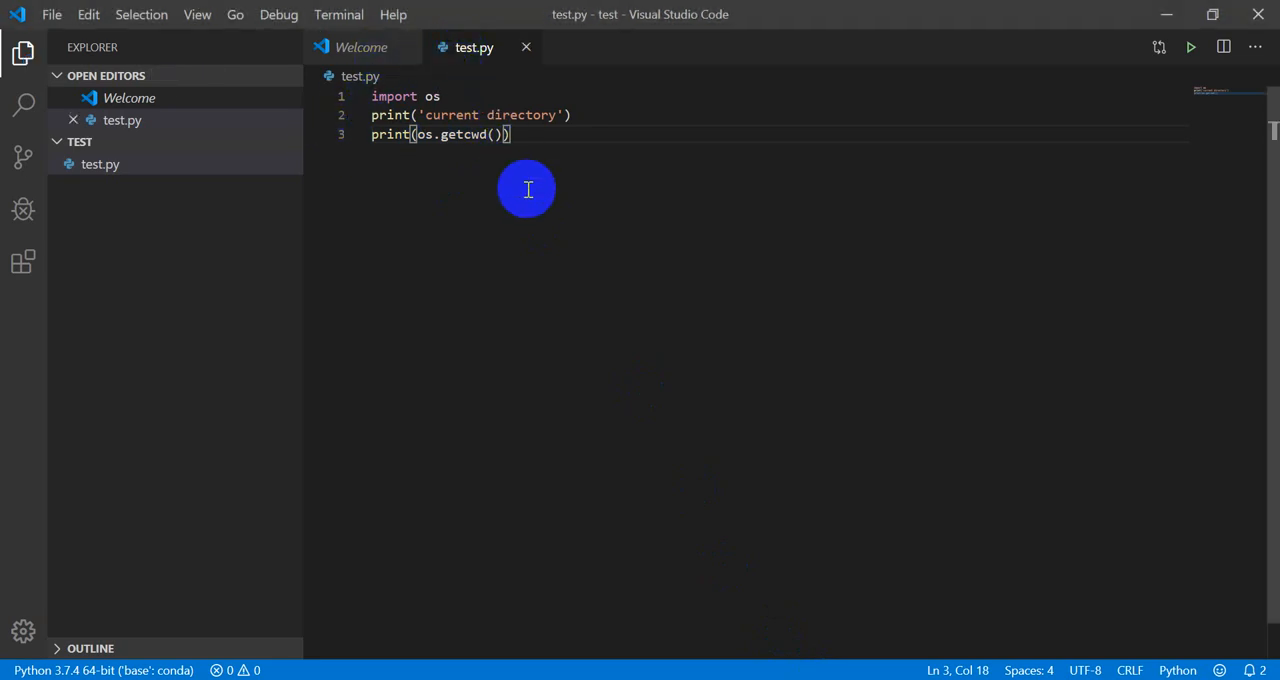
{"action": "mouse_move", "coordinate": [1190, 48]}
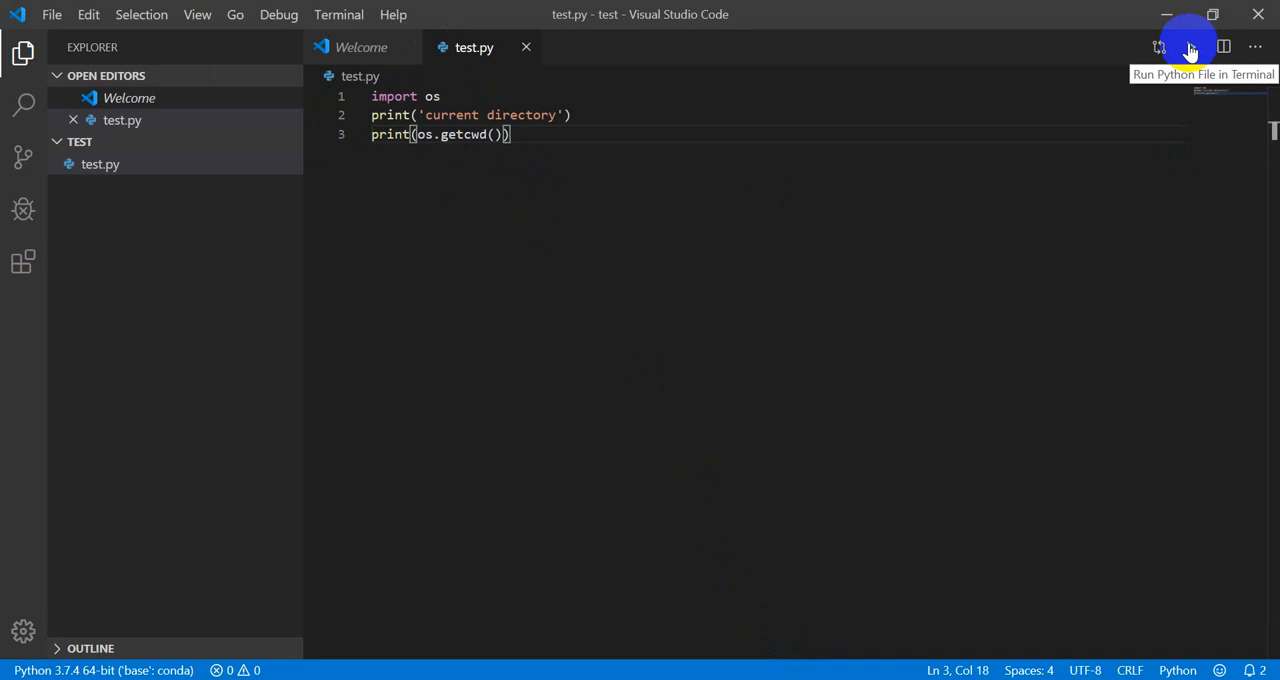
Run test.py in the terminal, printing 'current directory' and the Downloads\test path.
{"action": "left_click", "coordinate": [1188, 48]}
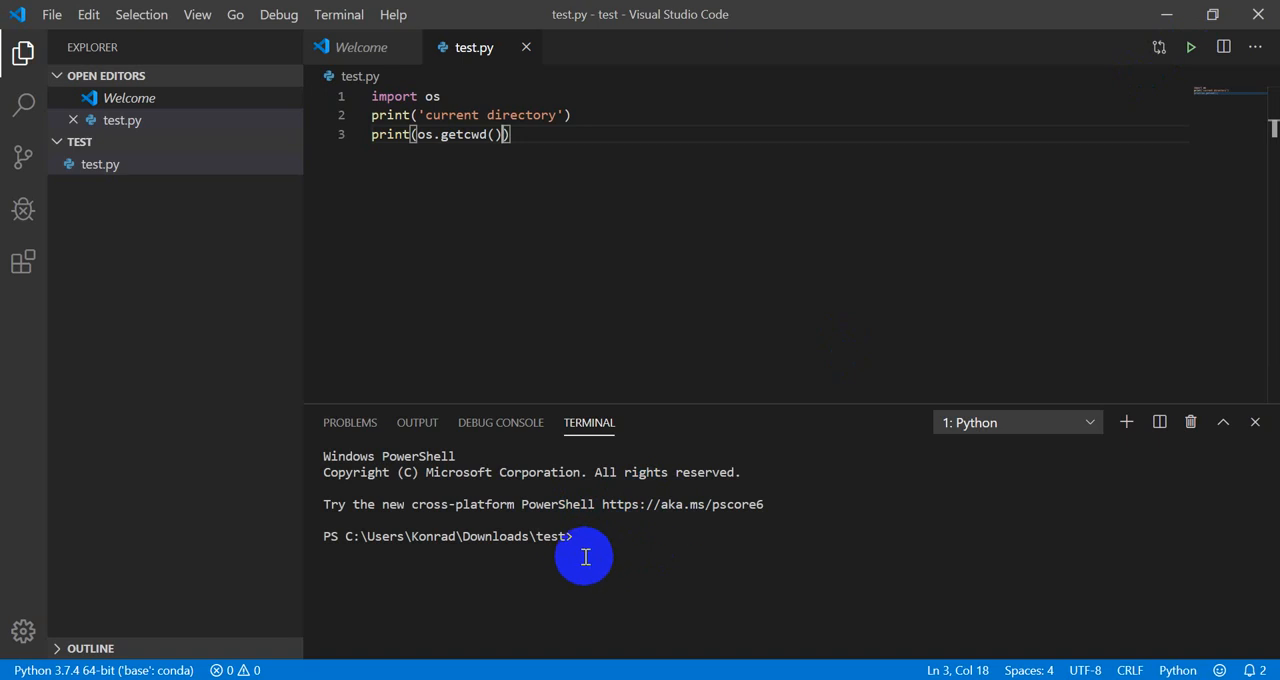
{"action": "type", "text": "conda activate base"}
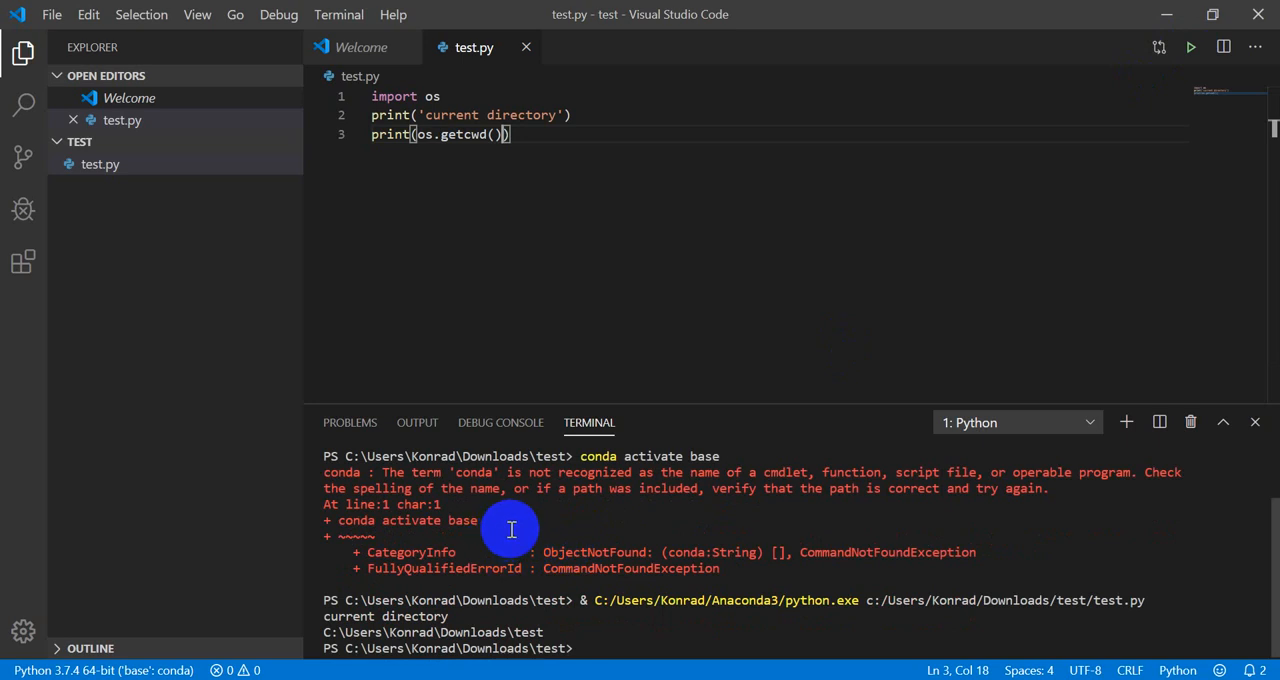
{"action": "mouse_move", "coordinate": [560, 536]}
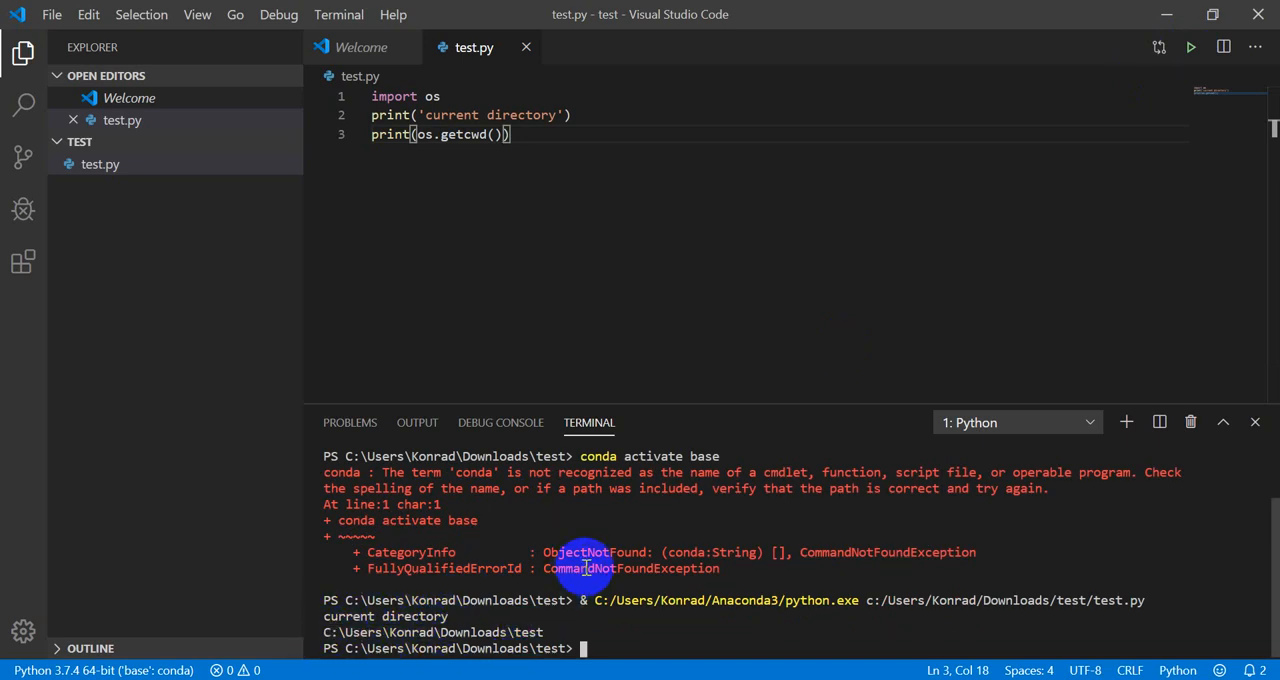
{"action": "mouse_move", "coordinate": [600, 568]}
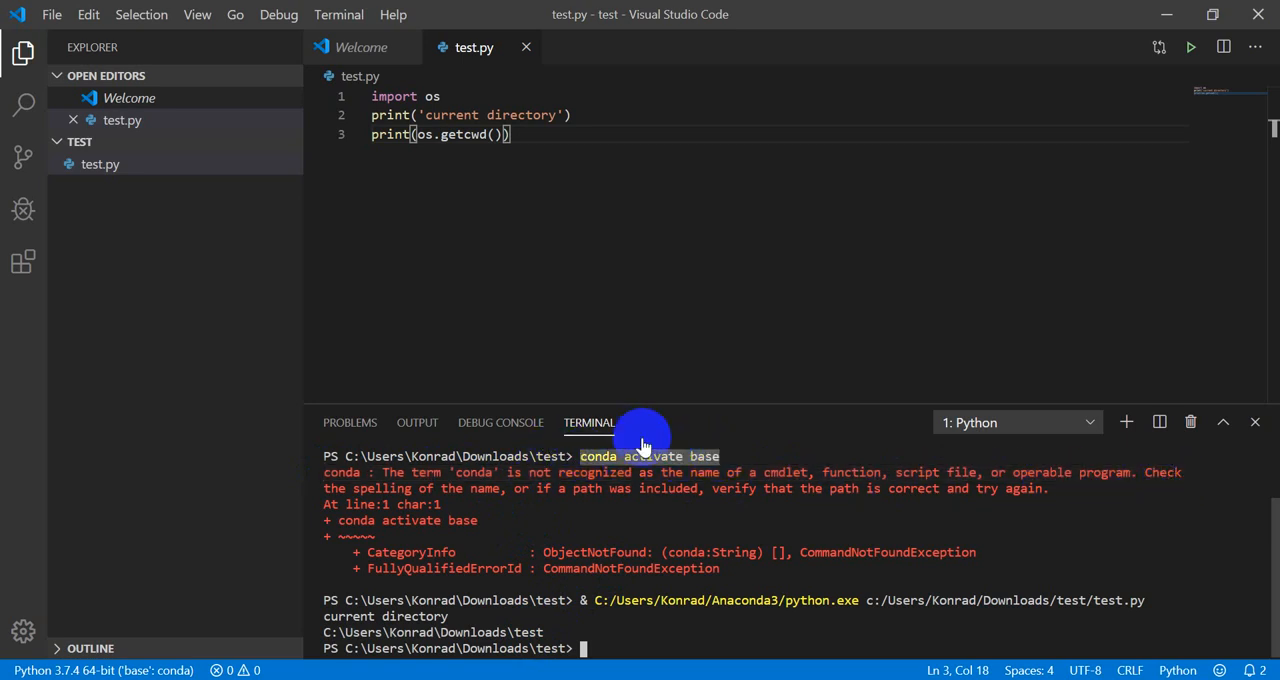
{"action": "mouse_move", "coordinate": [744, 470]}
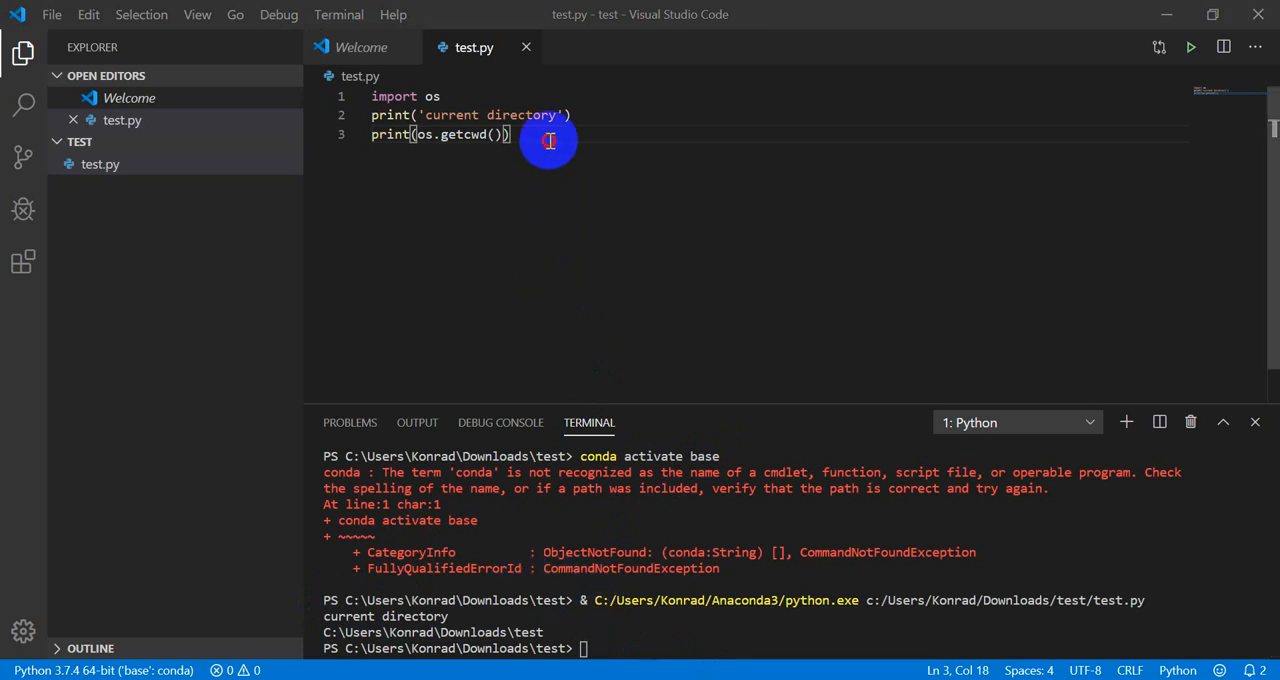
Append print(1*2) and print(2**3) below a blank line in test.py.
{"action": "key", "text": "Enter"}
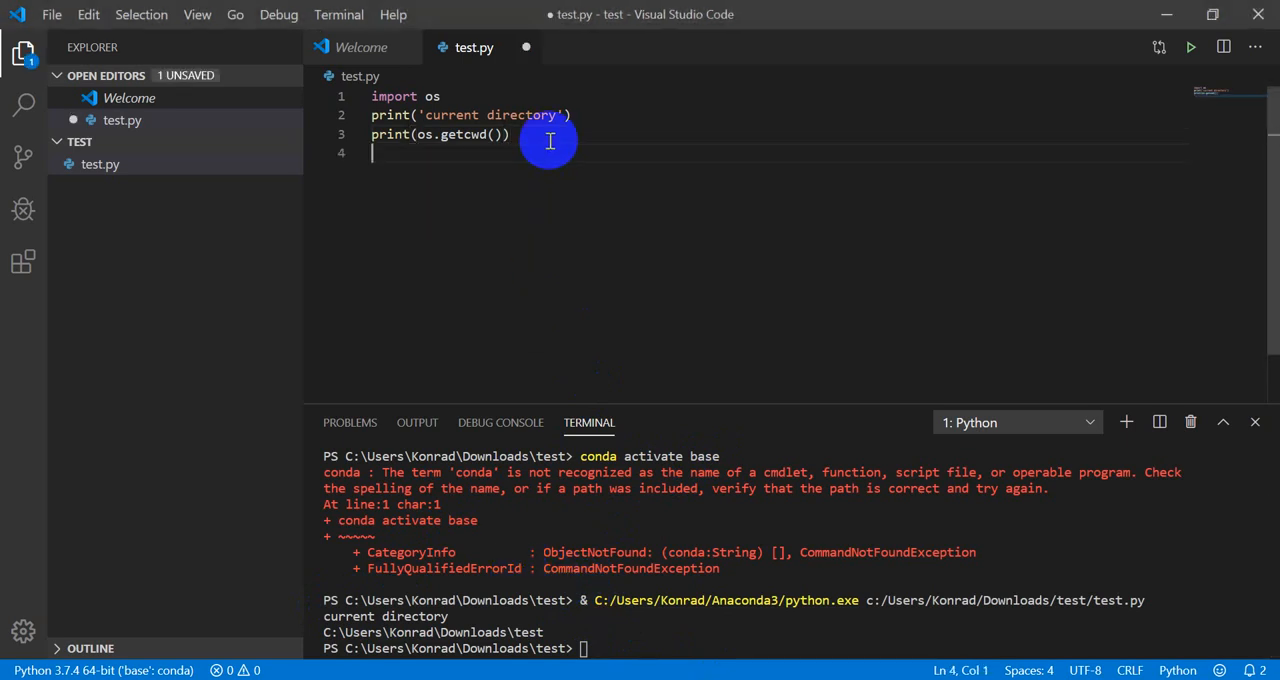
{"action": "type", "text": "print"}
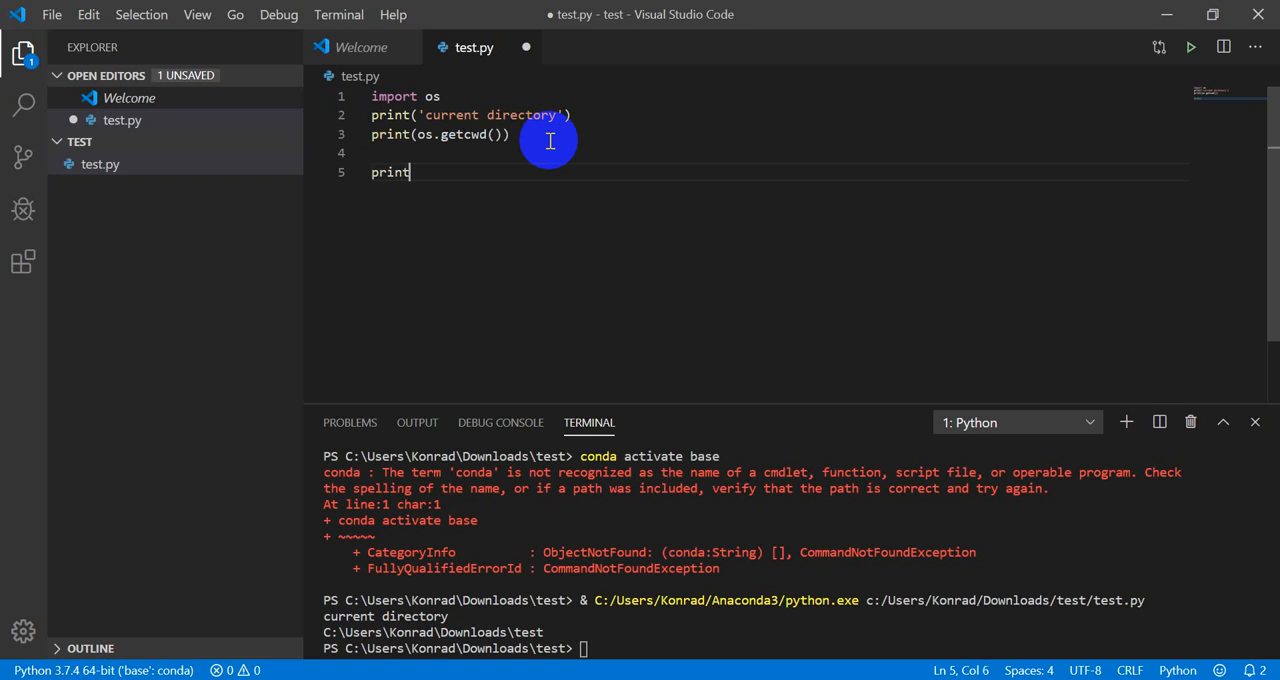
{"action": "type", "text": "("}
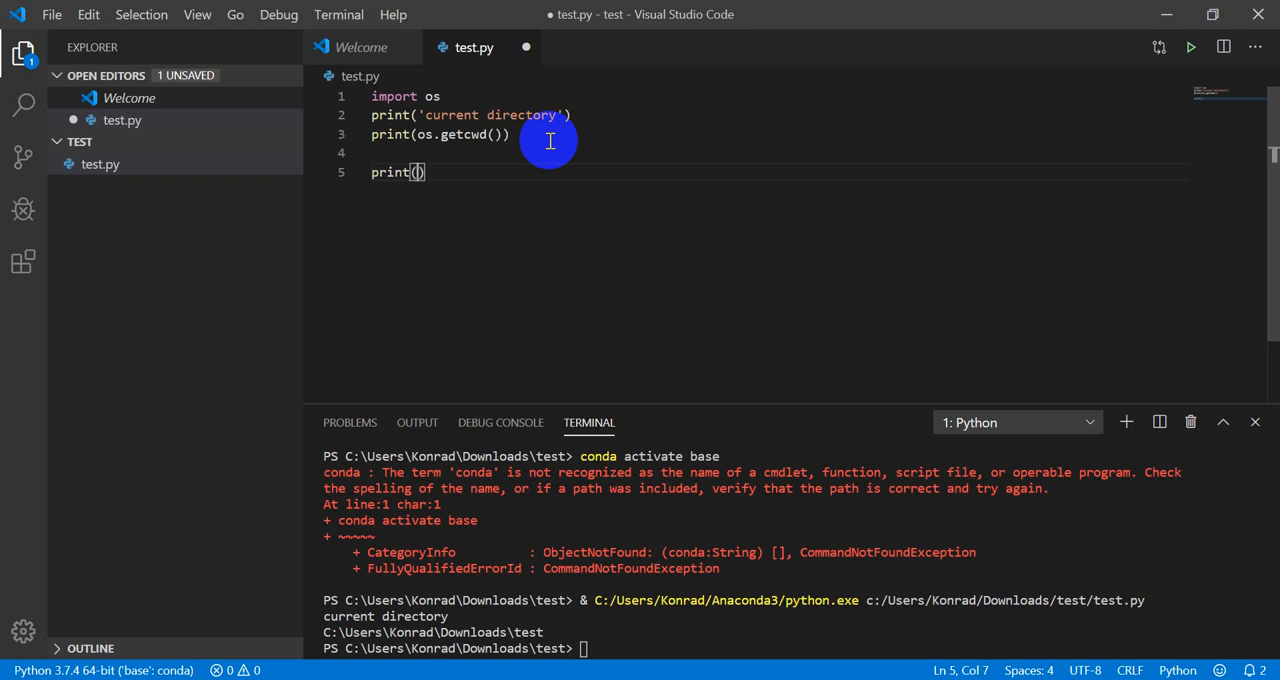
{"action": "type", "text": "1*2"}
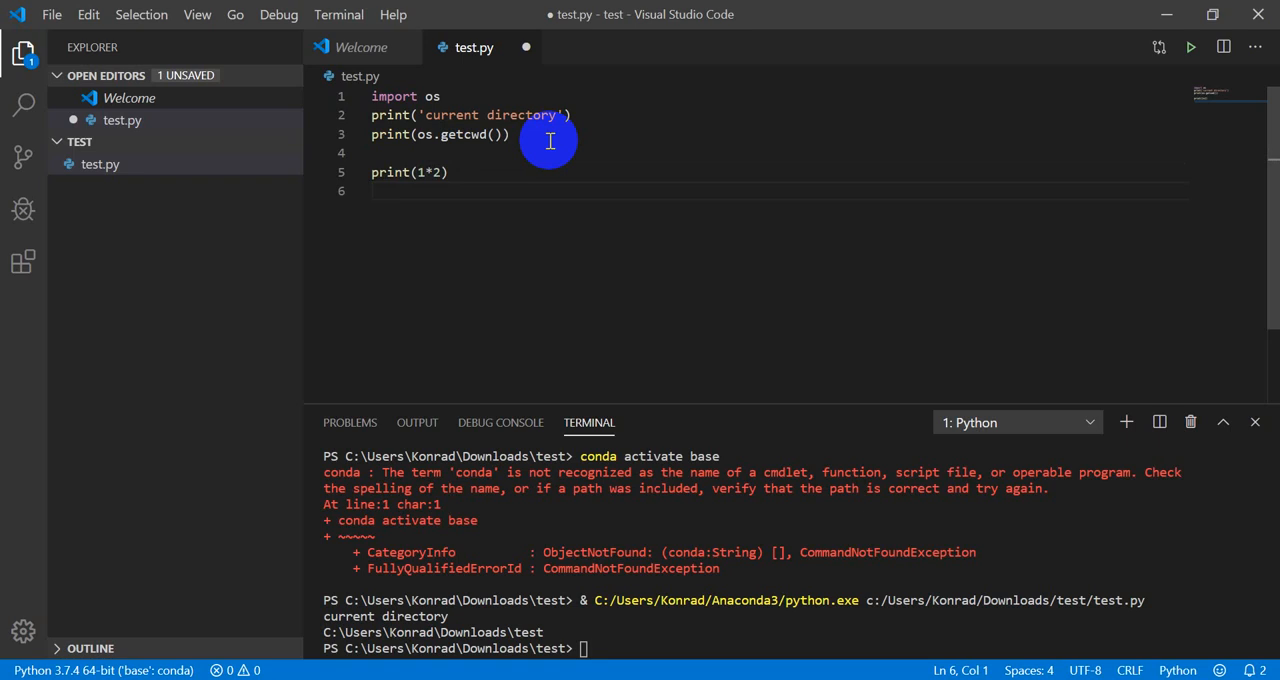
{"action": "type", "text": "print("}
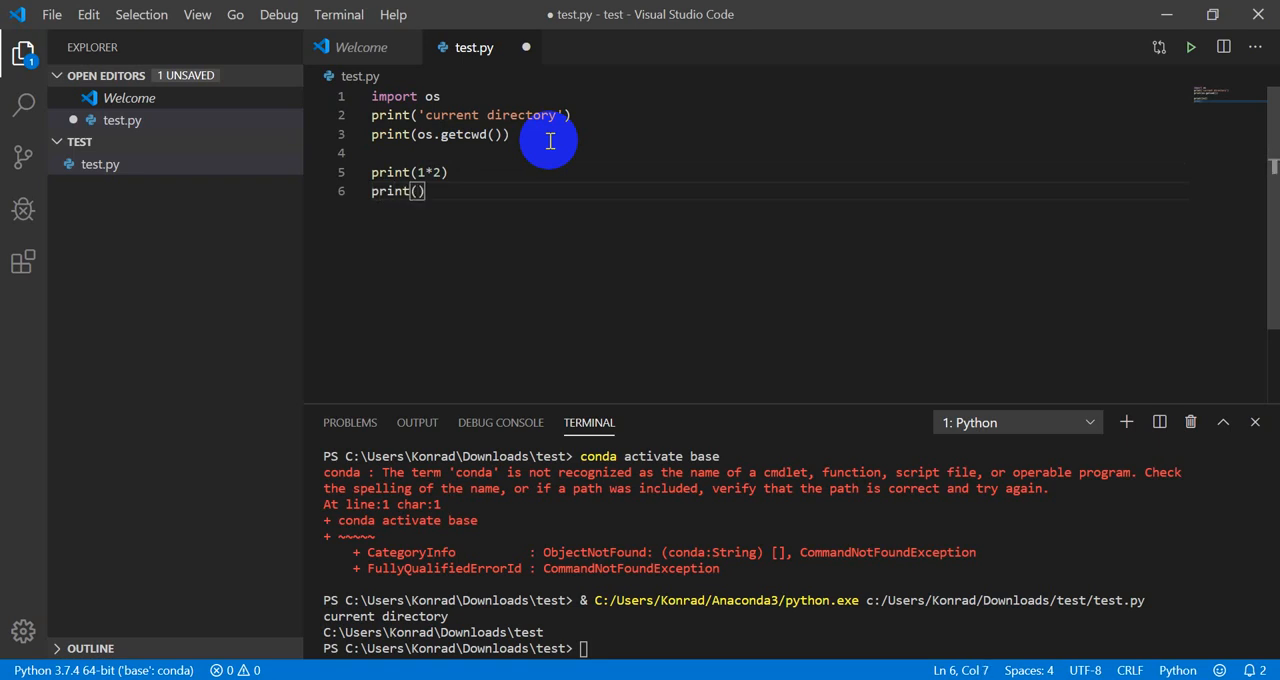
{"action": "type", "text": "**"}
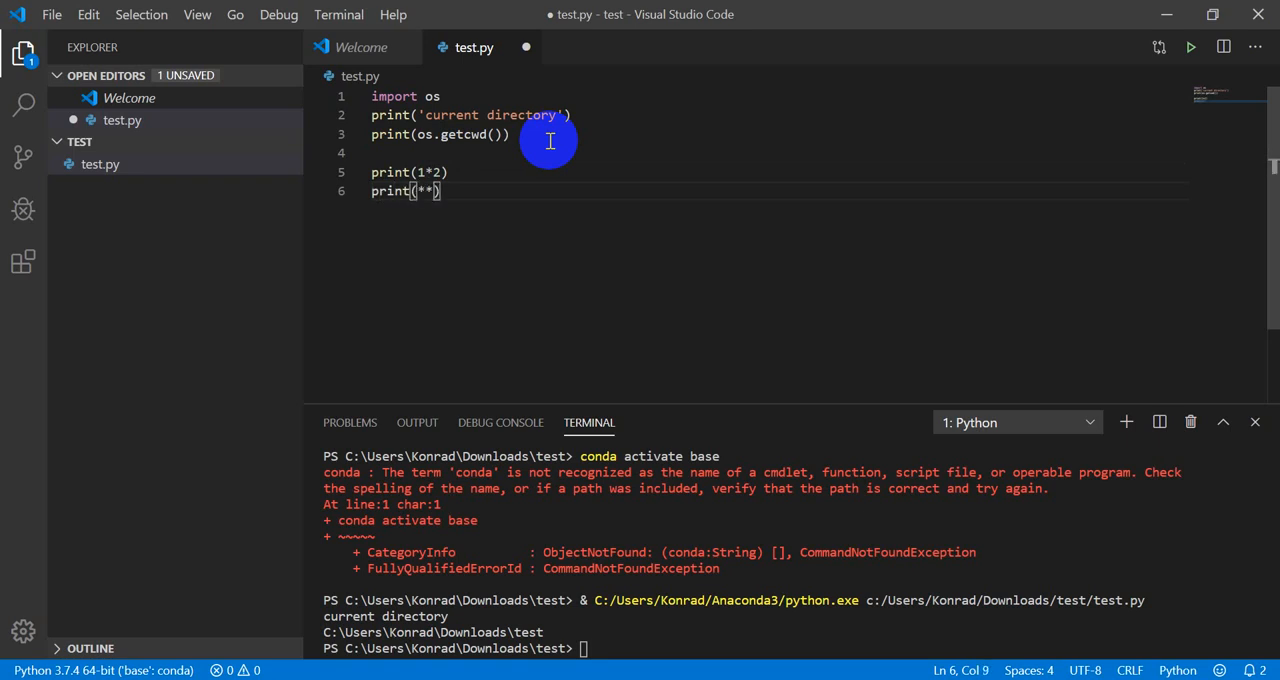
{"action": "type", "text": "2#"}
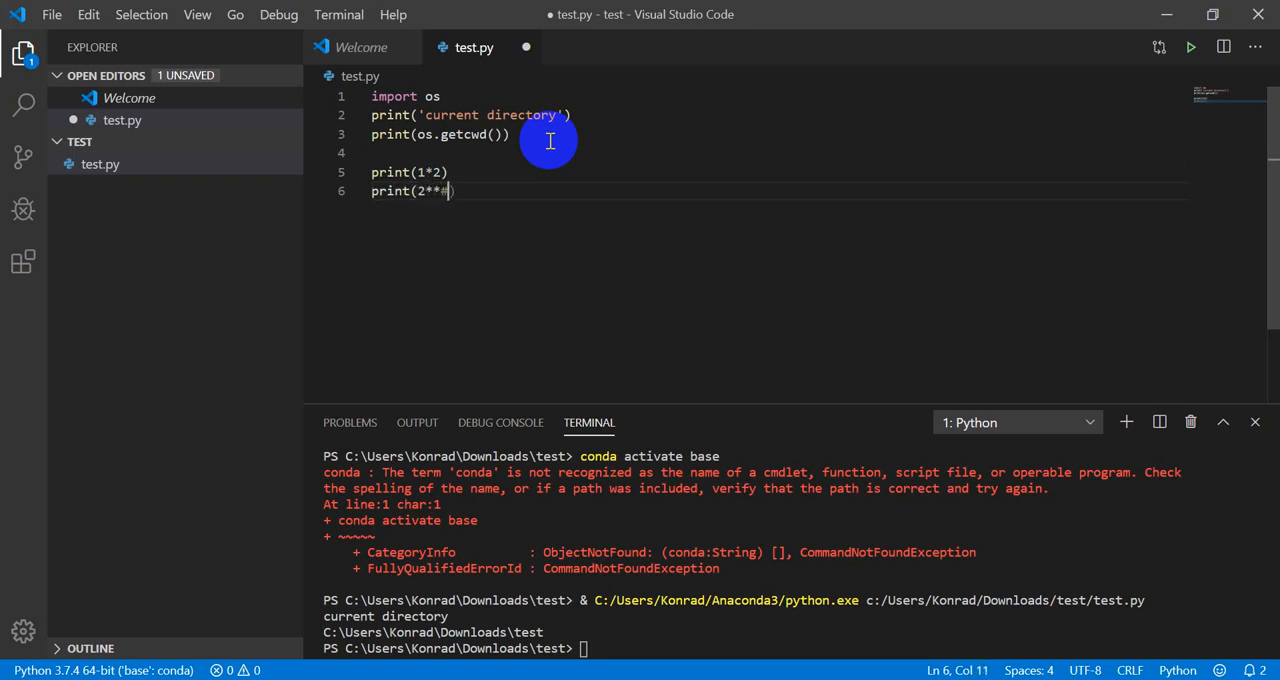
{"action": "type", "text": "3"}
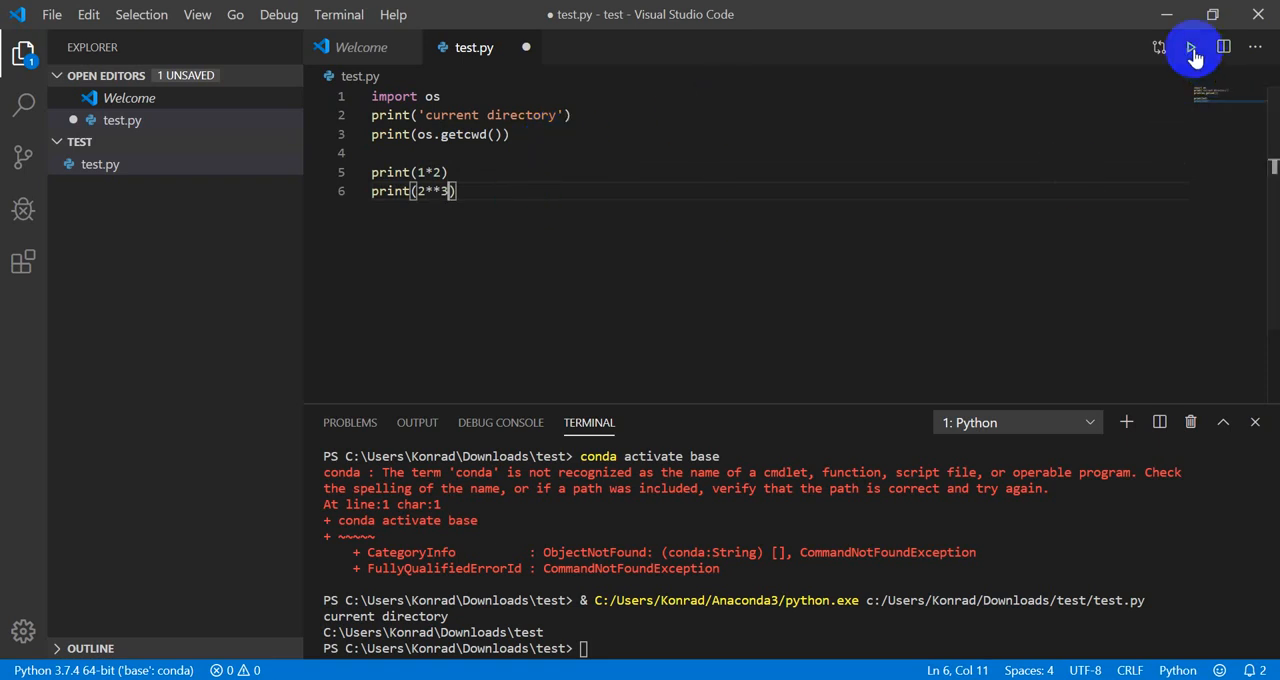
Rerun test.py so the terminal also prints 2 and 8.
{"action": "left_click", "coordinate": [1192, 48]}
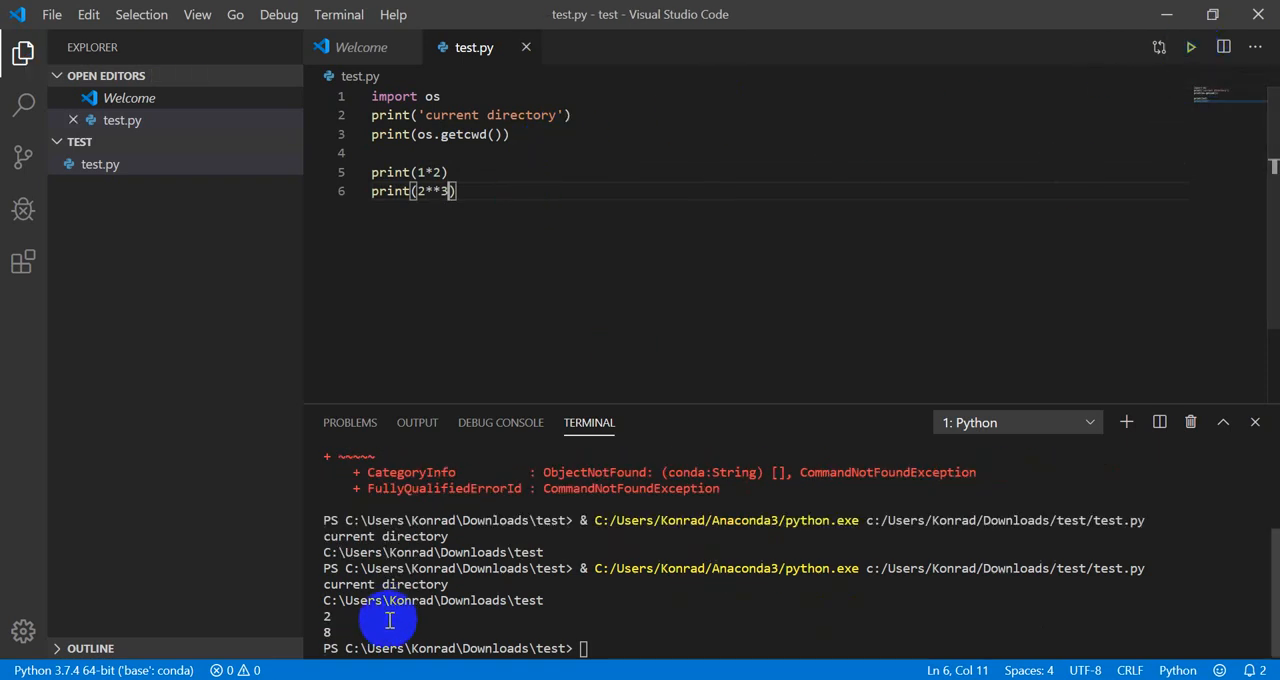
{"action": "mouse_move", "coordinate": [326, 588]}
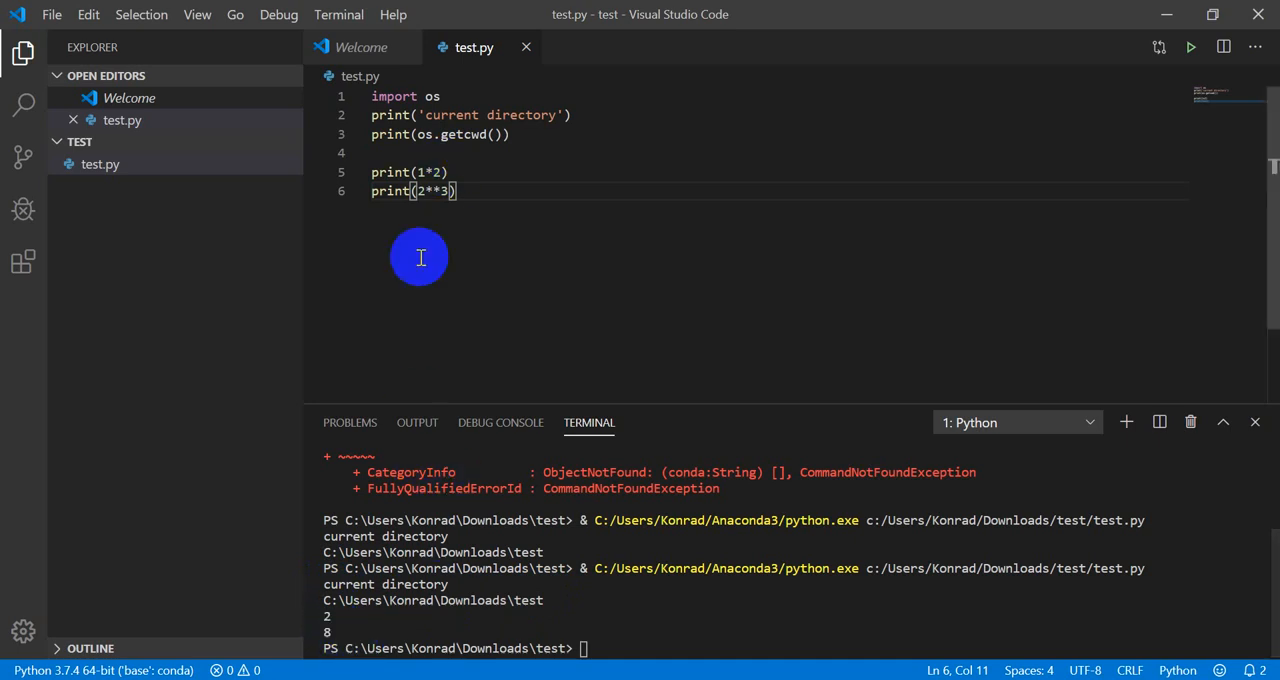
{"action": "mouse_move", "coordinate": [324, 518]}
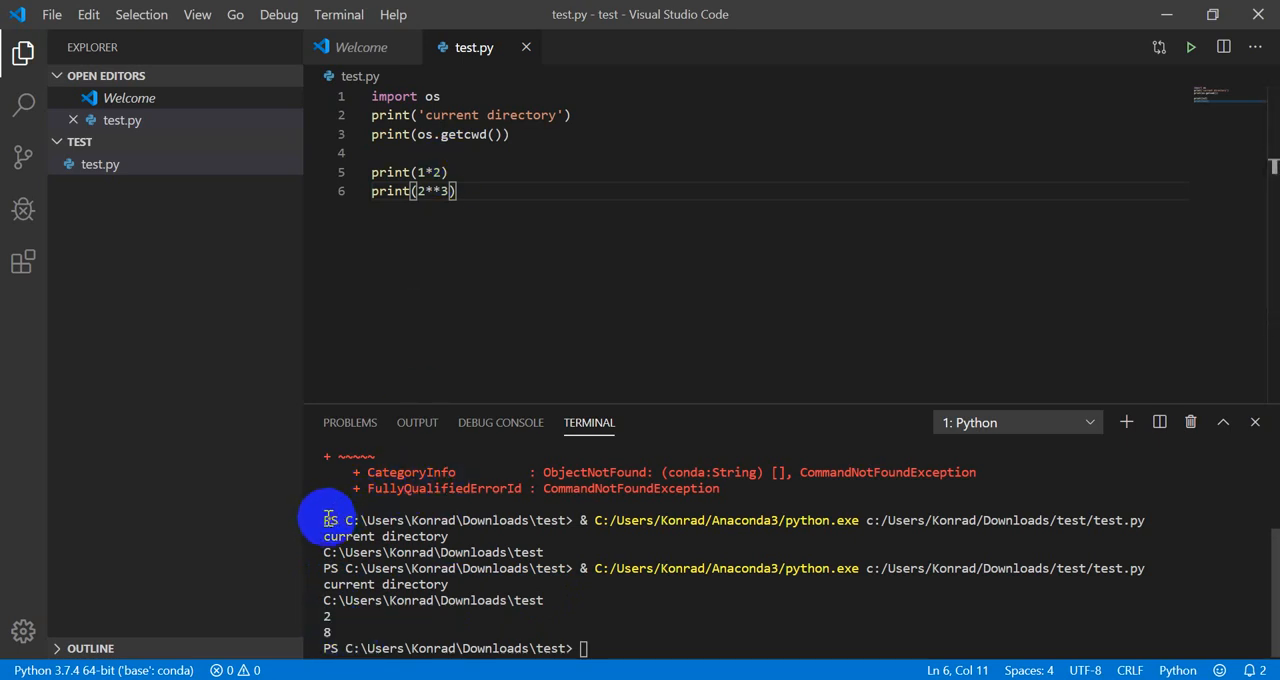